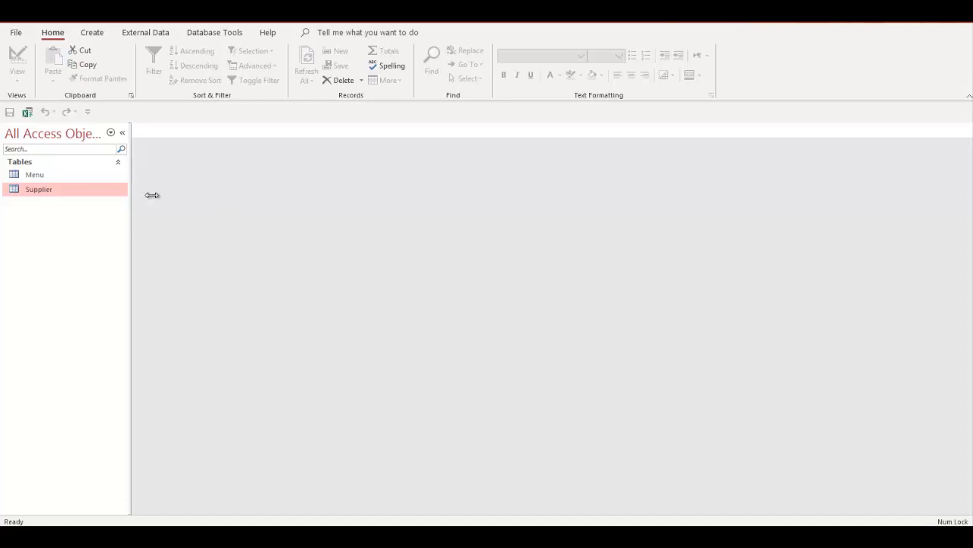
# Open the Menu and Supplier tables as datasheets and flip between their tabs.
pyautogui.click(34, 173)
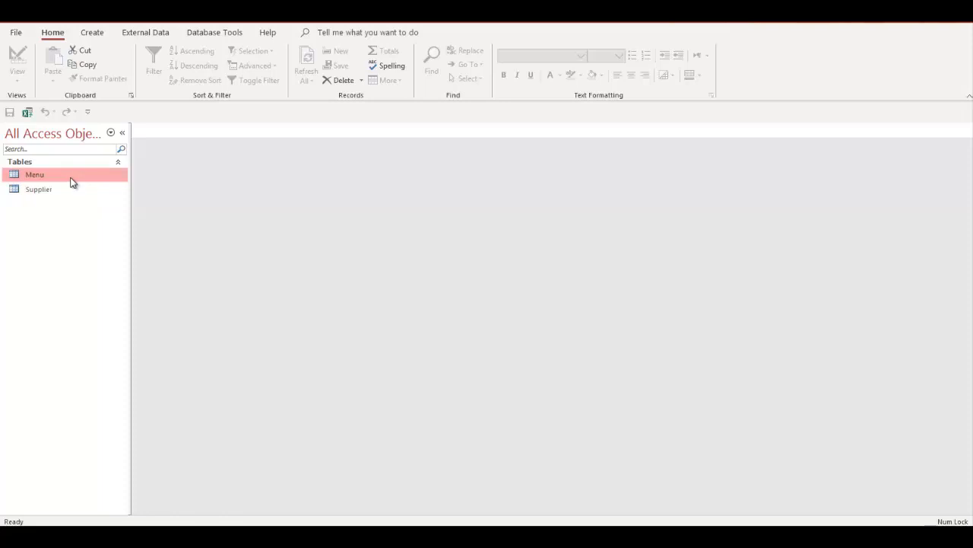
pyautogui.doubleClick(34, 174)
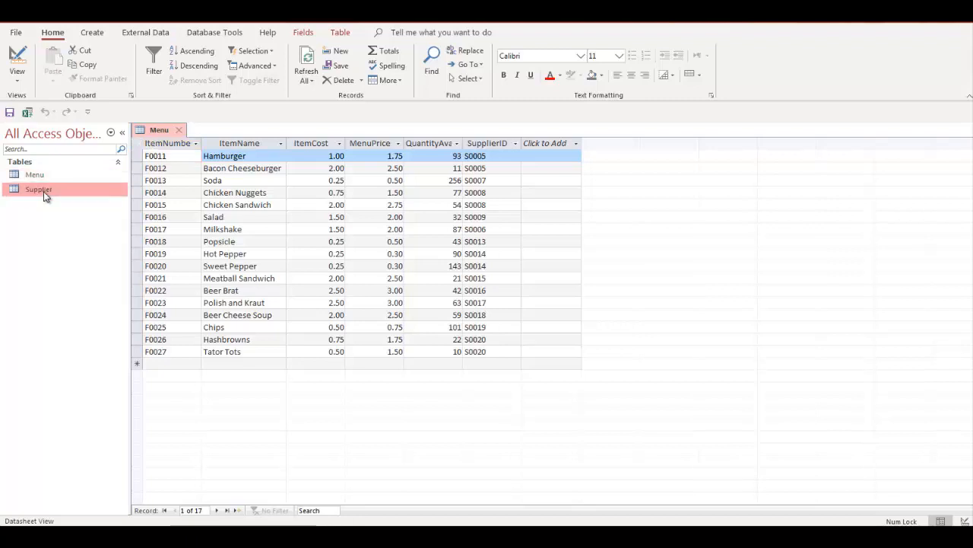
pyautogui.doubleClick(38, 189)
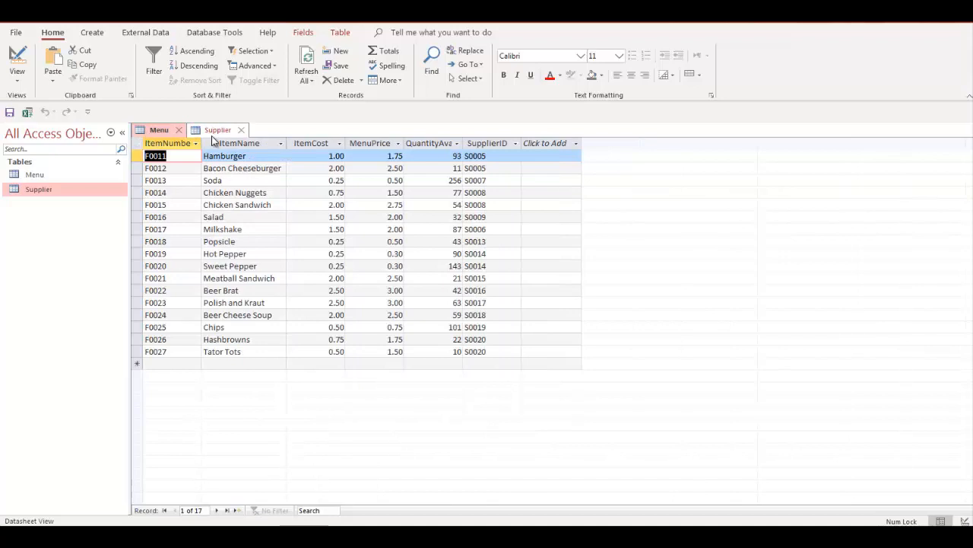
pyautogui.click(217, 129)
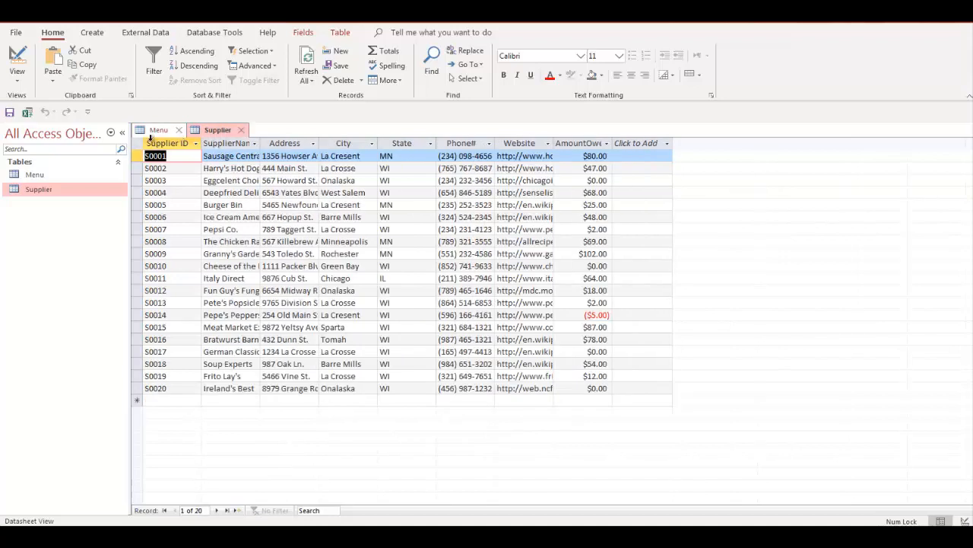
pyautogui.click(158, 129)
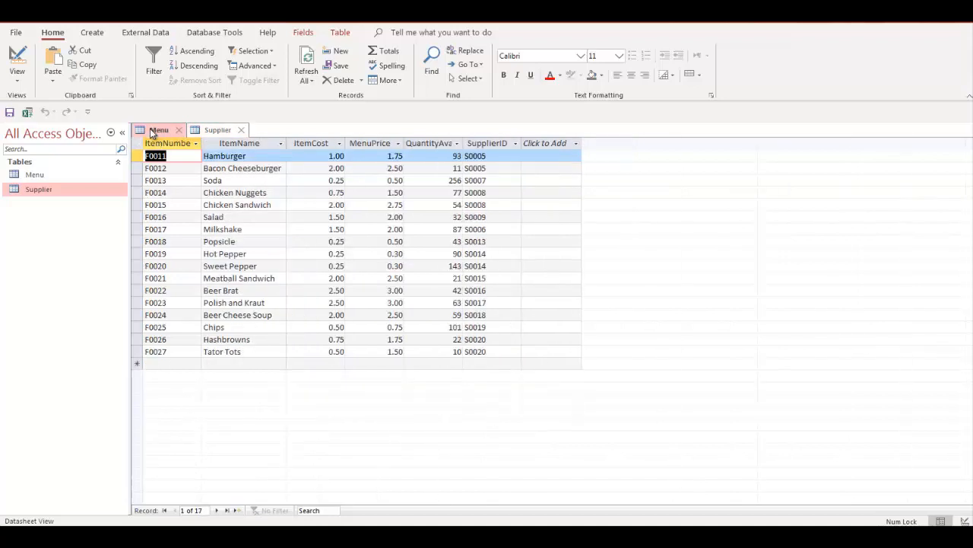
pyautogui.click(218, 129)
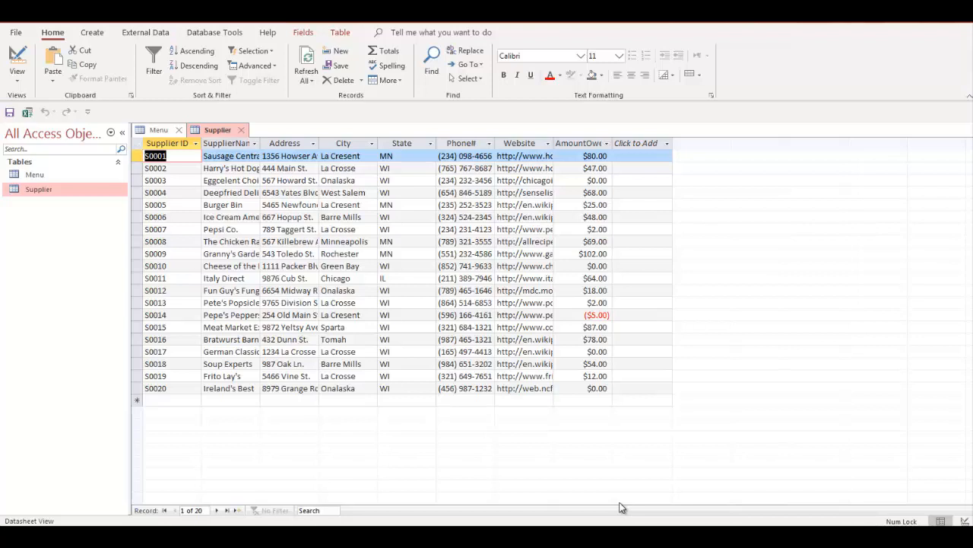
pyautogui.moveTo(478, 438)
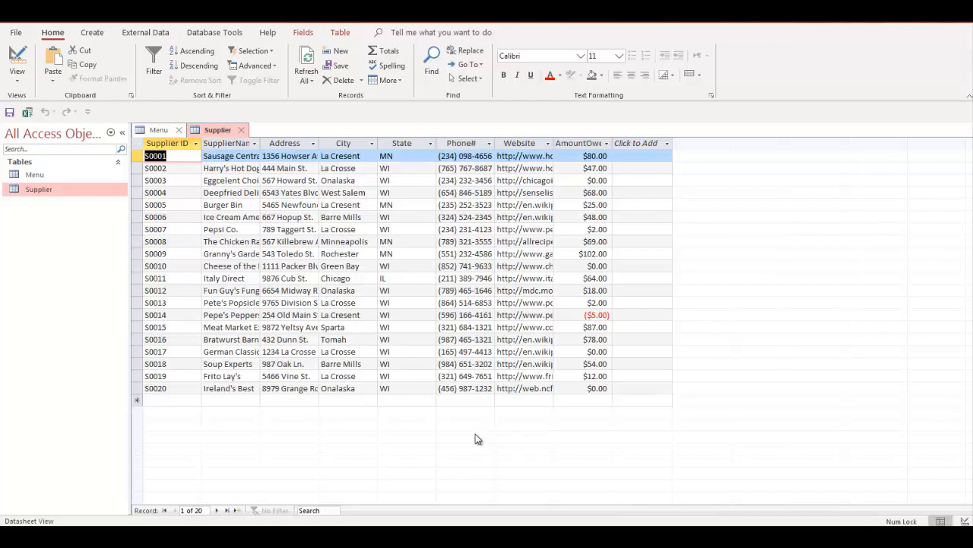
pyautogui.moveTo(511, 487)
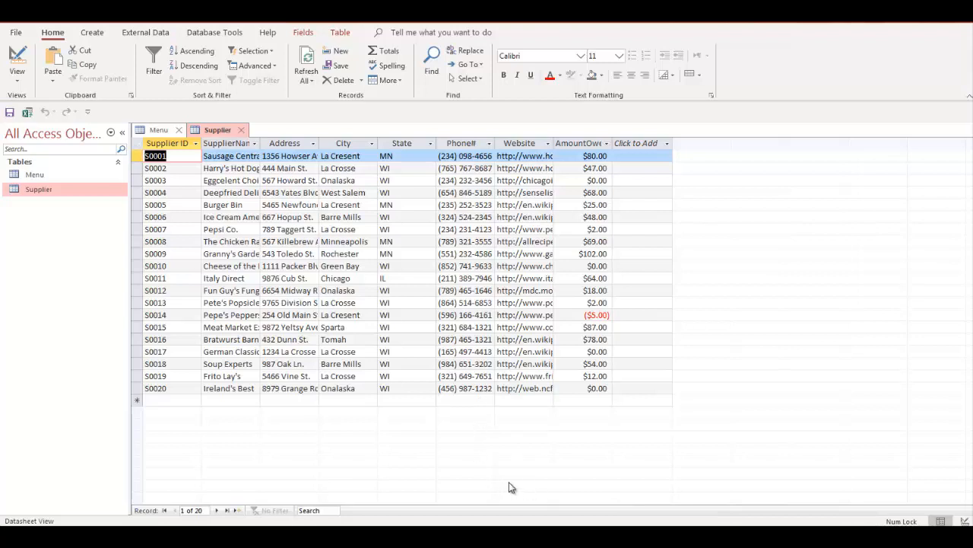
pyautogui.moveTo(528, 485)
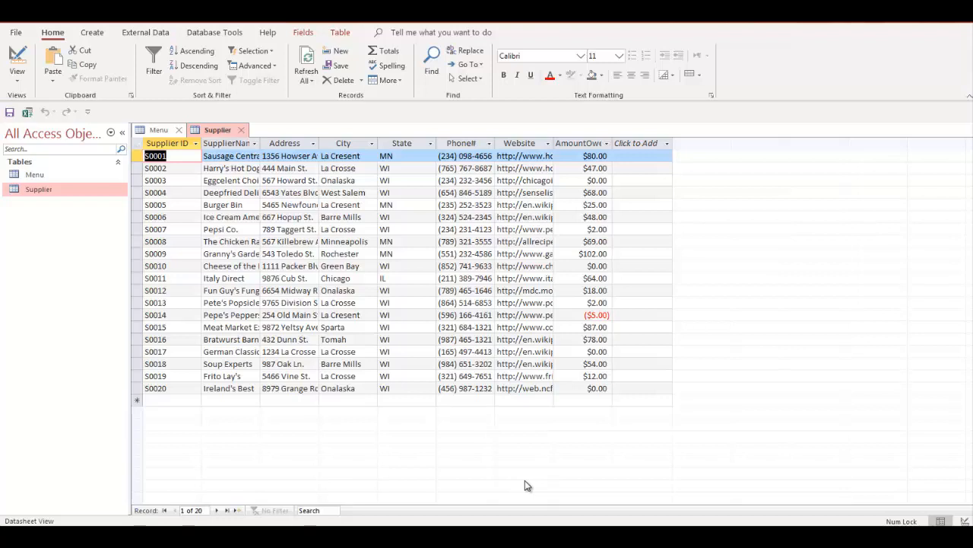
pyautogui.moveTo(552, 490)
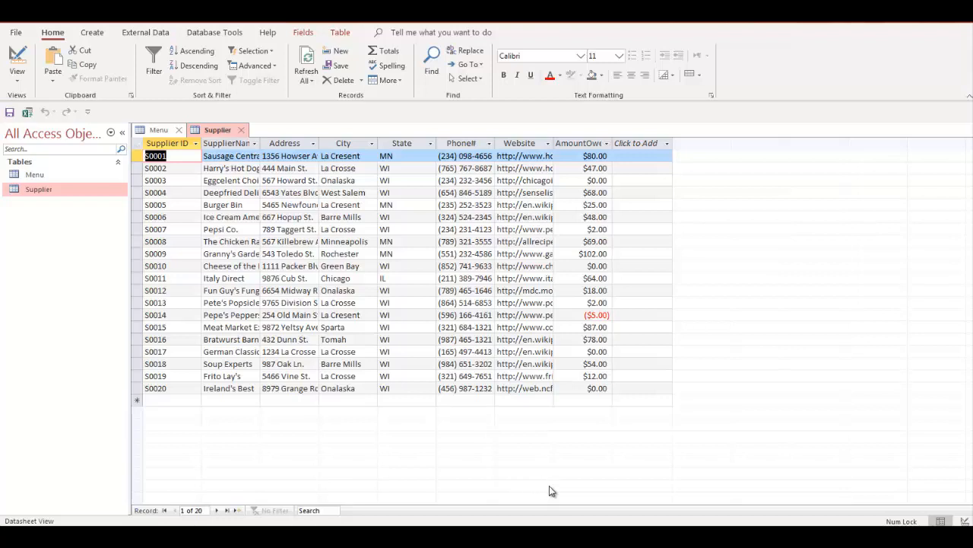
pyautogui.moveTo(554, 490)
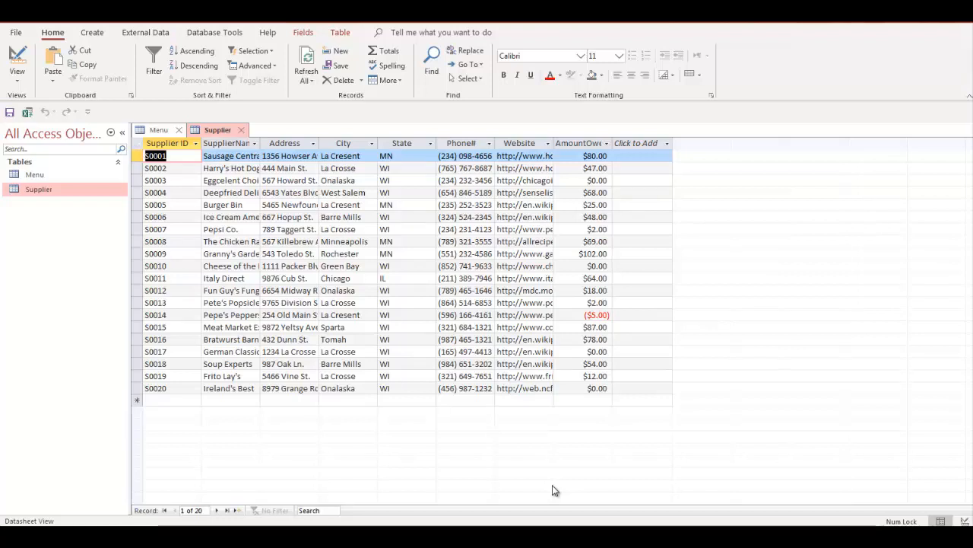
pyautogui.moveTo(532, 459)
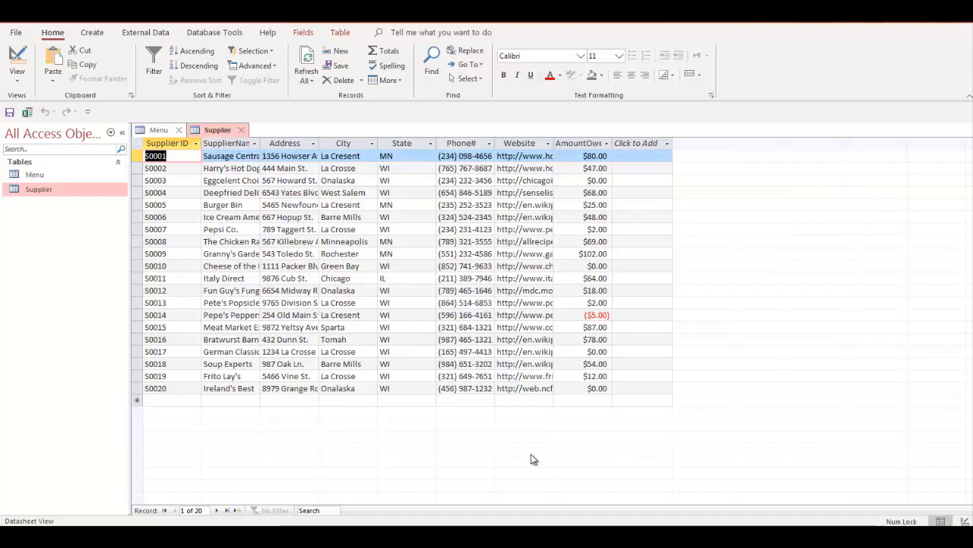
# Switch the Menu table to Design View showing its six fields and data types.
pyautogui.click(158, 129)
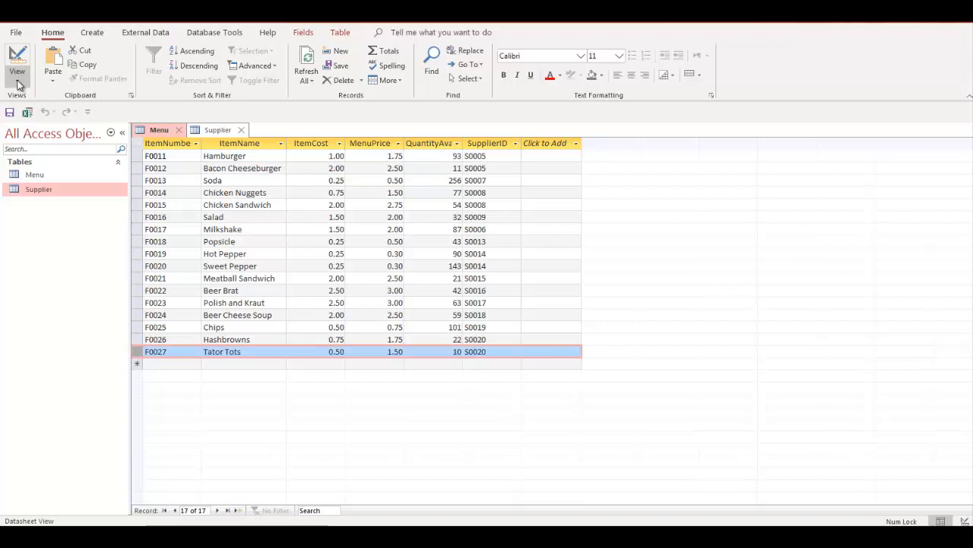
pyautogui.click(17, 64)
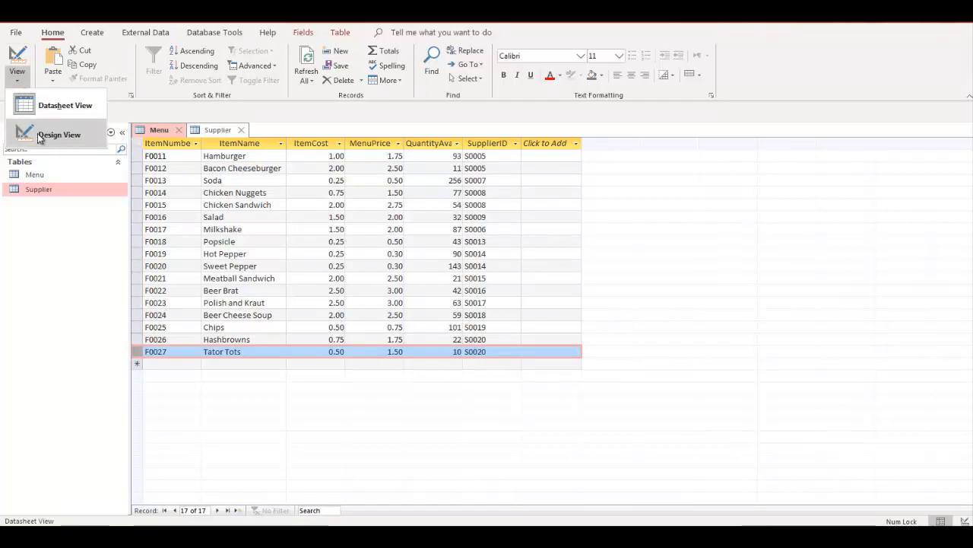
pyautogui.click(58, 134)
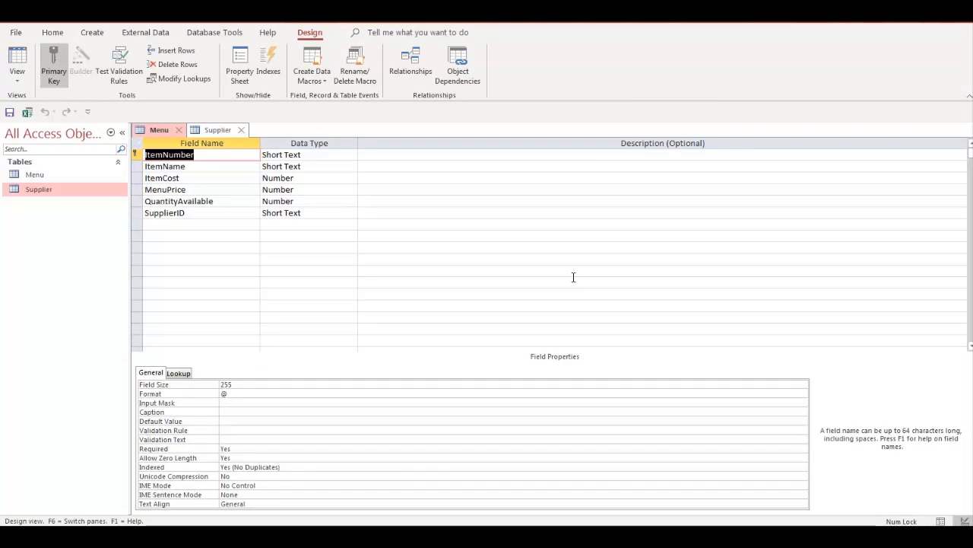
pyautogui.moveTo(442, 234)
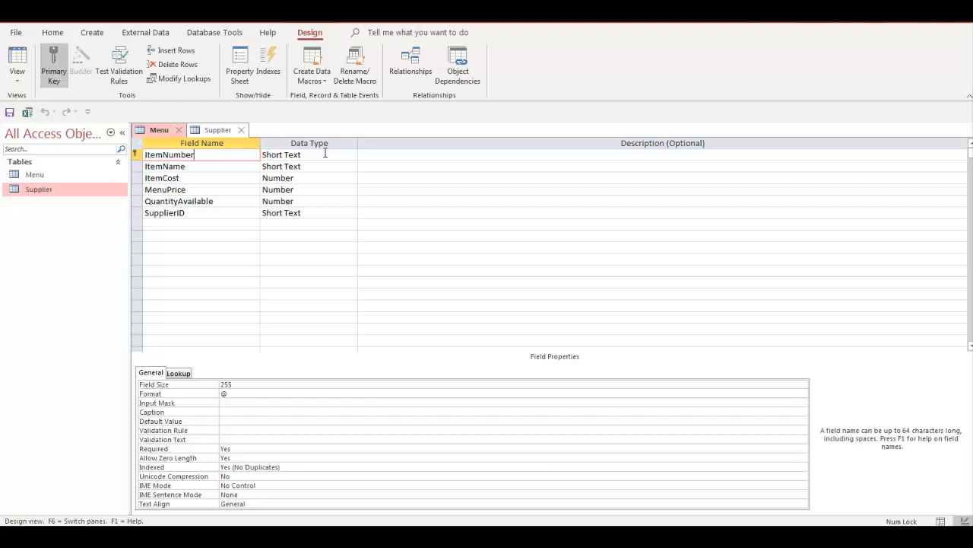
# Review the data type list for ItemNumber, which stays Short Text.
pyautogui.click(304, 155)
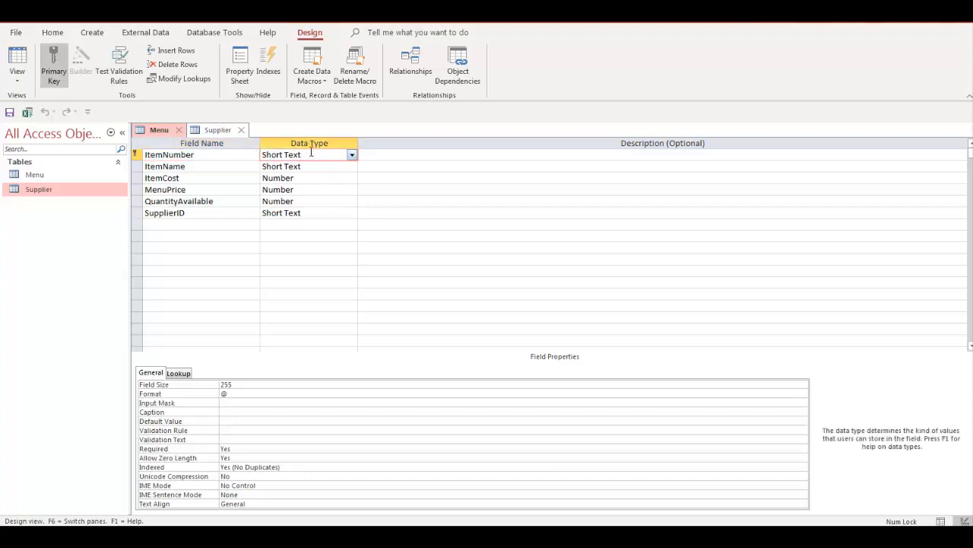
pyautogui.click(351, 156)
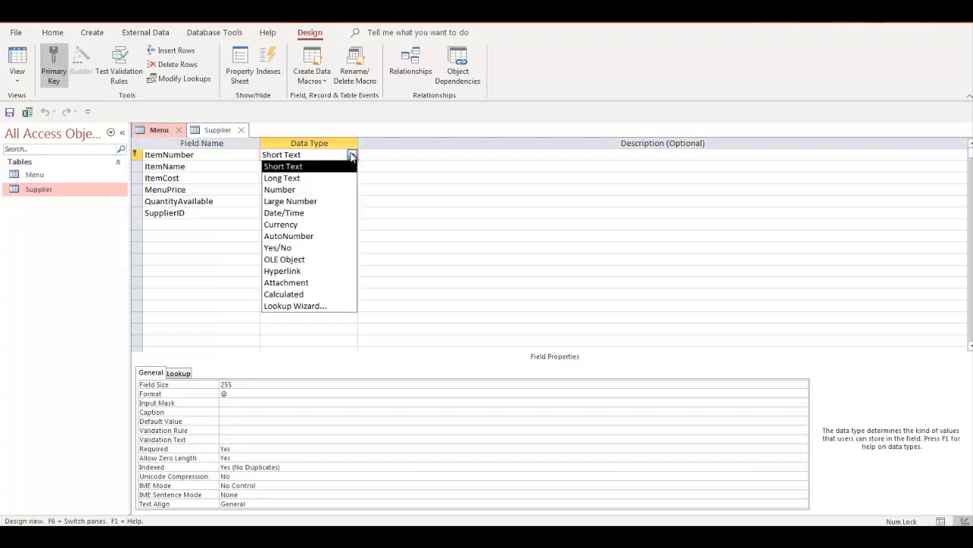
pyautogui.moveTo(331, 201)
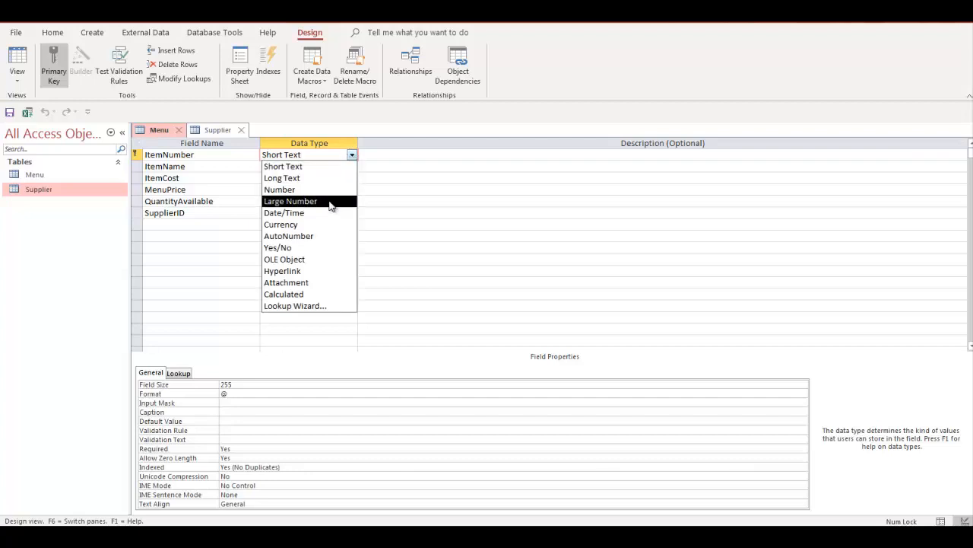
pyautogui.moveTo(332, 213)
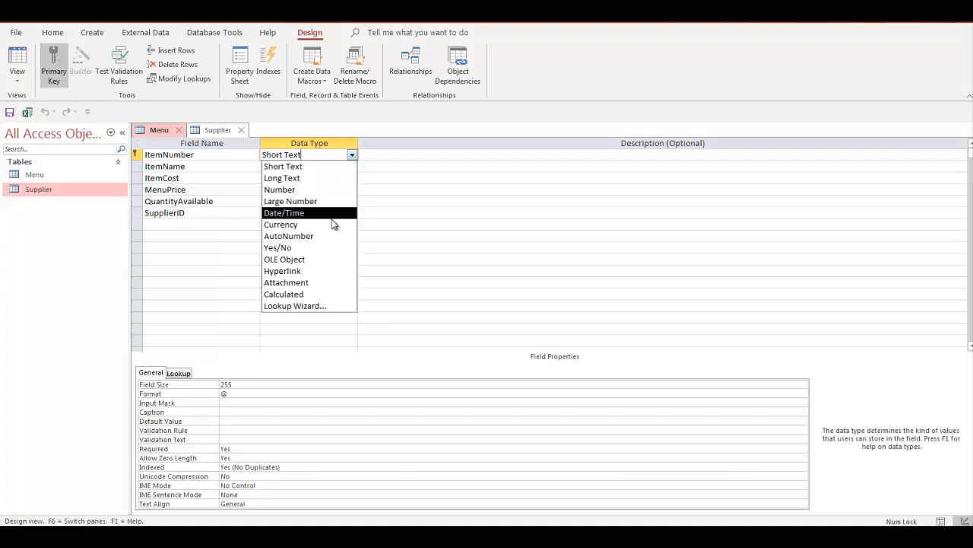
pyautogui.moveTo(337, 258)
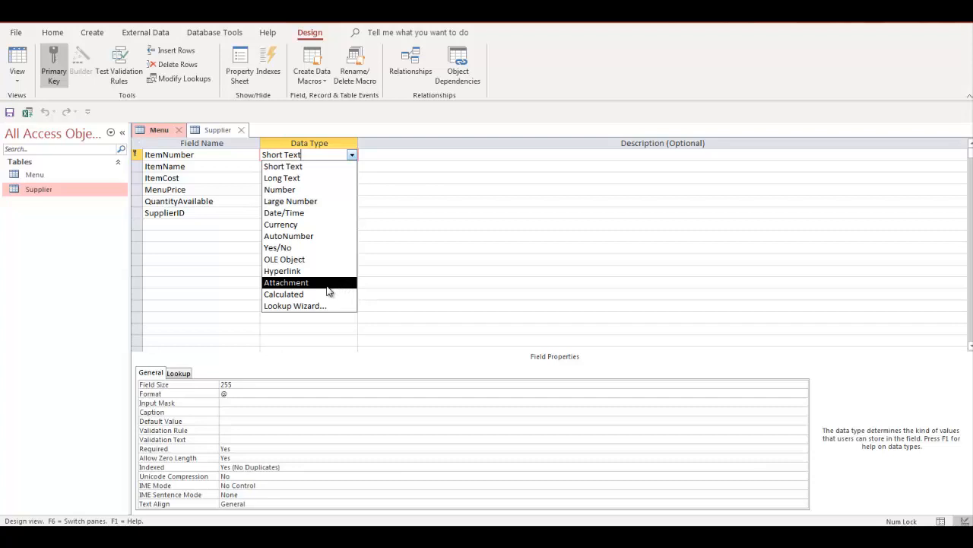
pyautogui.moveTo(323, 295)
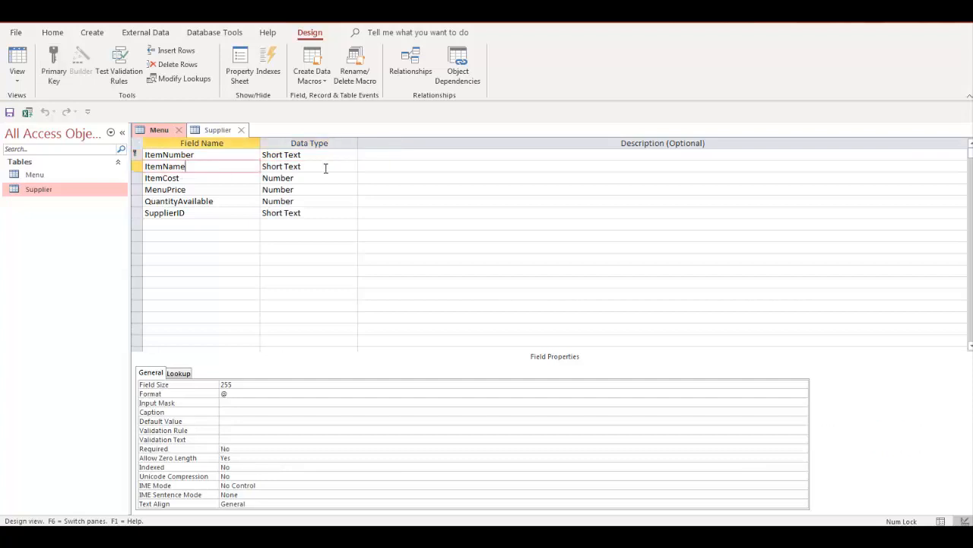
pyautogui.click(307, 166)
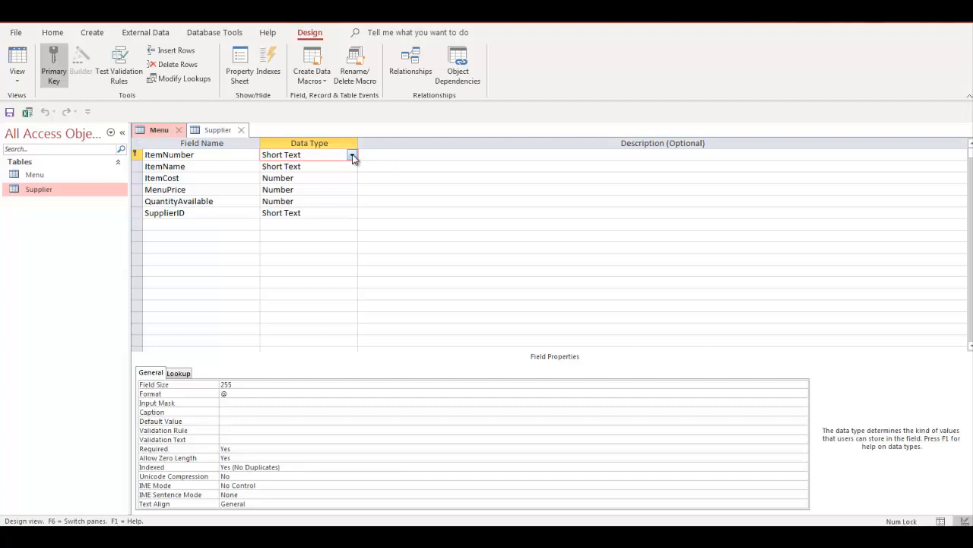
pyautogui.click(353, 156)
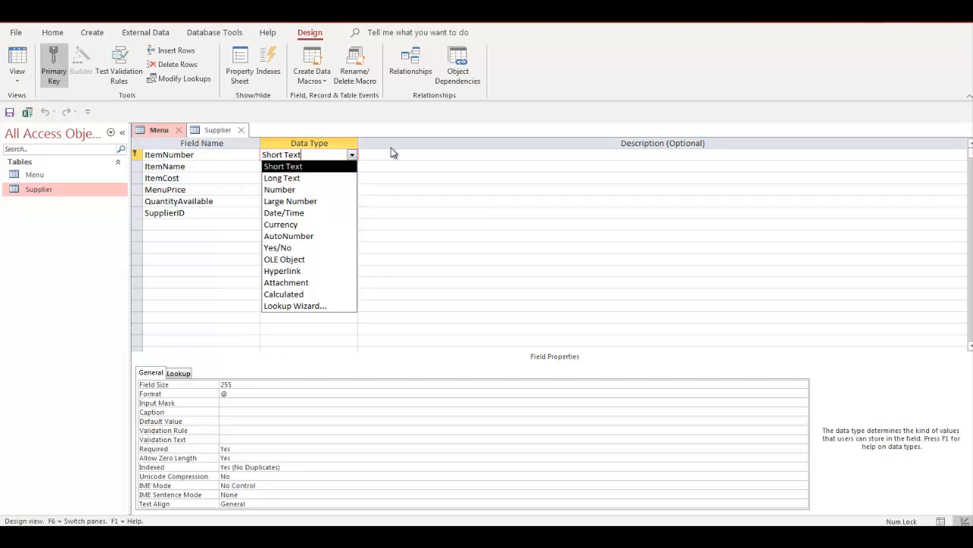
pyautogui.moveTo(280, 188)
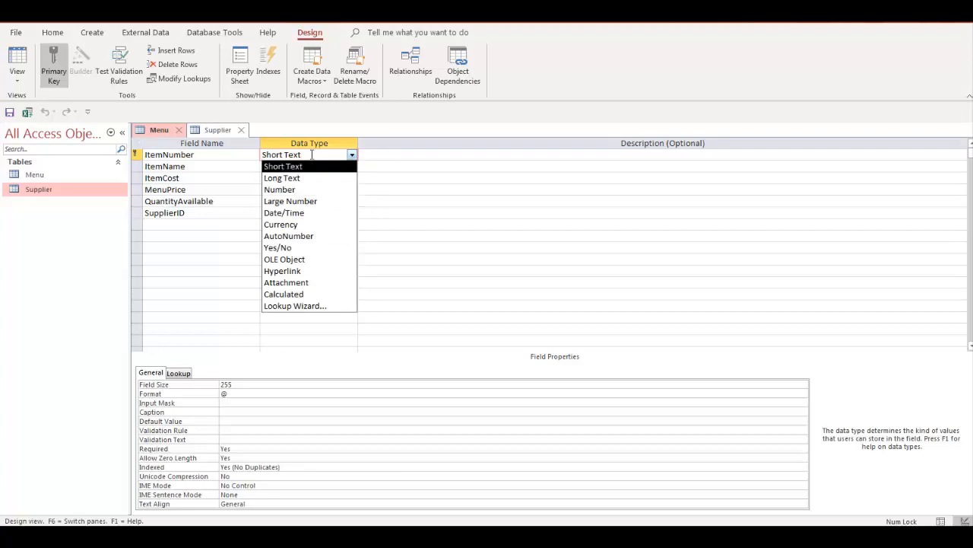
pyautogui.moveTo(288, 166)
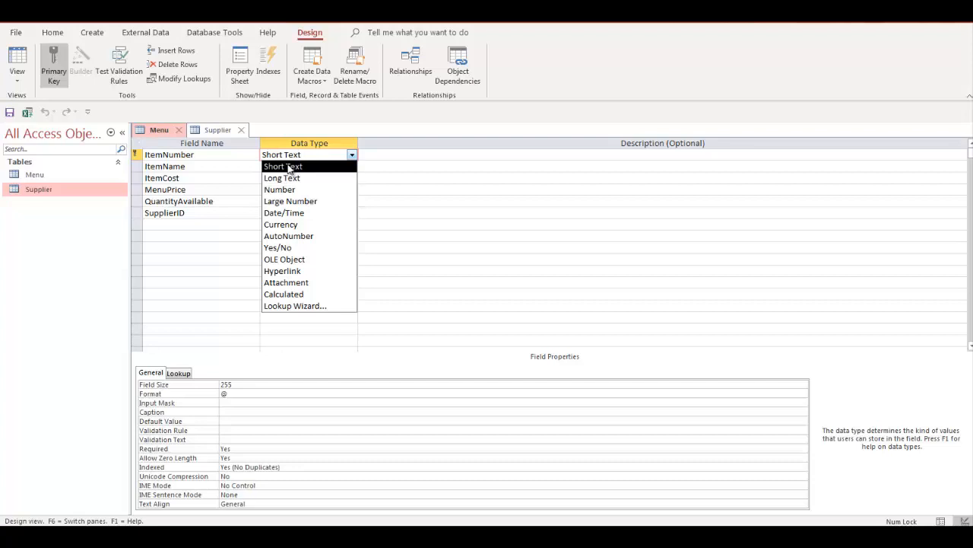
pyautogui.moveTo(306, 153)
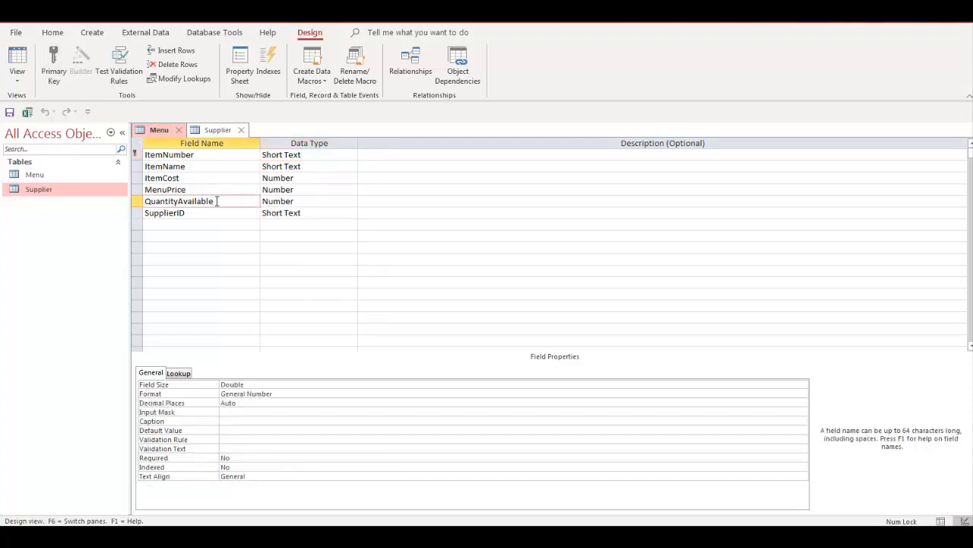
# Change the MenuPrice field's data type from Number to Currency.
pyautogui.click(165, 213)
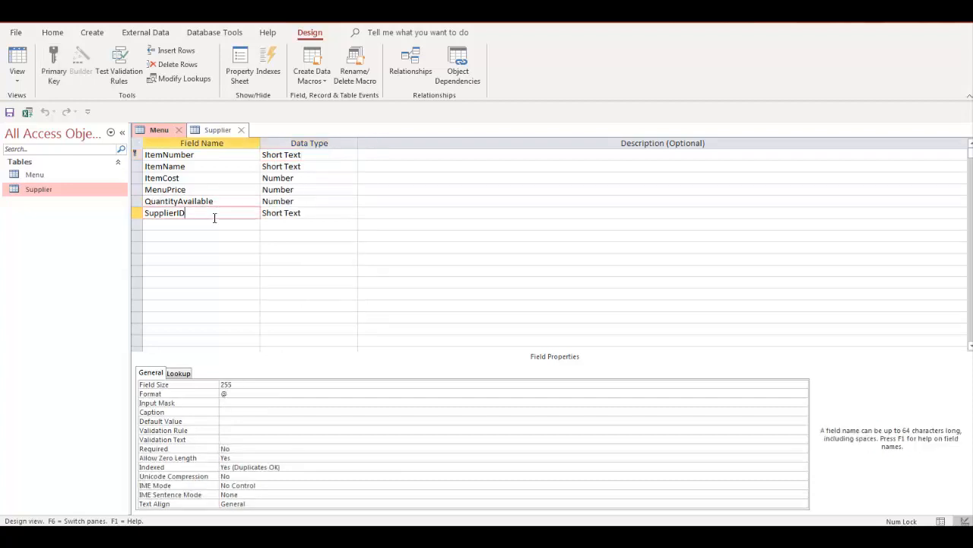
pyautogui.click(190, 188)
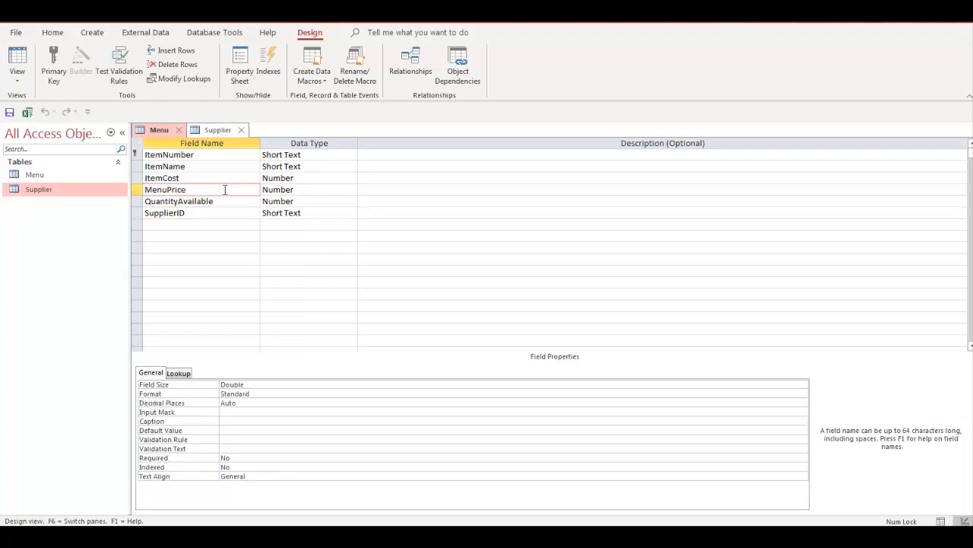
pyautogui.click(351, 188)
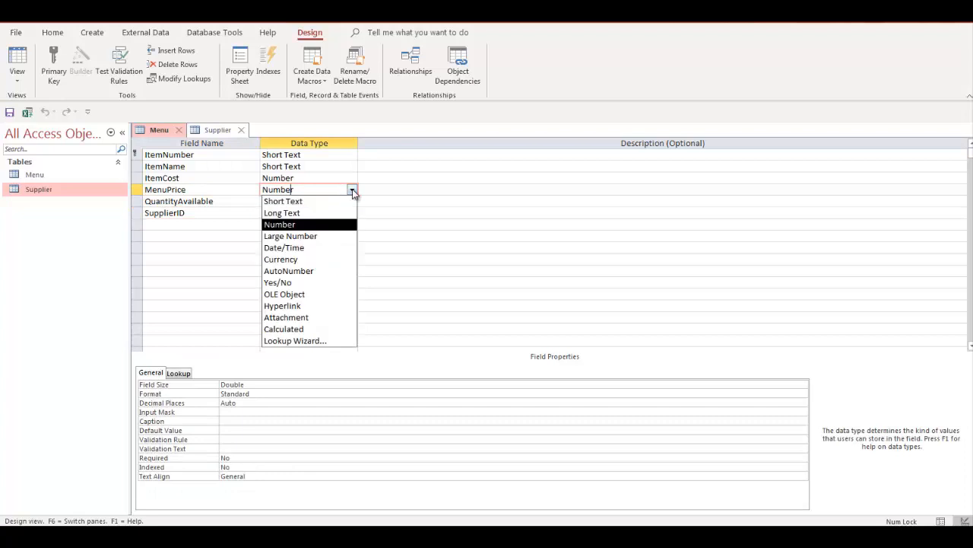
pyautogui.moveTo(279, 259)
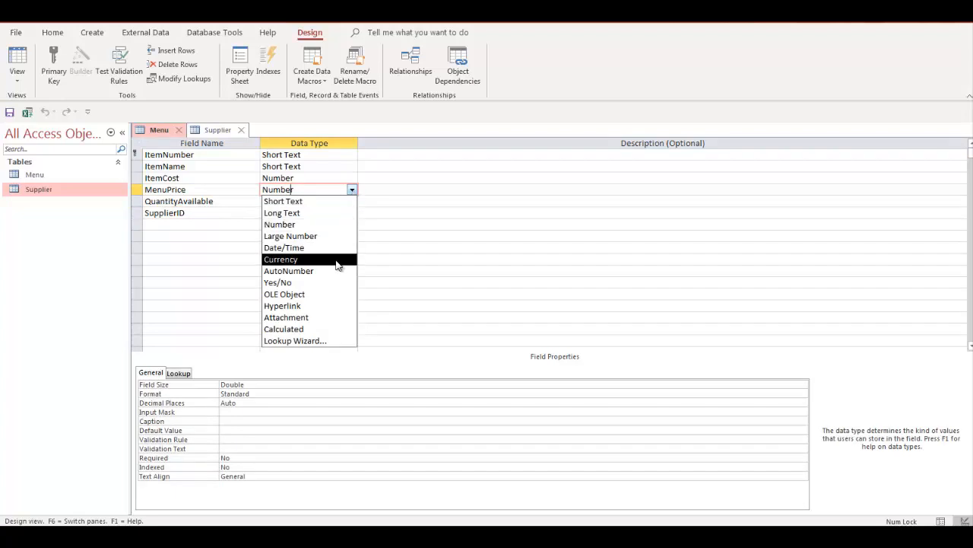
pyautogui.click(280, 259)
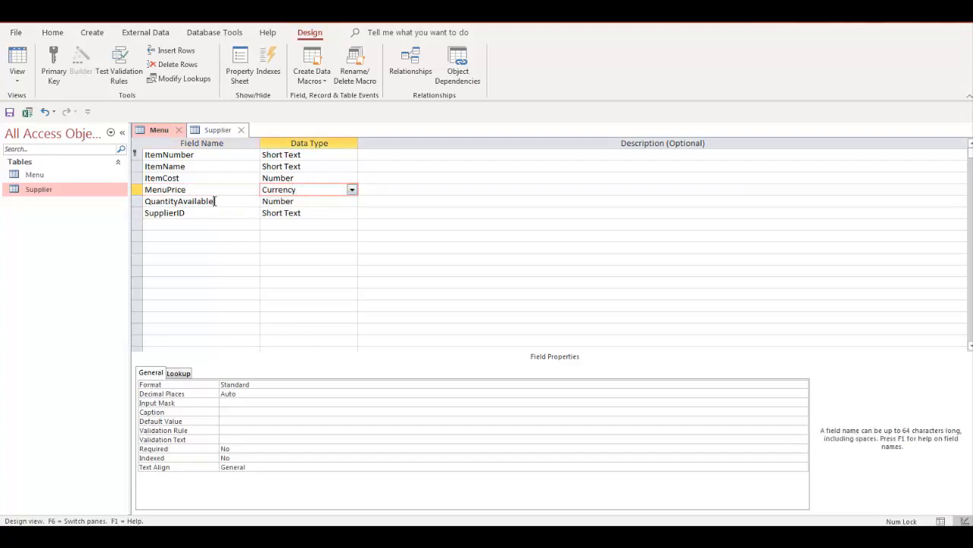
pyautogui.click(307, 201)
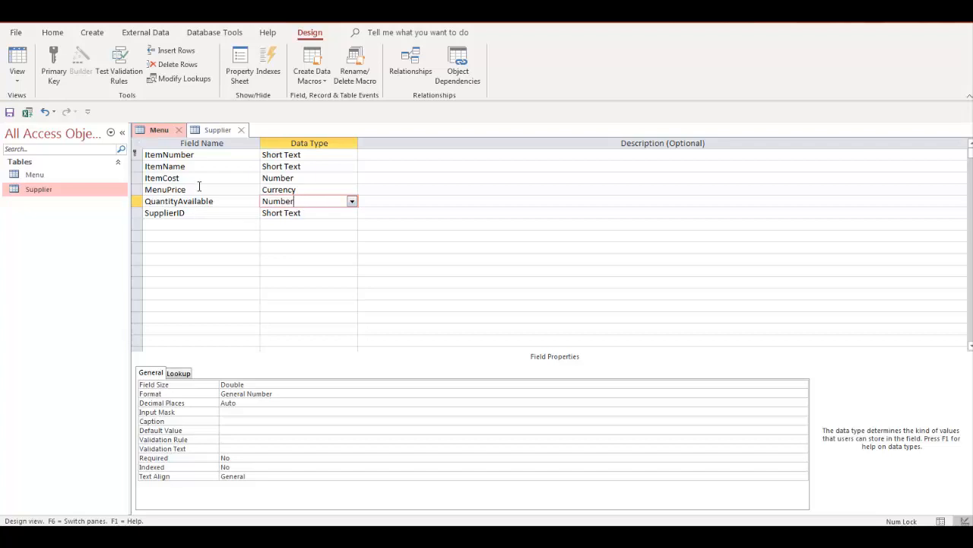
# Review the properties of ItemNumber, ItemCost, MenuPrice and QuantityAvailable.
pyautogui.click(168, 155)
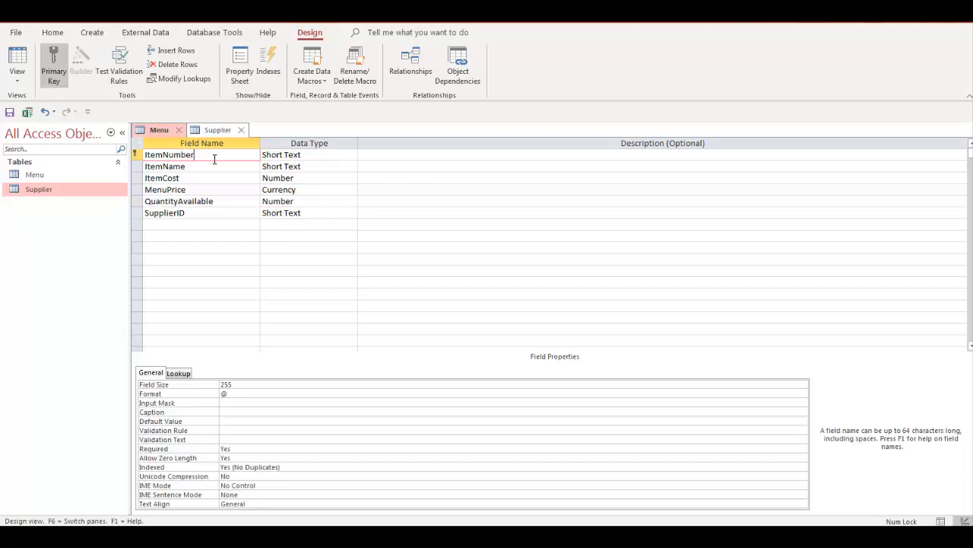
pyautogui.moveTo(224, 173)
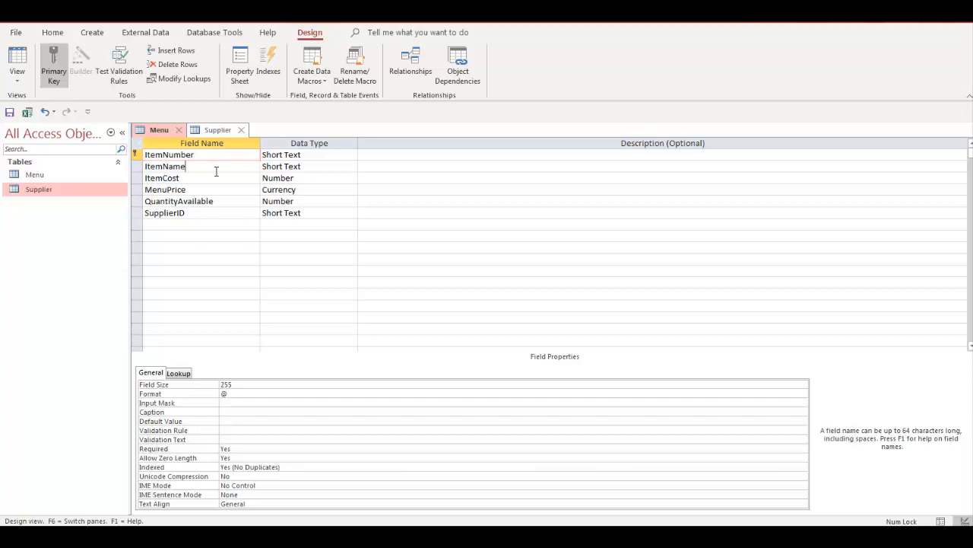
pyautogui.click(161, 176)
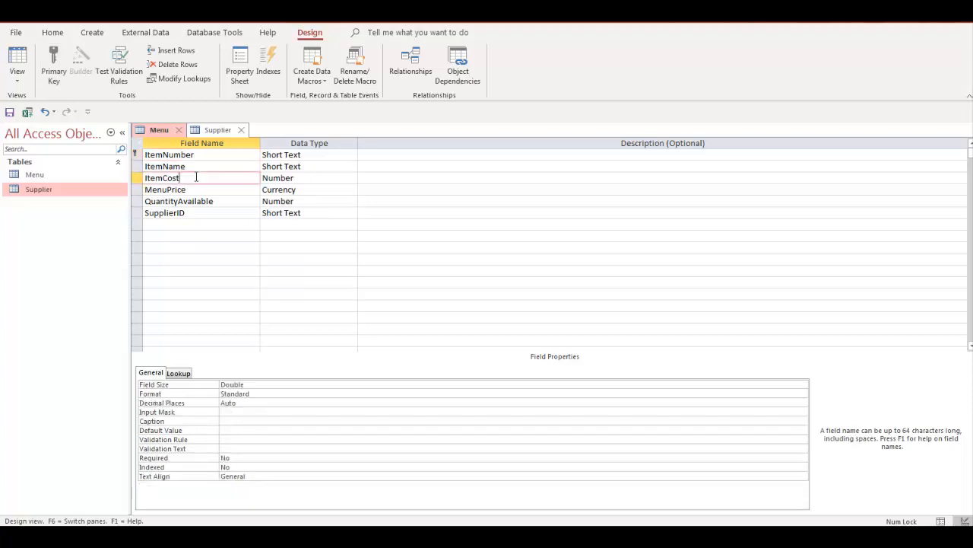
pyautogui.click(164, 188)
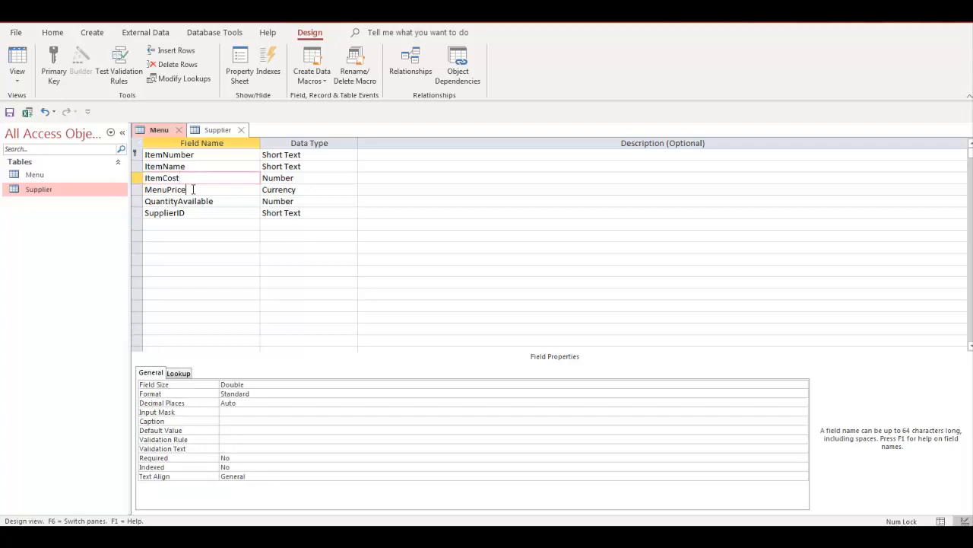
pyautogui.click(164, 188)
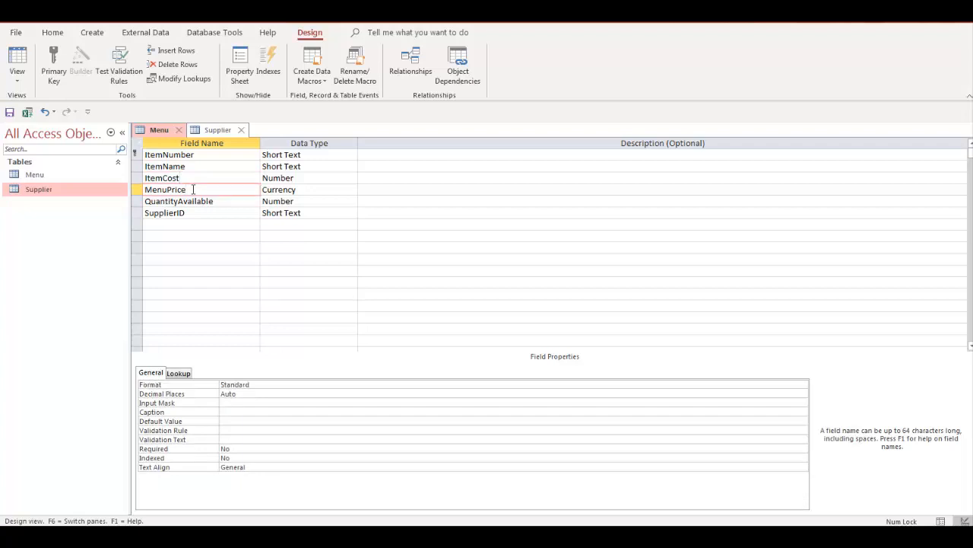
pyautogui.click(179, 201)
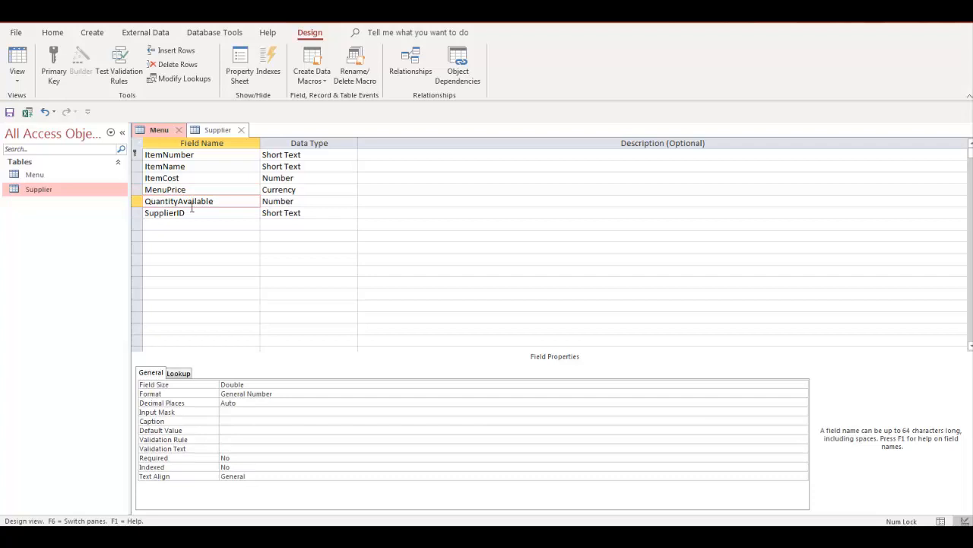
# Show the Supplier table's 20 records in datasheet view.
pyautogui.click(164, 213)
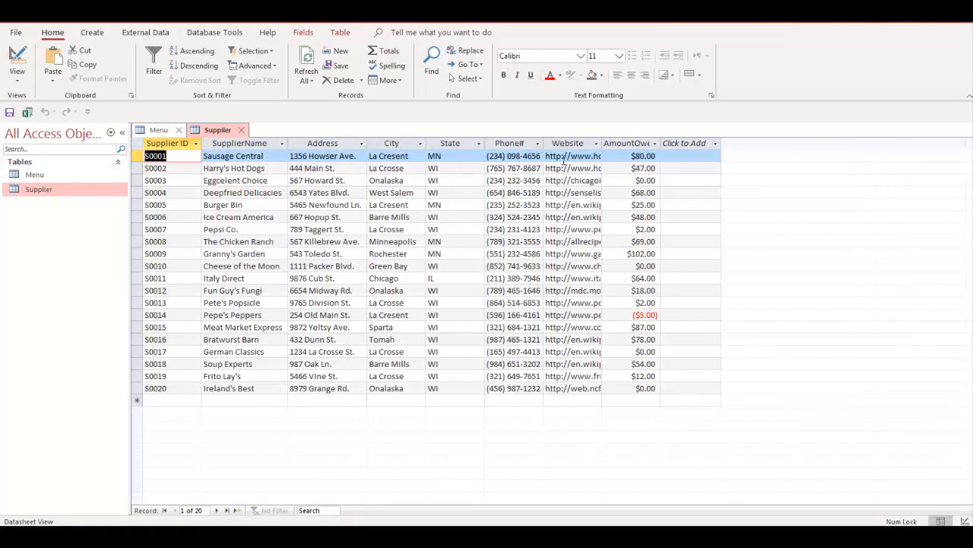
pyautogui.moveTo(660, 149)
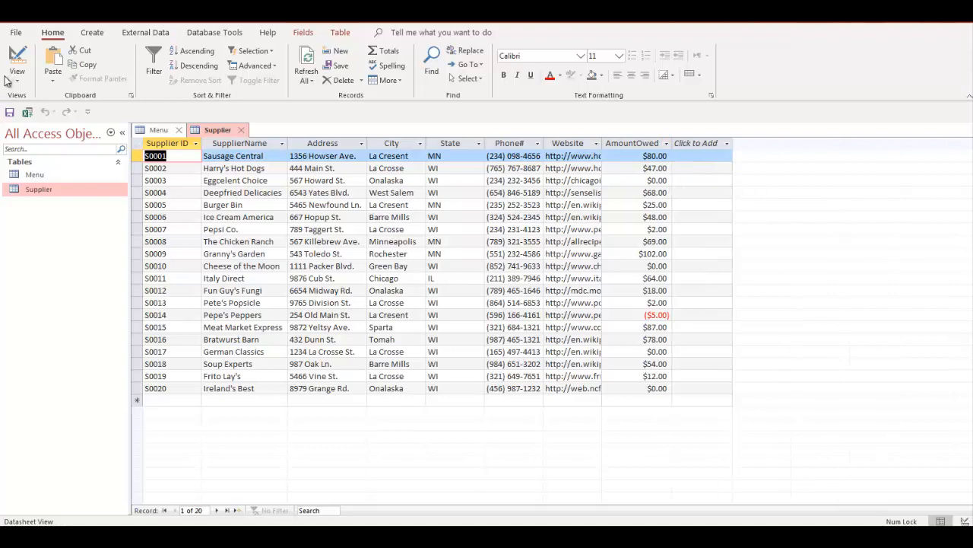
# Switch the Supplier table to Design View and select the Supplier ID field row.
pyautogui.click(17, 61)
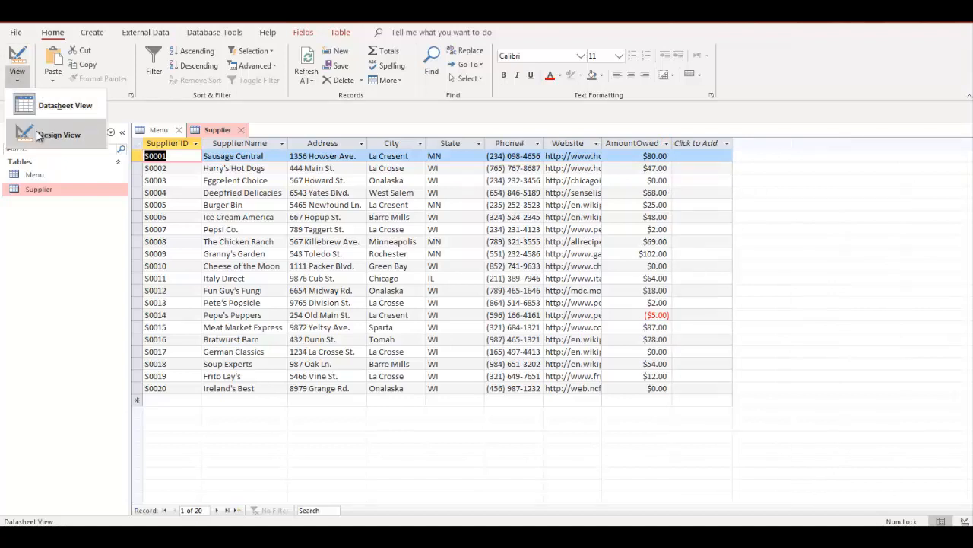
pyautogui.click(58, 134)
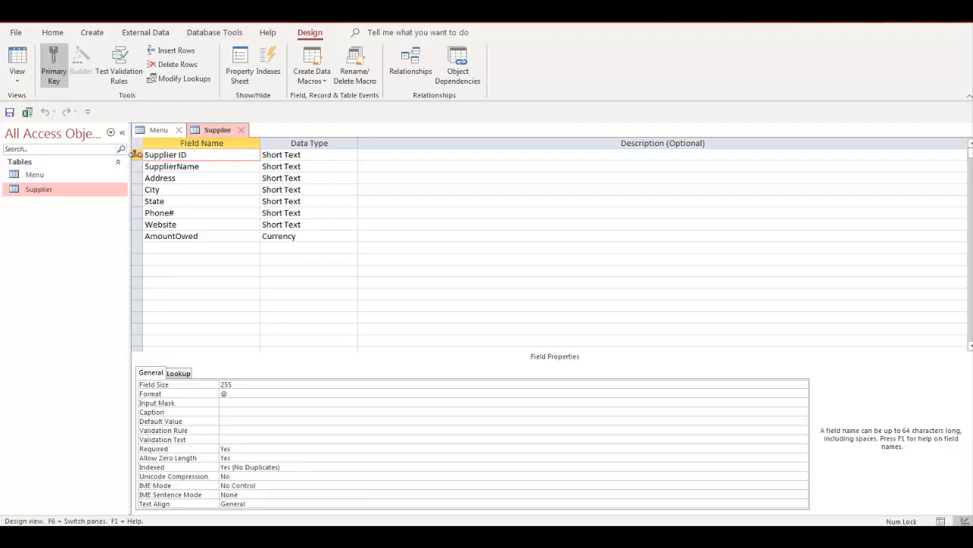
pyautogui.click(165, 156)
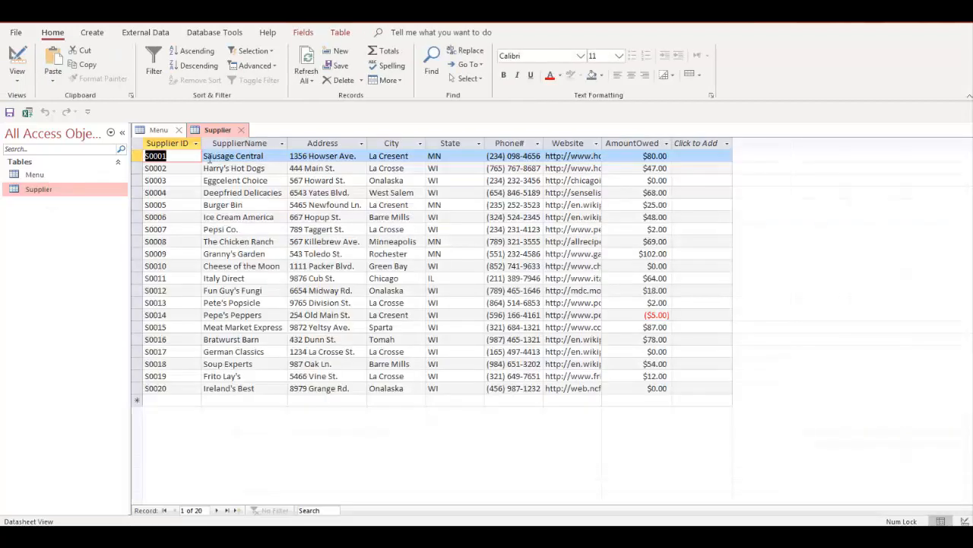
pyautogui.moveTo(752, 158)
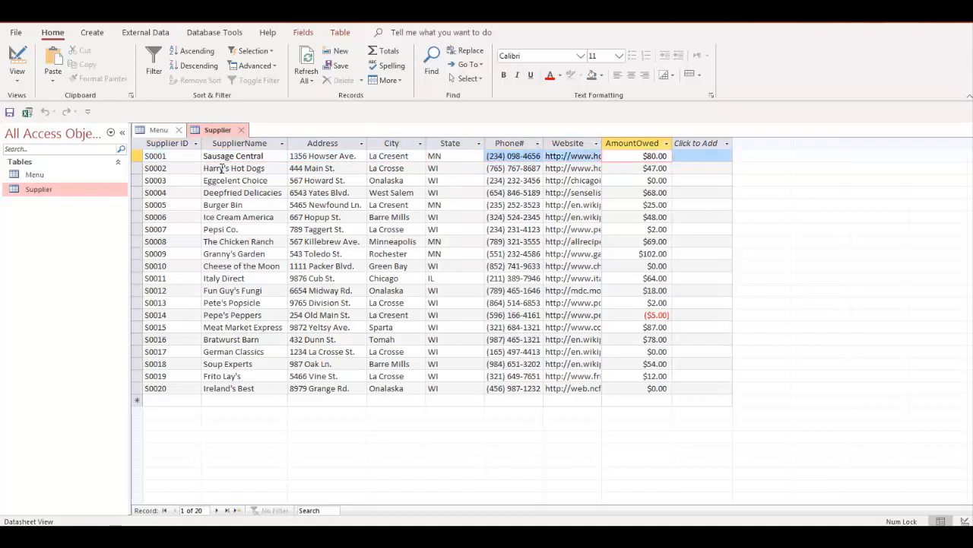
pyautogui.click(167, 143)
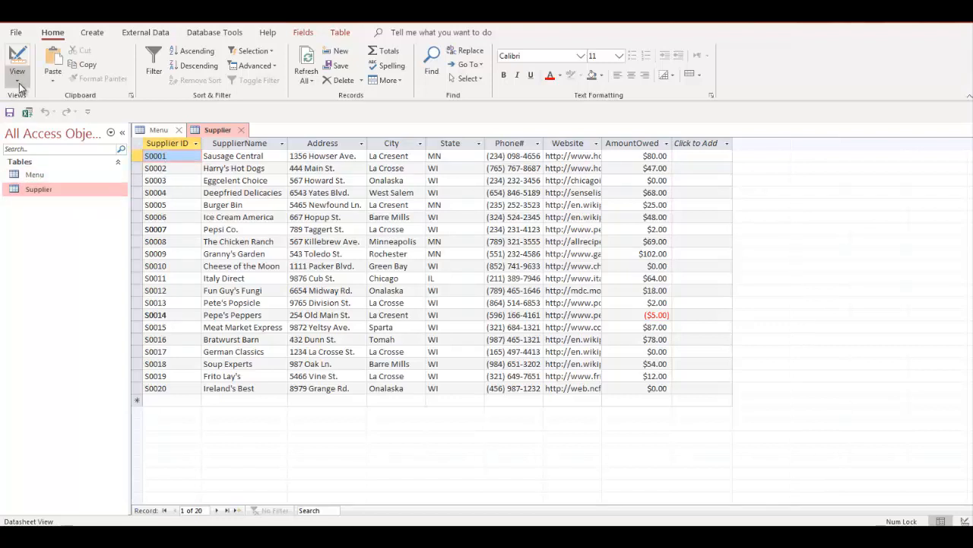
pyautogui.click(16, 64)
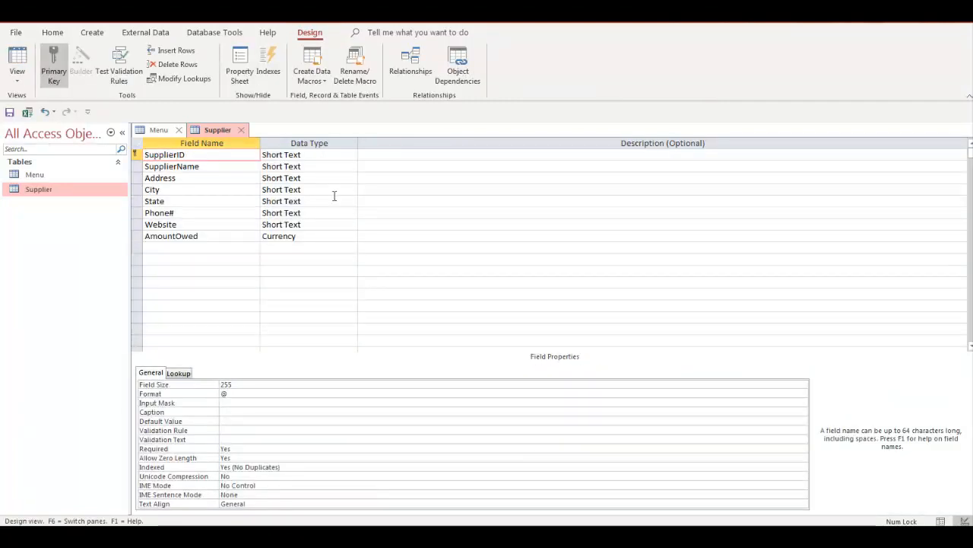
pyautogui.click(182, 155)
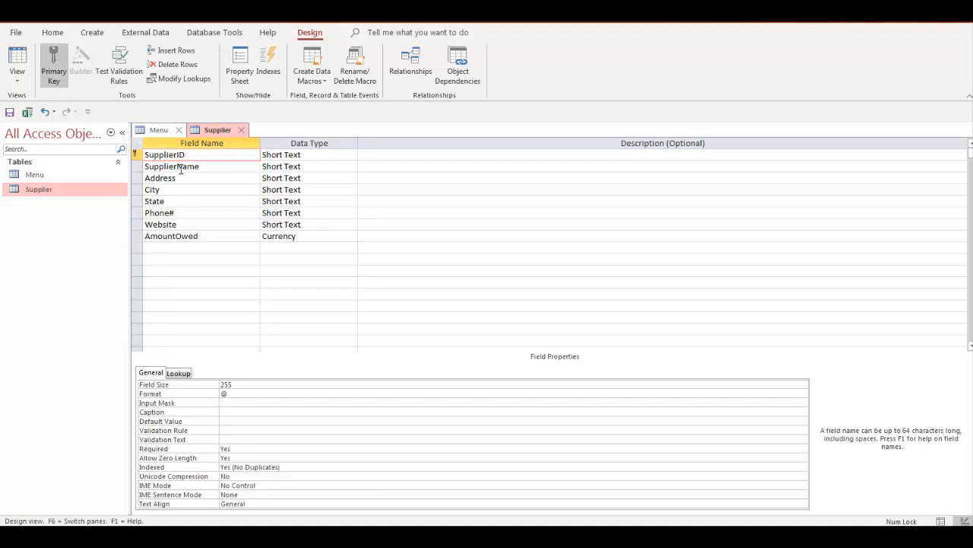
pyautogui.click(164, 156)
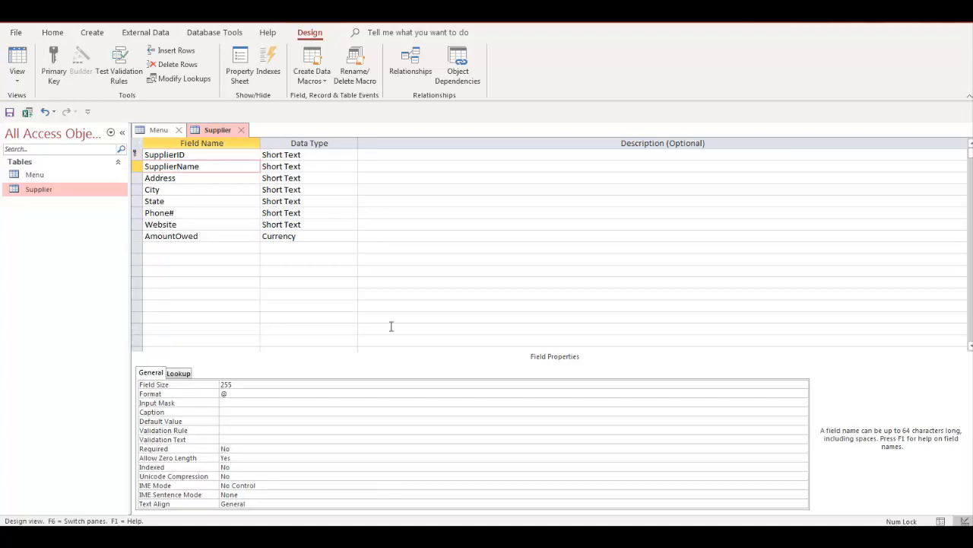
pyautogui.click(171, 236)
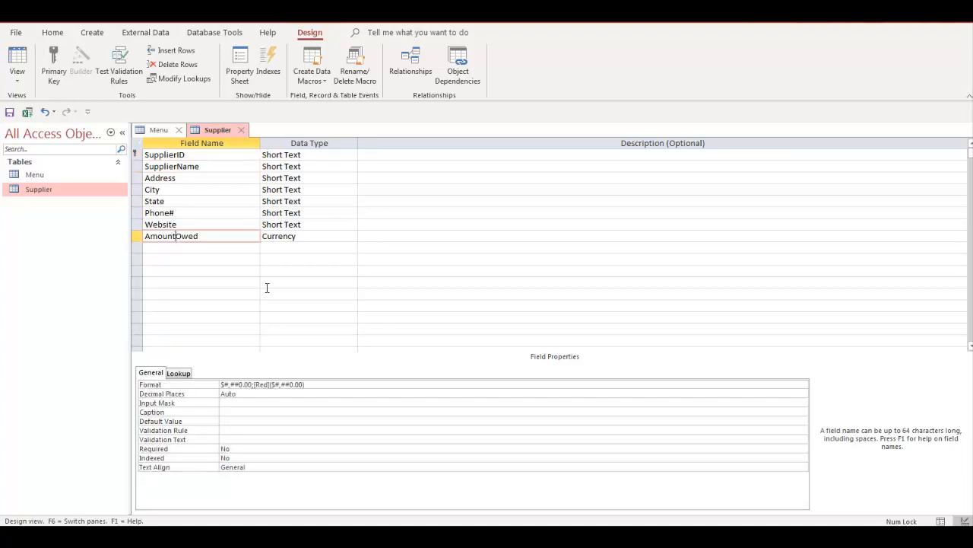
pyautogui.click(164, 155)
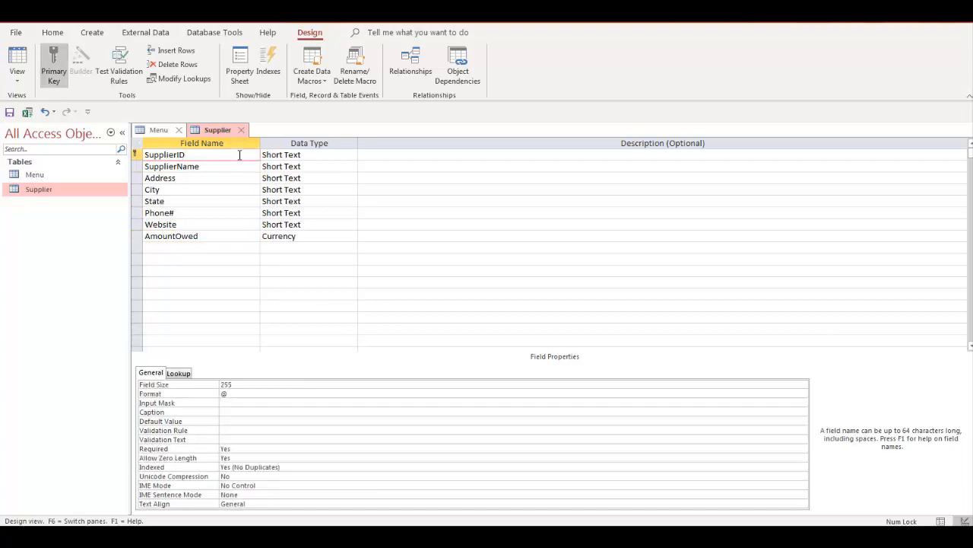
pyautogui.click(185, 155)
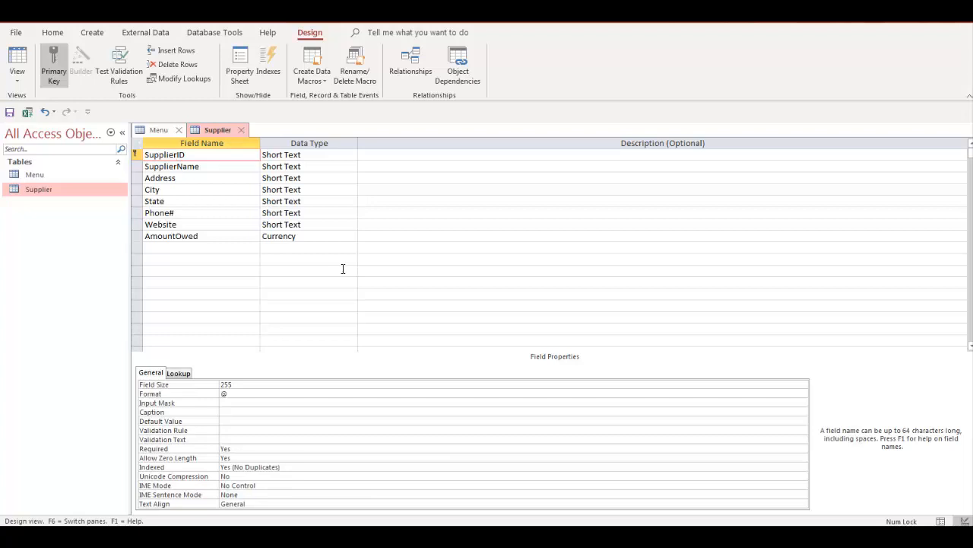
pyautogui.moveTo(295, 362)
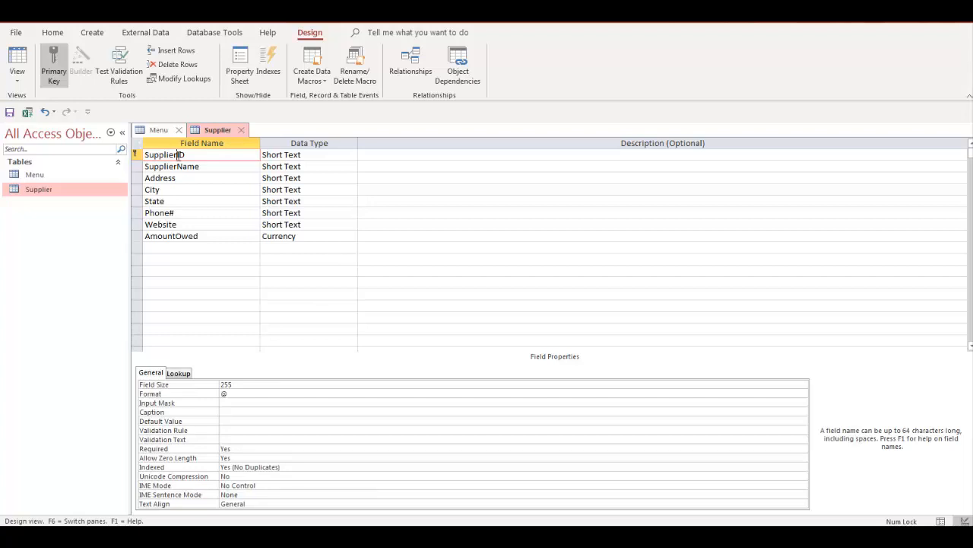
pyautogui.moveTo(204, 222)
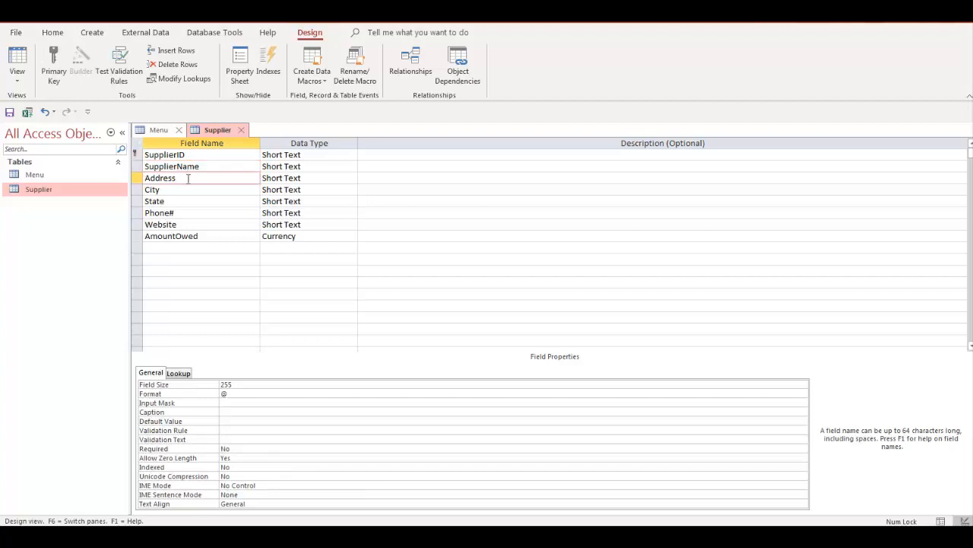
pyautogui.click(161, 225)
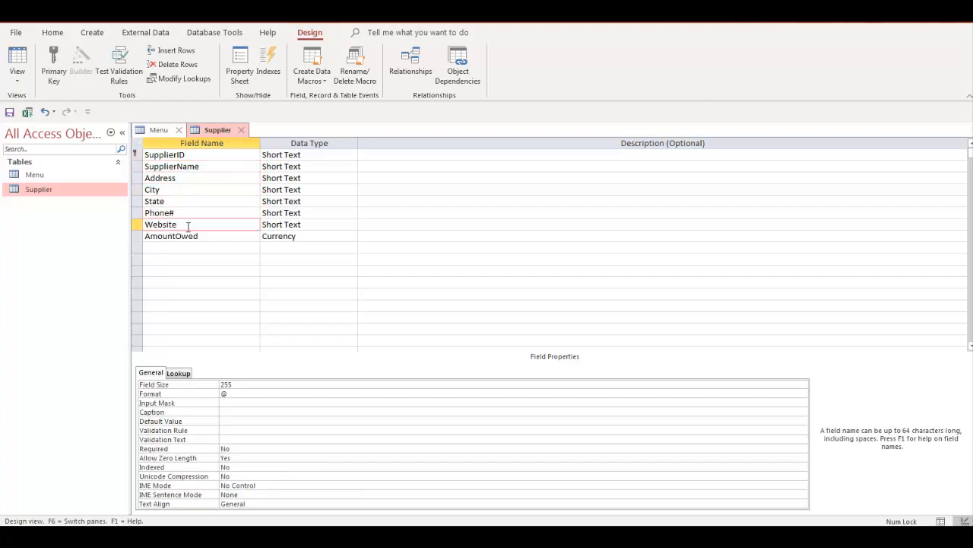
pyautogui.click(170, 236)
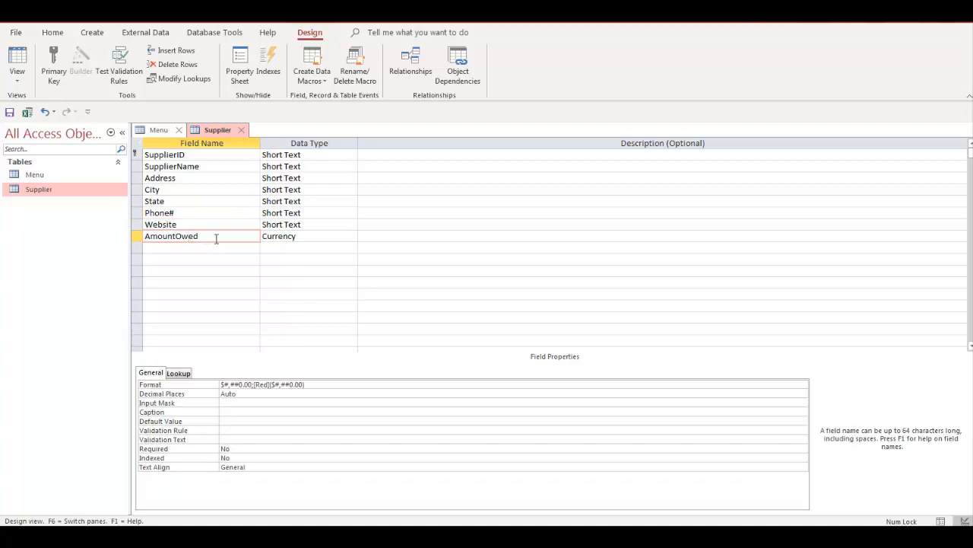
pyautogui.click(304, 235)
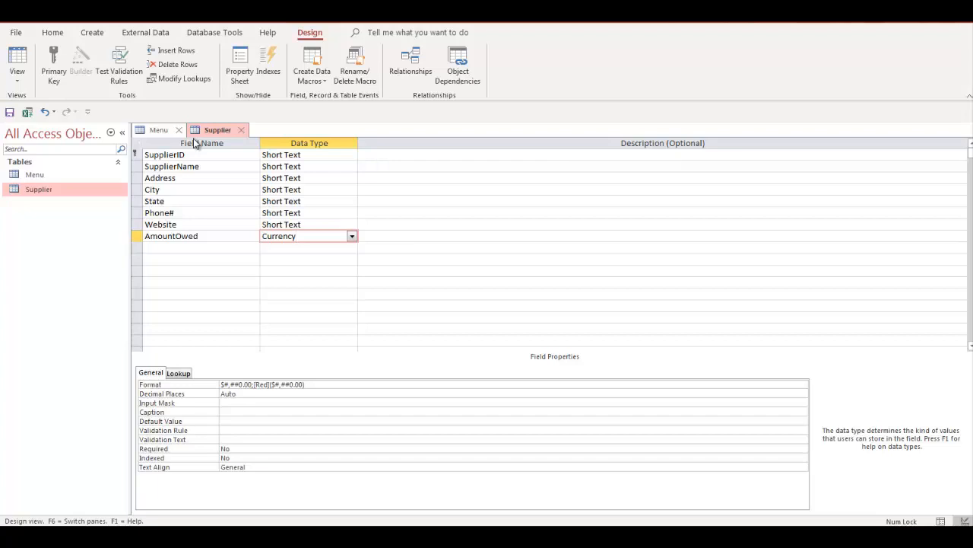
# Make SupplierID the Supplier table's primary key after checking the Menu design.
pyautogui.click(33, 173)
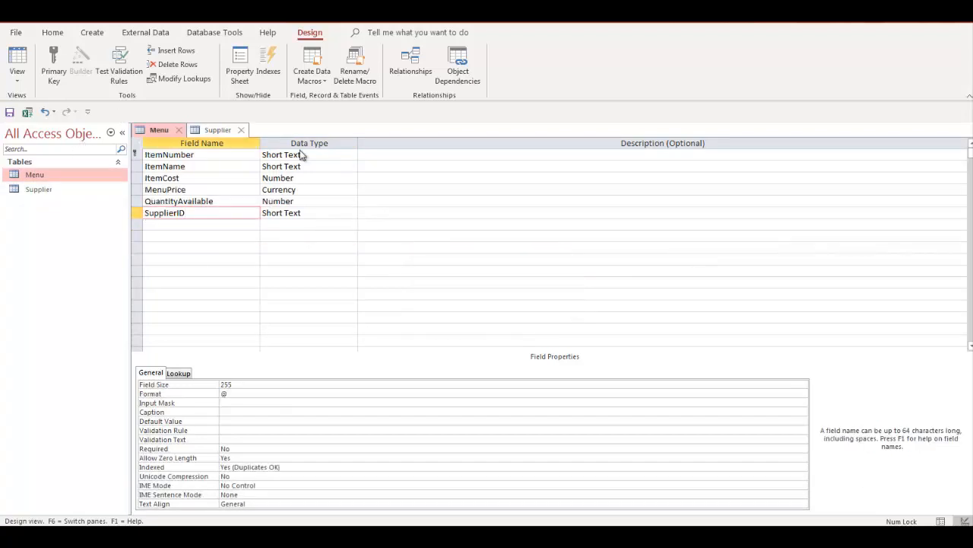
pyautogui.click(51, 64)
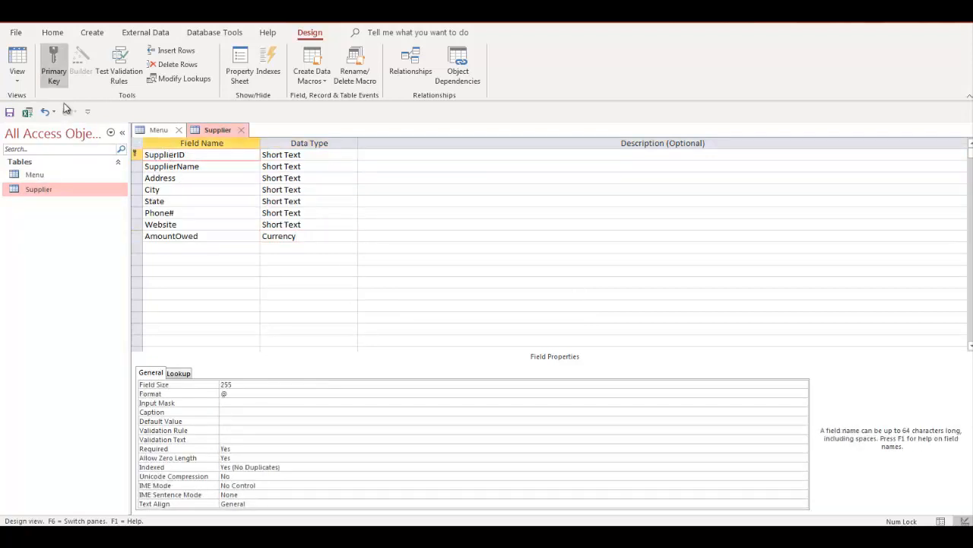
pyautogui.moveTo(53, 64)
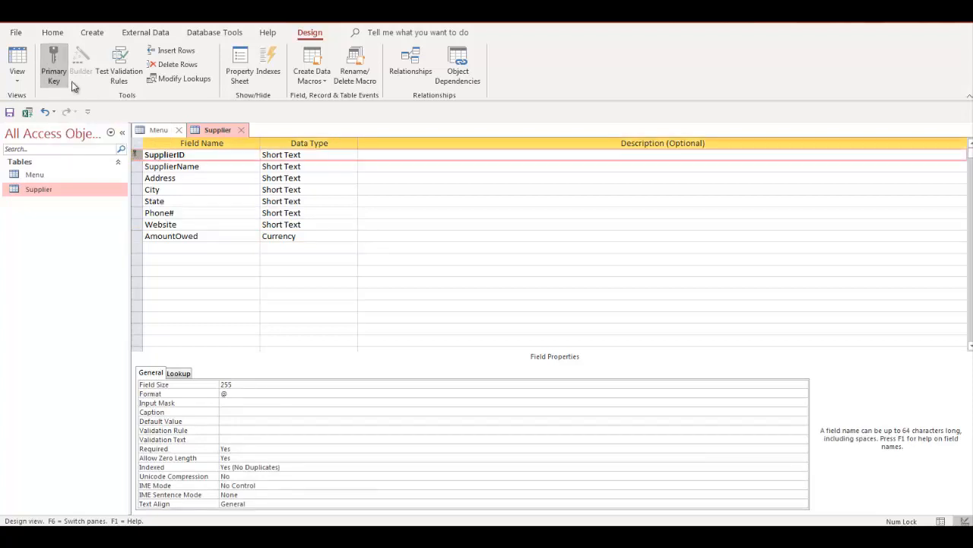
pyautogui.moveTo(53, 64)
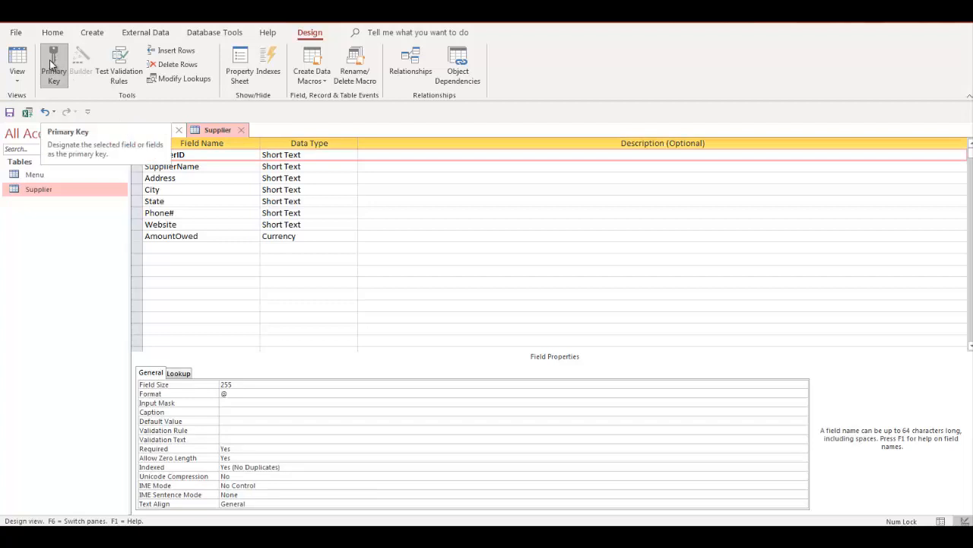
pyautogui.click(16, 32)
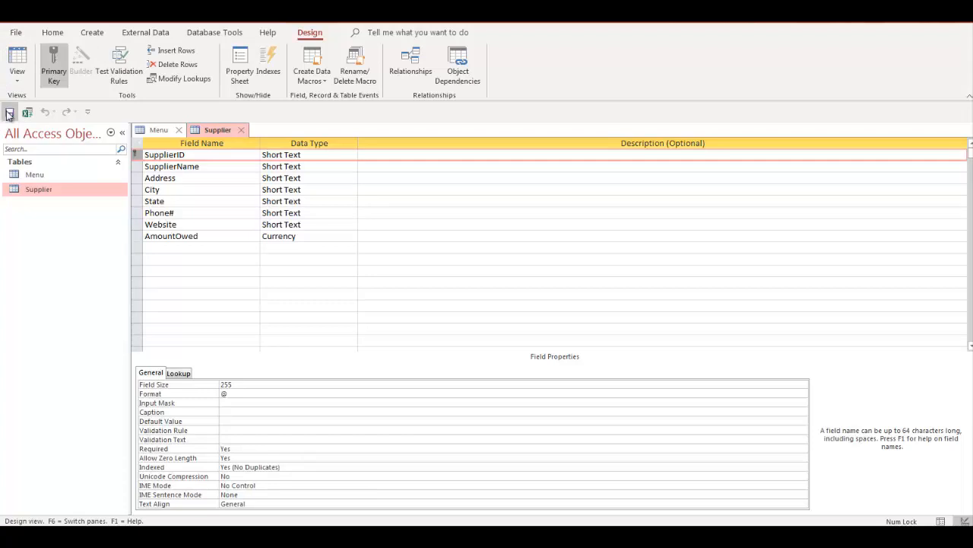
pyautogui.moveTo(9, 112)
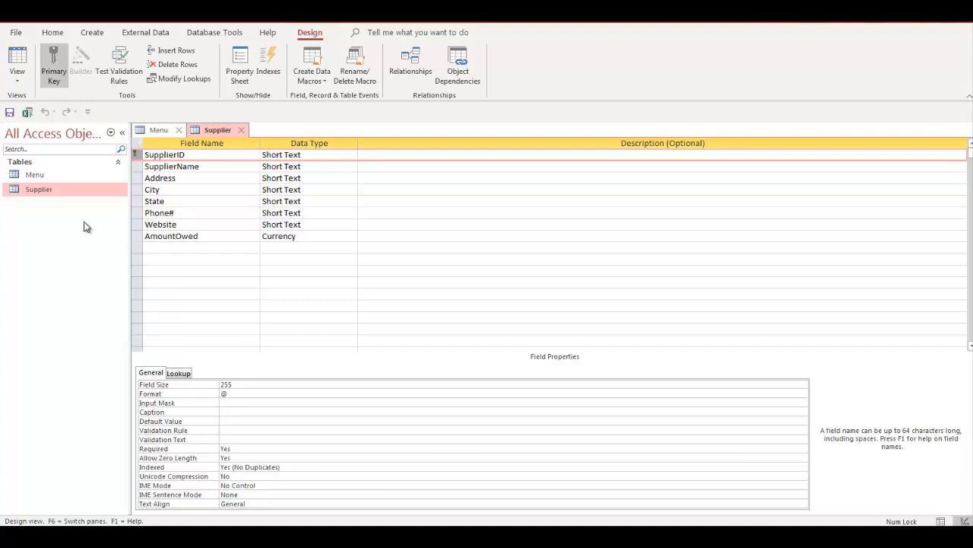
# Return Supplier to datasheet view and start new record 50021.
pyautogui.click(17, 64)
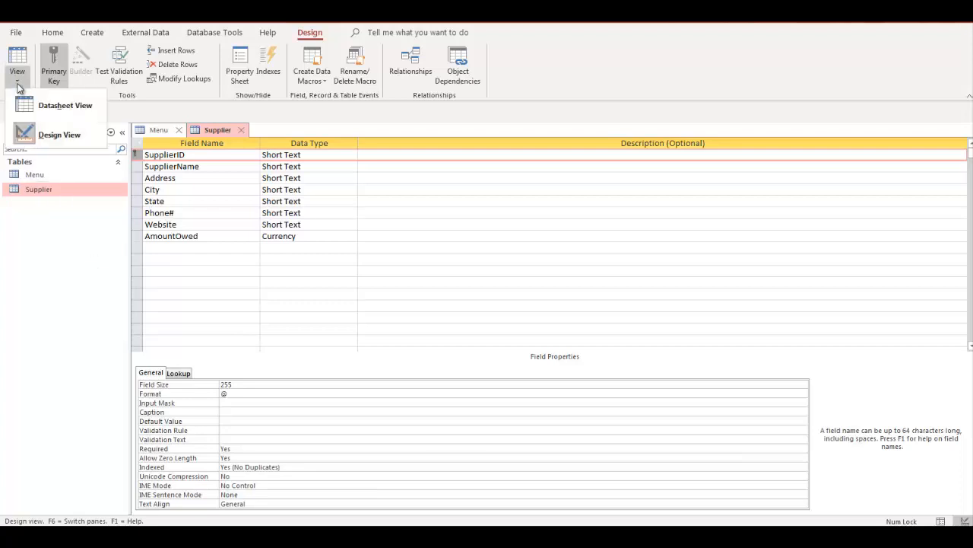
pyautogui.click(64, 105)
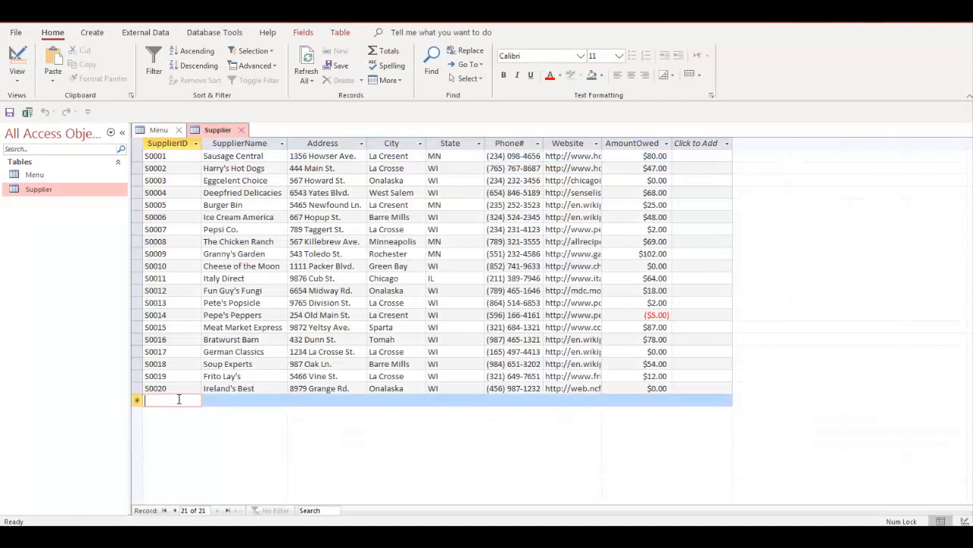
pyautogui.write('D')
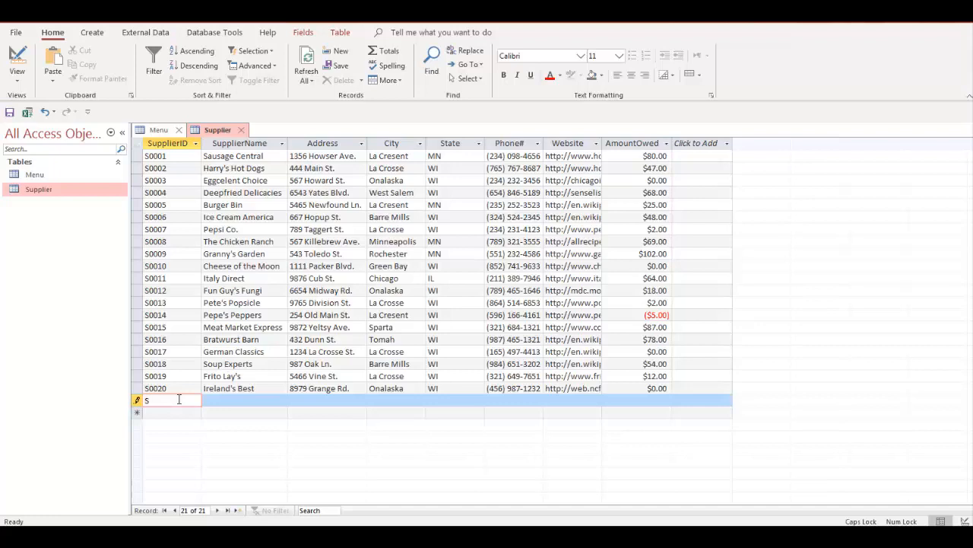
pyautogui.write('0021')
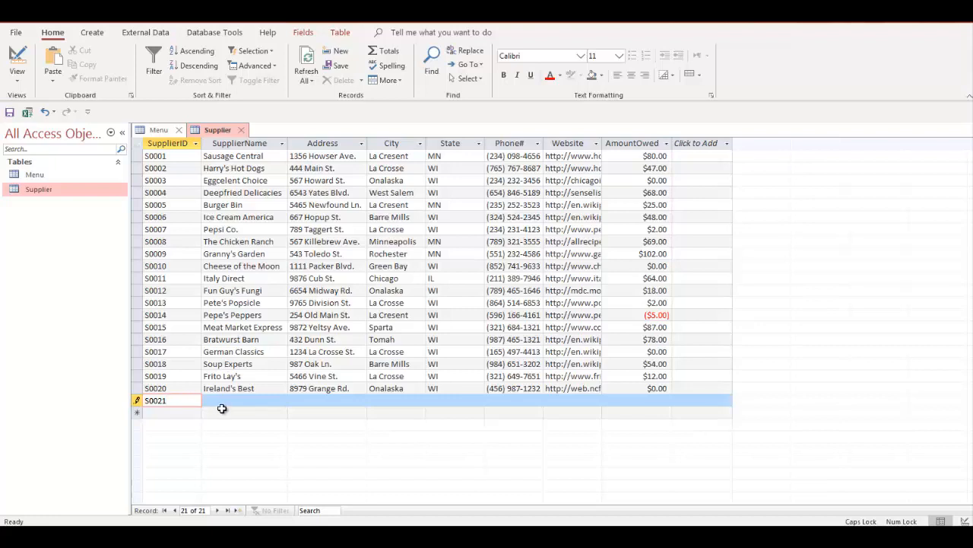
# Enter supplier name Park's Grocery and begin the address 1234 Americus st.
pyautogui.click(244, 400)
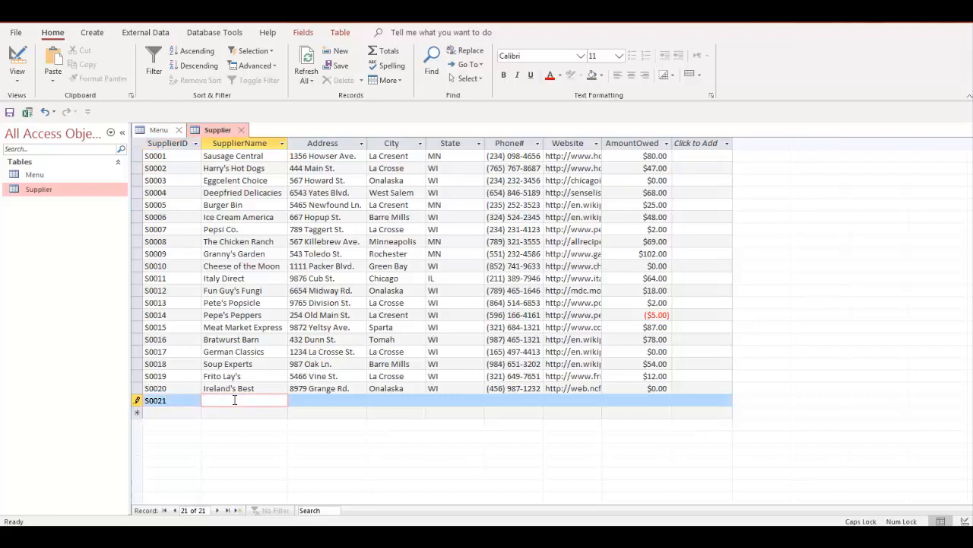
pyautogui.write('pARK')
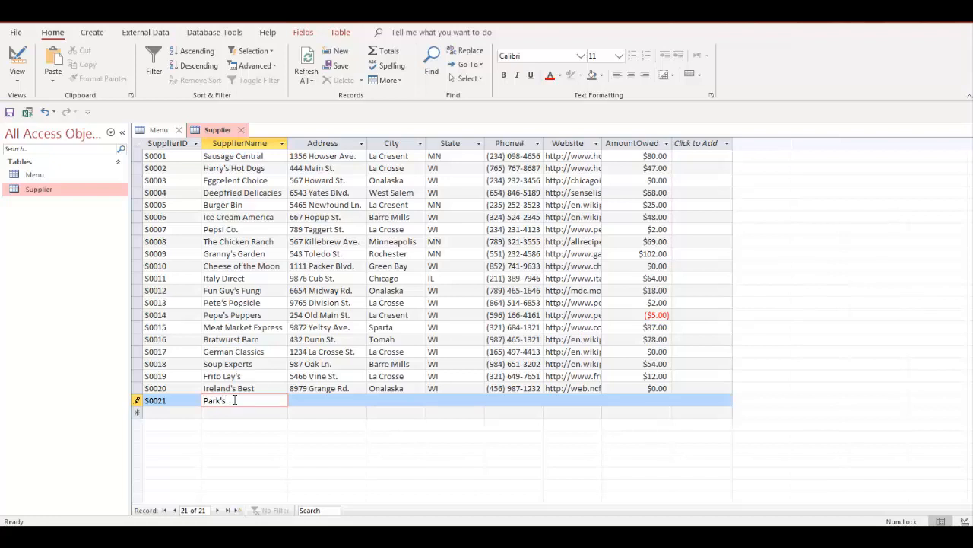
pyautogui.write('Groc')
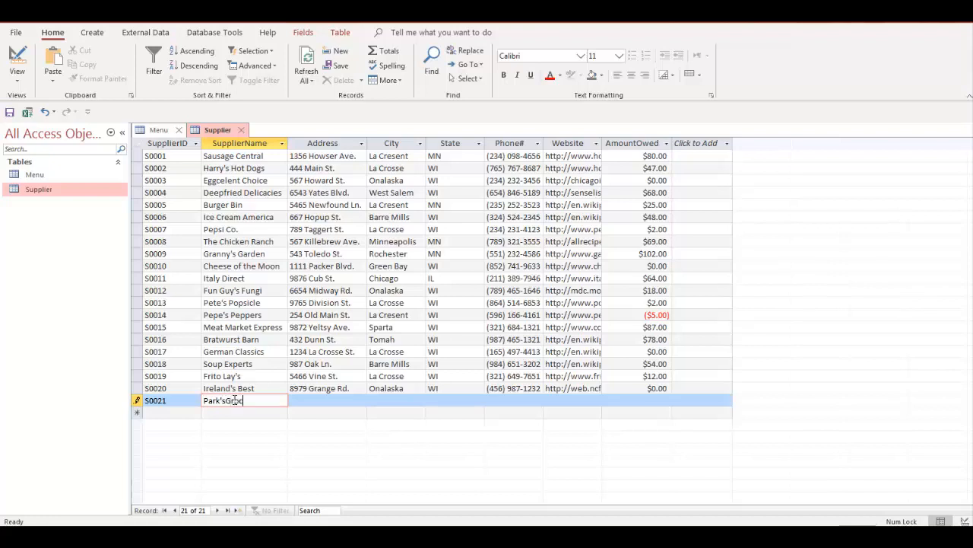
pyautogui.write('ery')
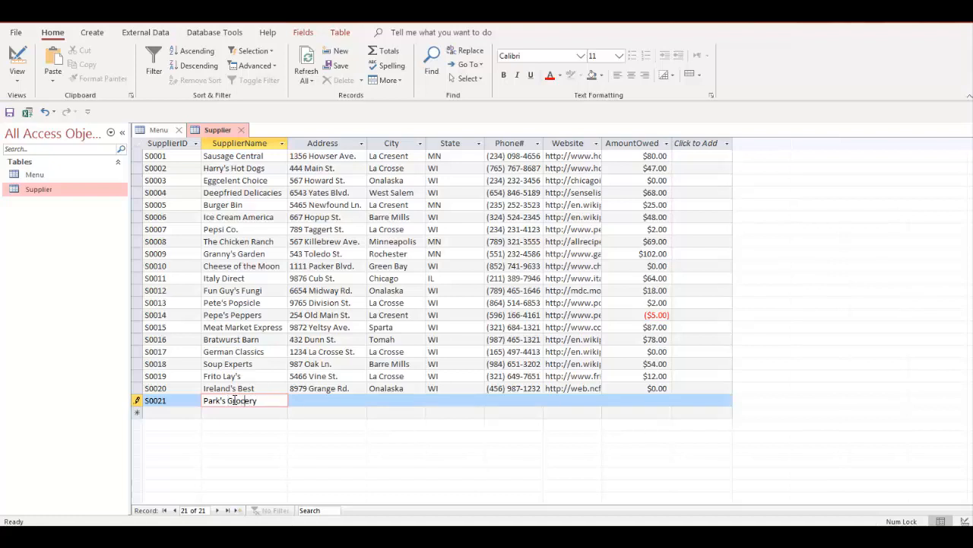
pyautogui.click(328, 401)
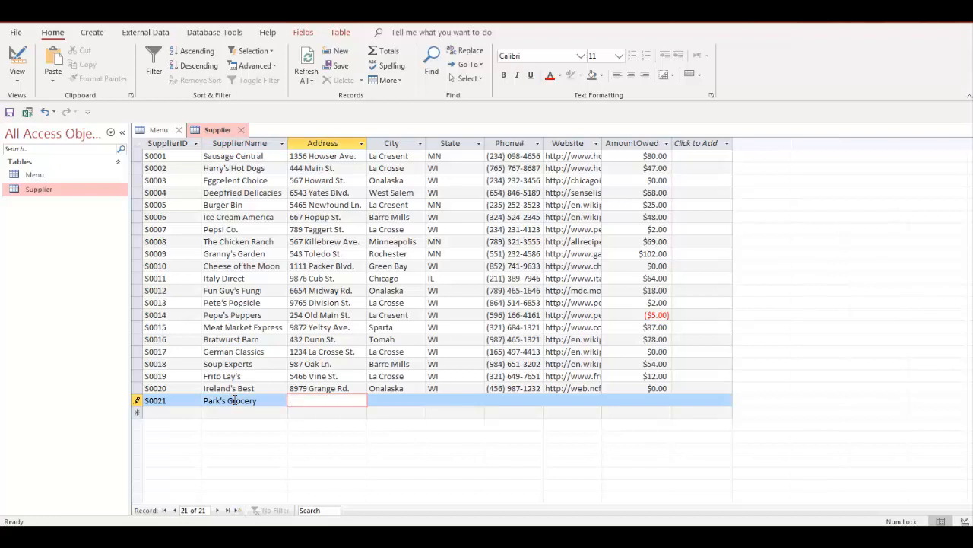
pyautogui.write('1234')
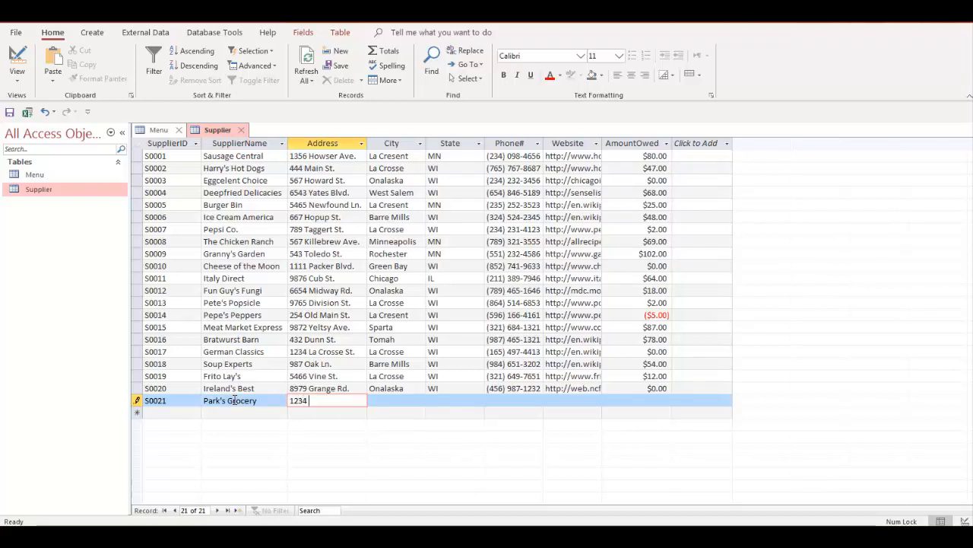
pyautogui.press('capslock')
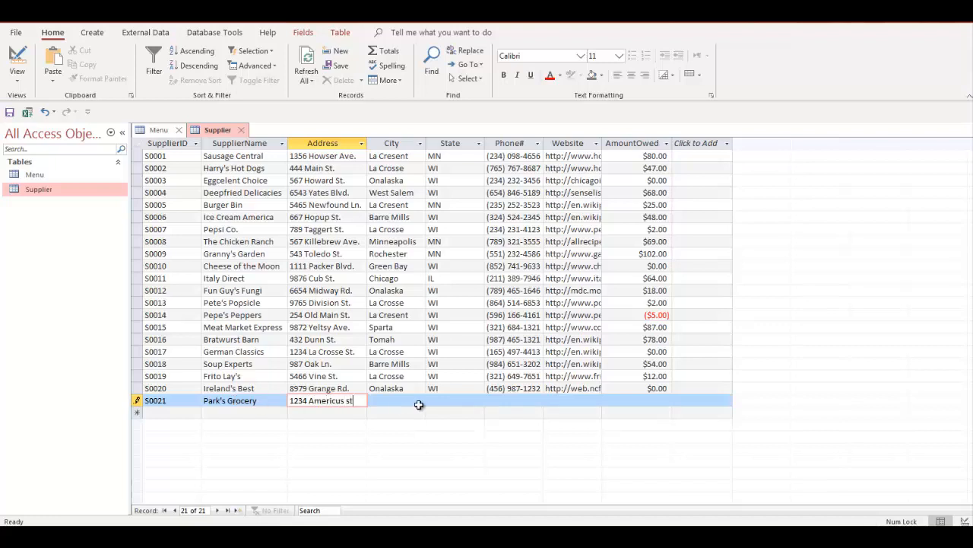
# Enter the city Americus and state GA for supplier 50021.
pyautogui.click(395, 400)
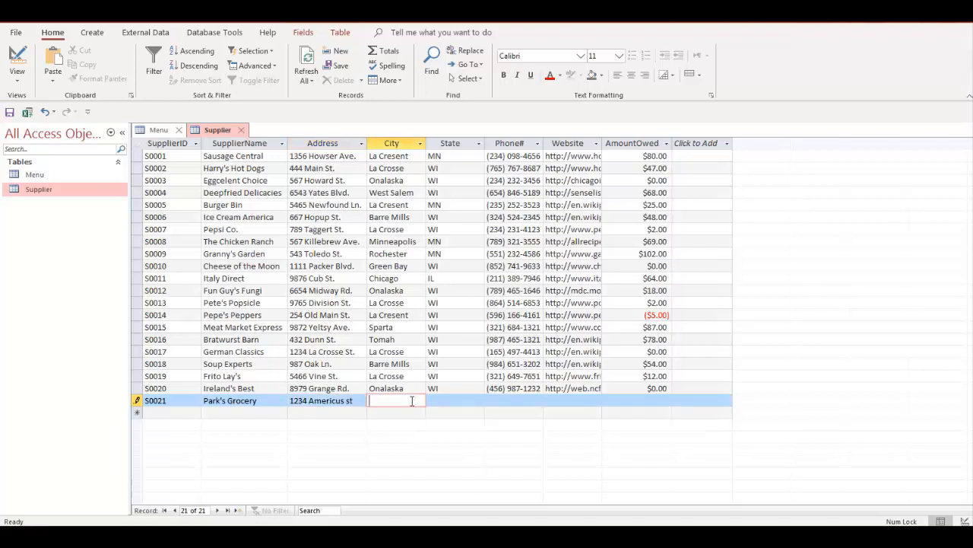
pyautogui.write('Ame')
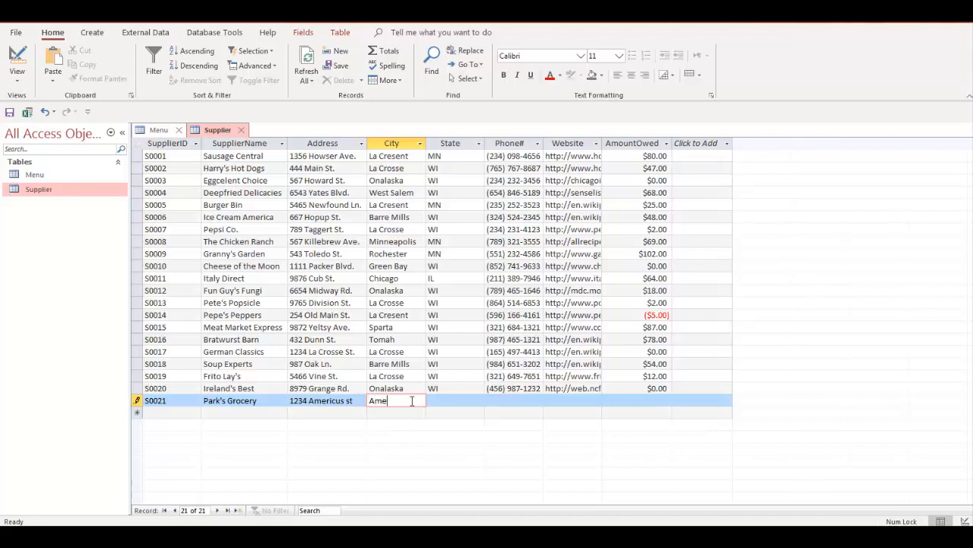
pyautogui.write('ricus')
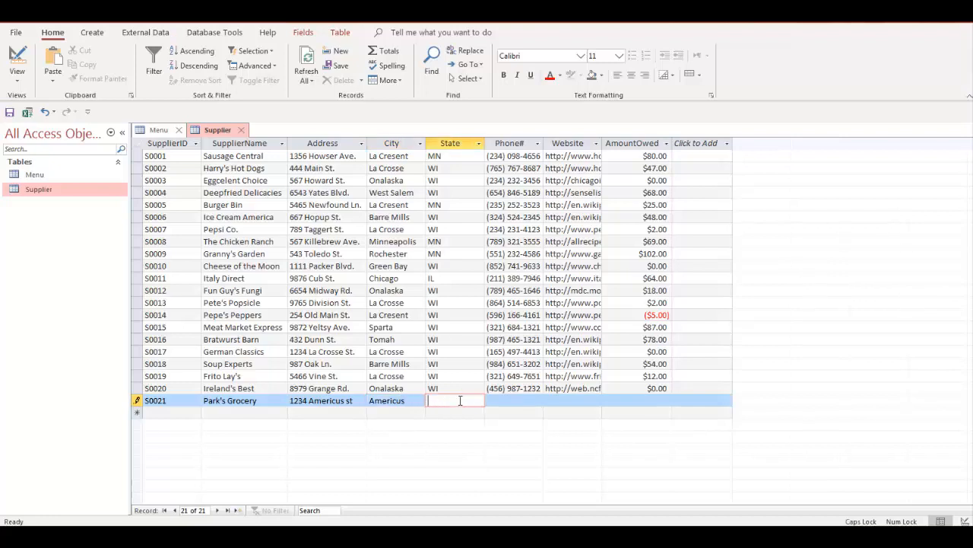
pyautogui.write('GA')
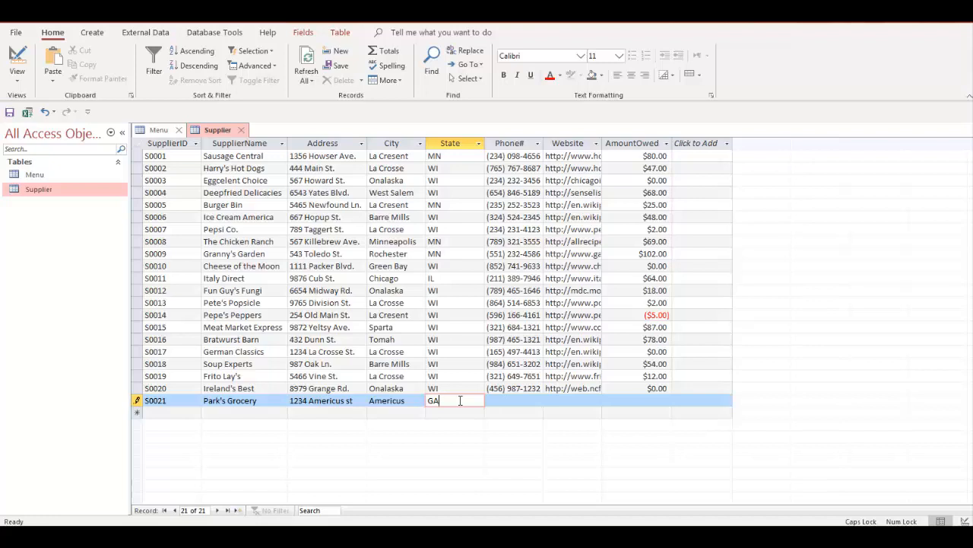
pyautogui.click(514, 400)
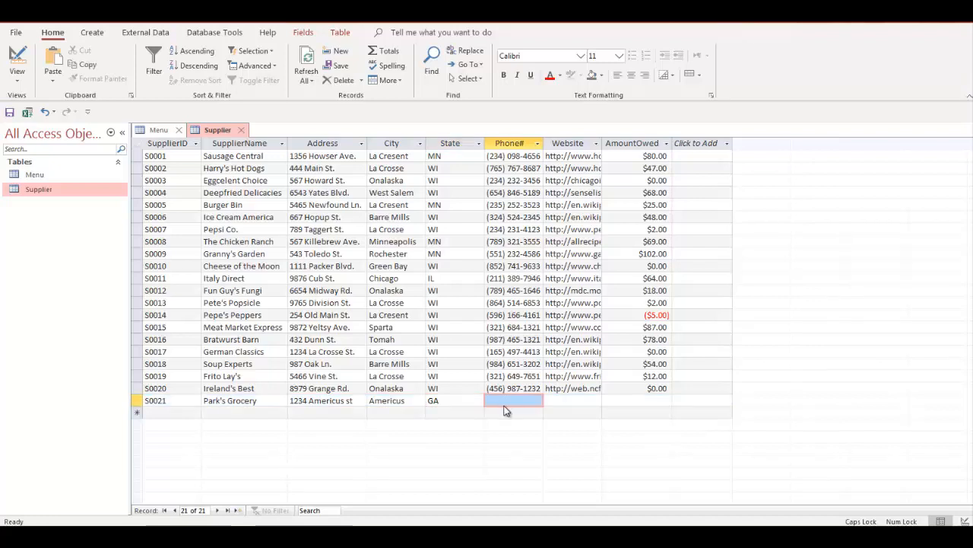
pyautogui.click(514, 400)
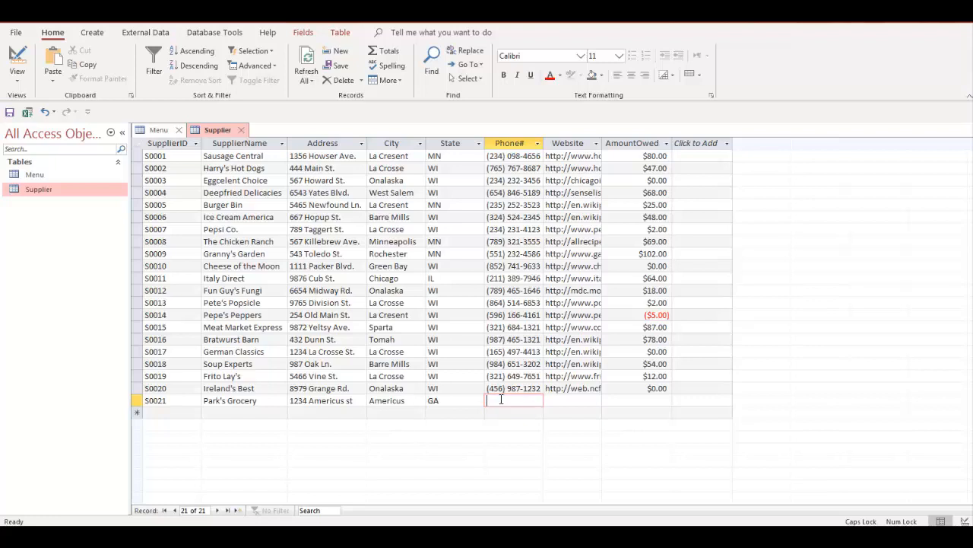
pyautogui.write('3435')
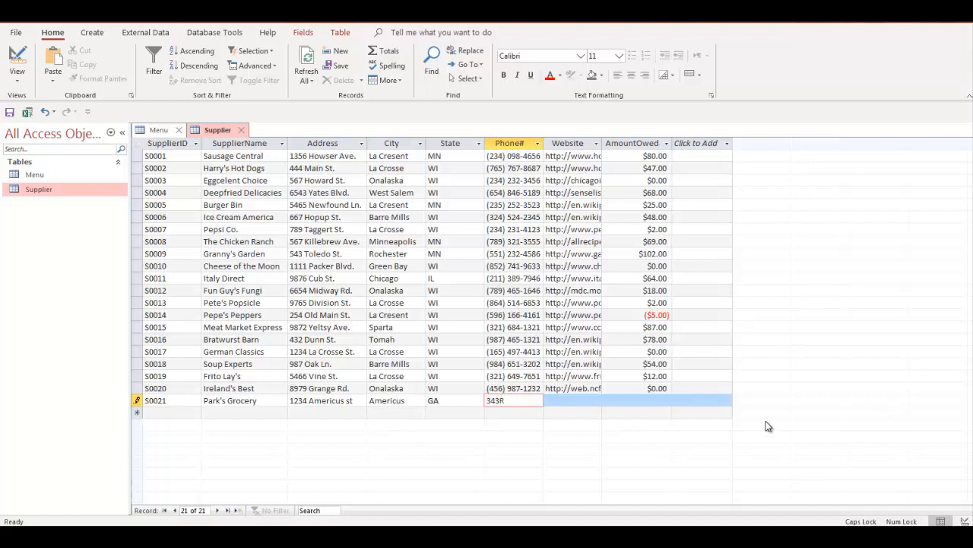
pyautogui.press('backspace')
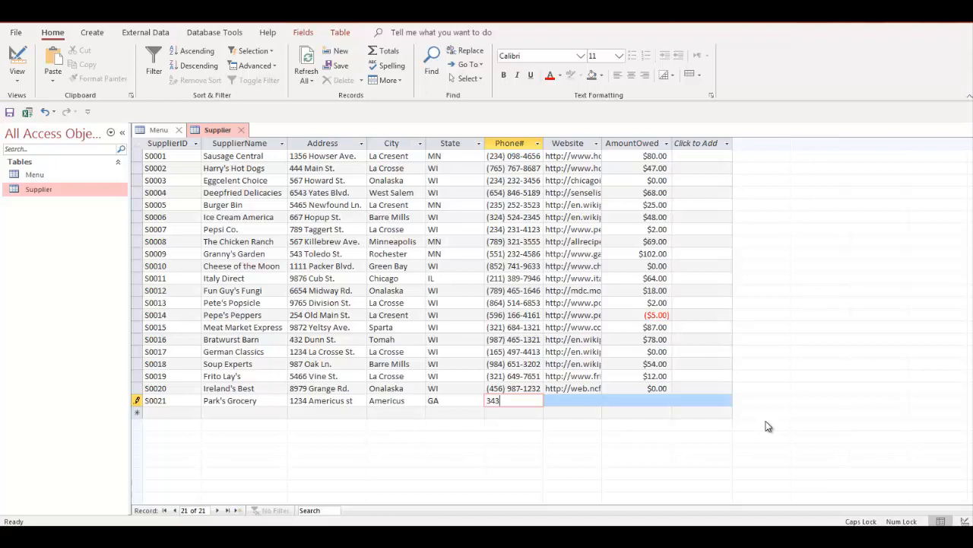
pyautogui.write('1231213')
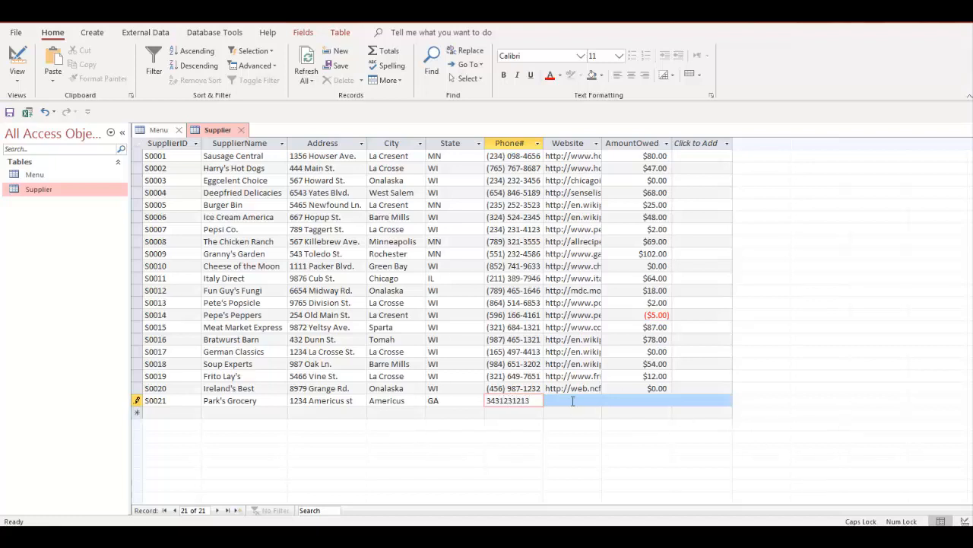
pyautogui.click(572, 400)
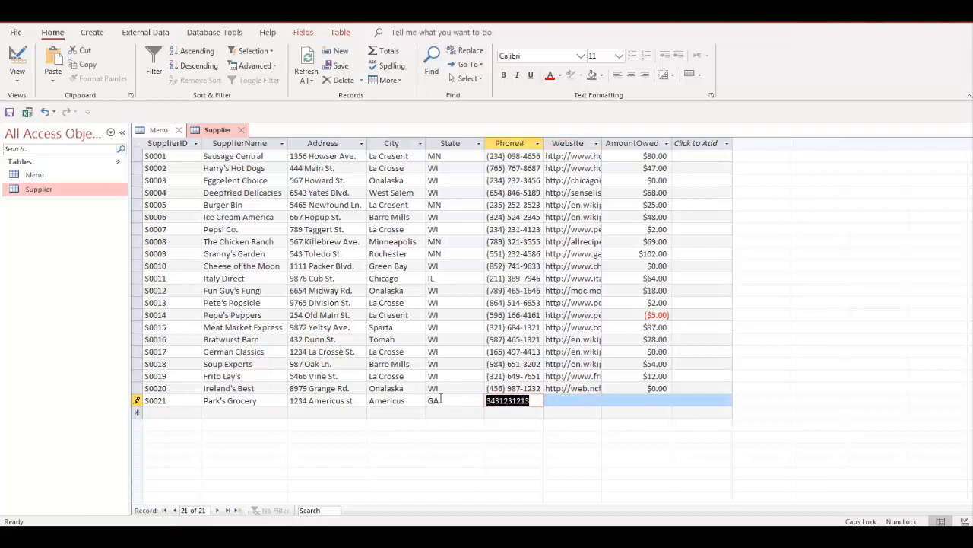
pyautogui.write('706) 1')
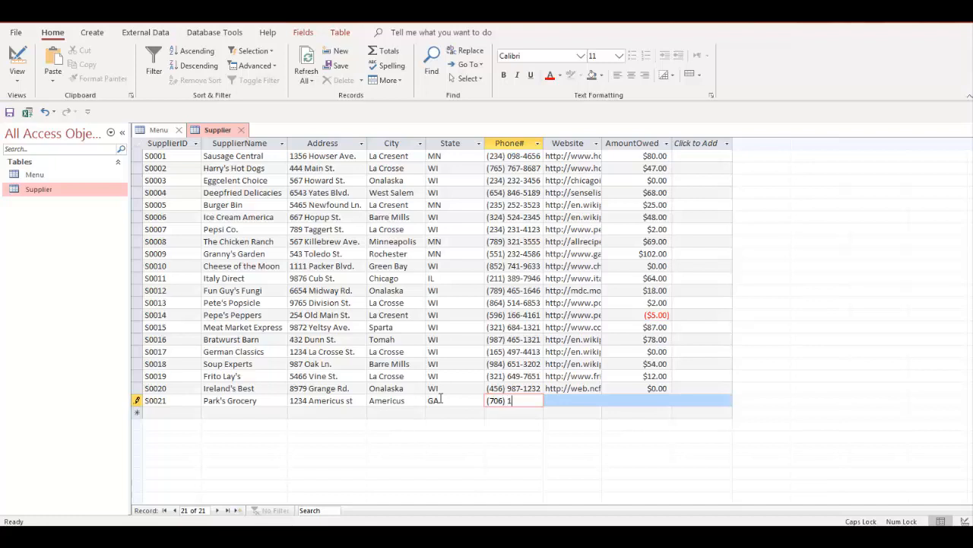
pyautogui.write('230')
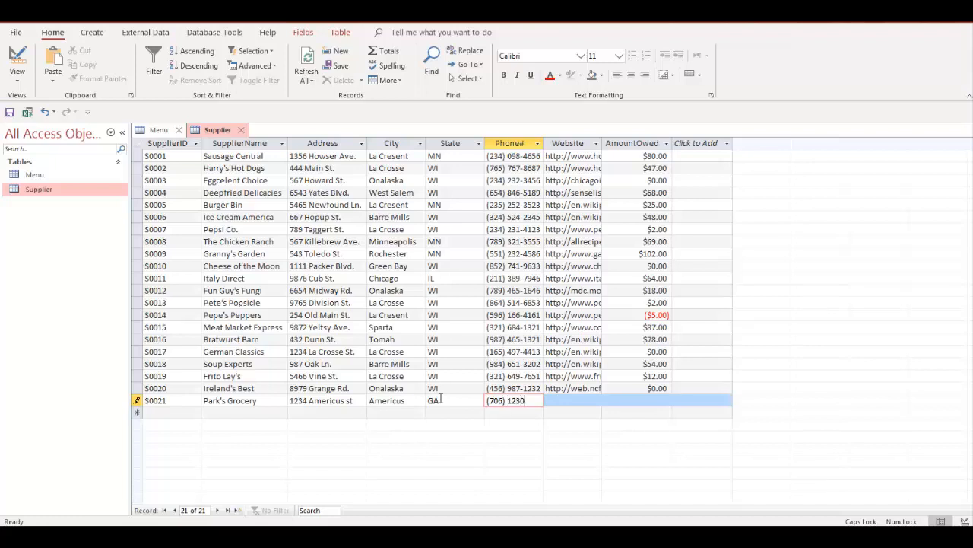
pyautogui.write('1234')
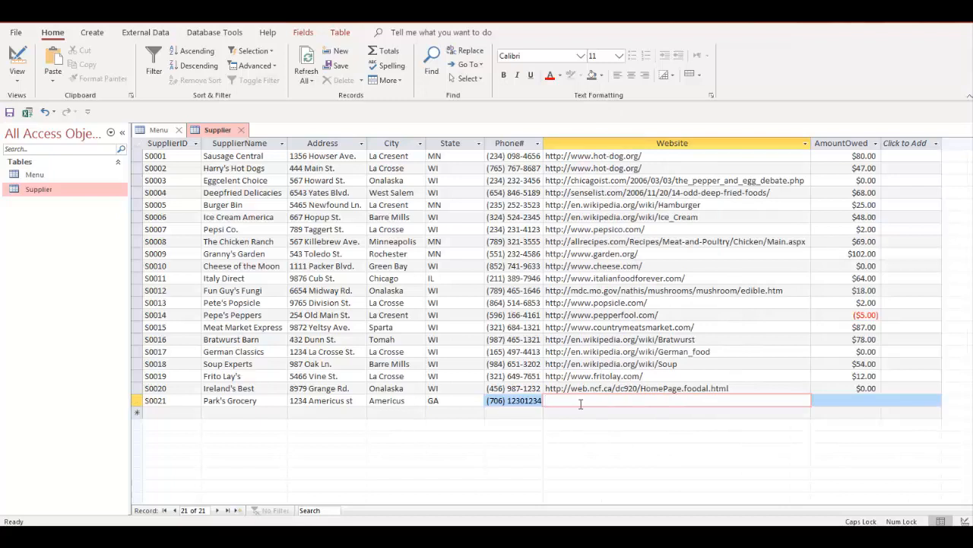
pyautogui.write('WWW.GSW')
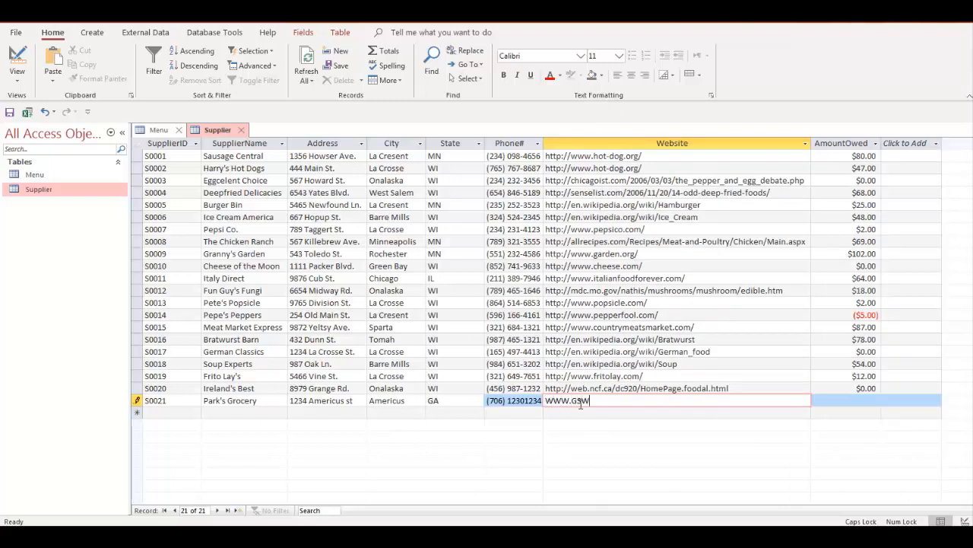
pyautogui.write('.EDU')
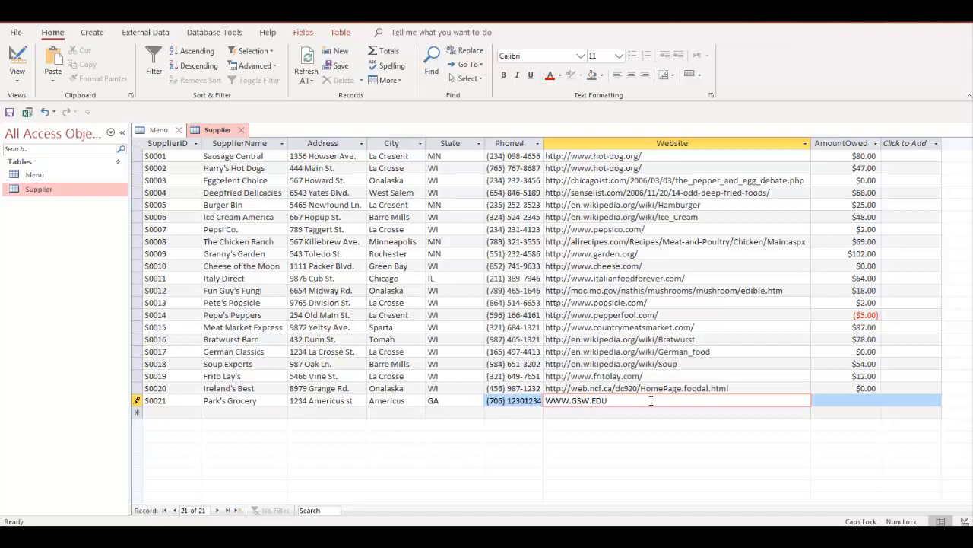
pyautogui.click(845, 400)
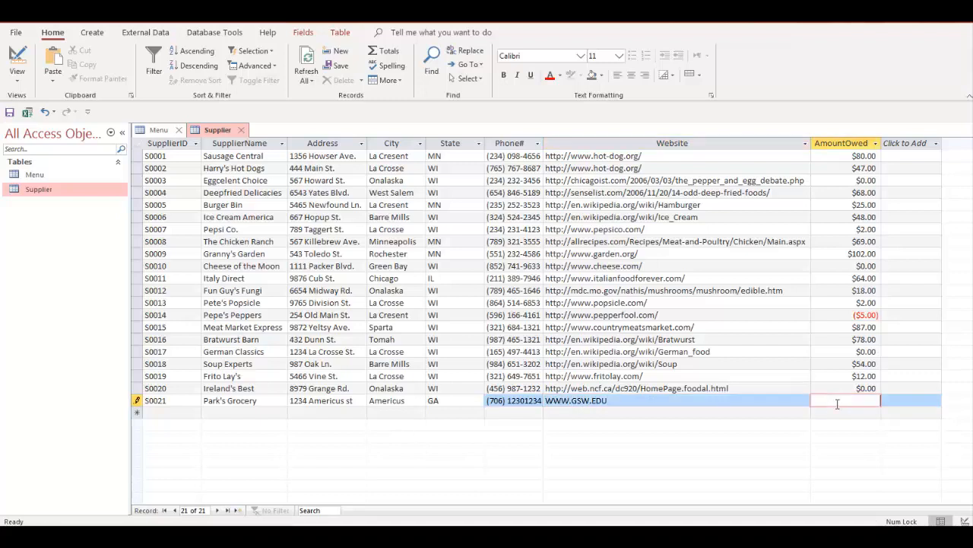
pyautogui.write('1')
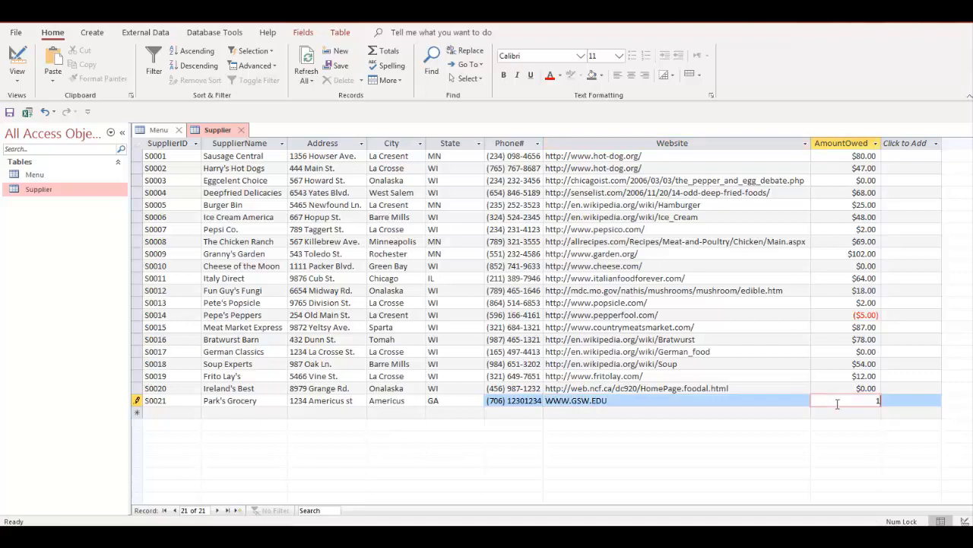
pyautogui.write('00.00')
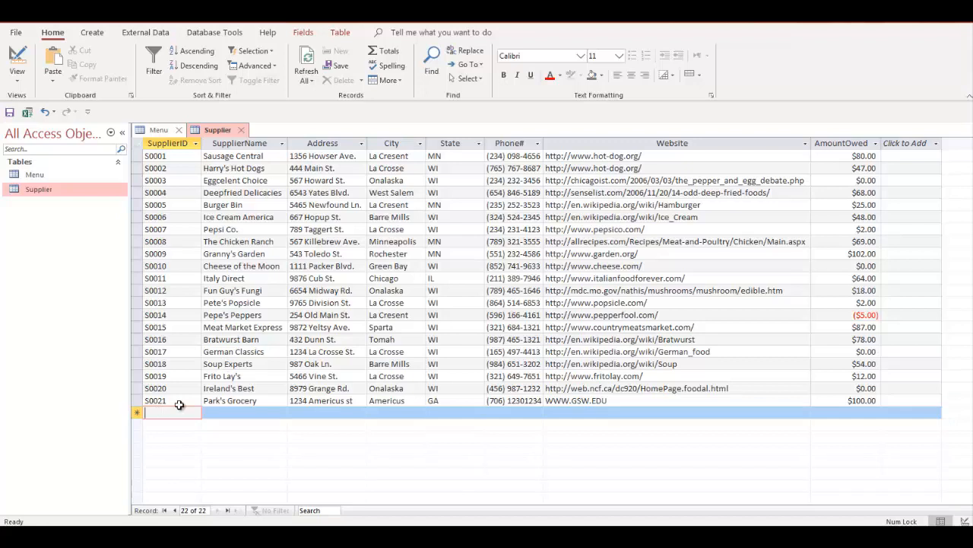
pyautogui.moveTo(190, 399)
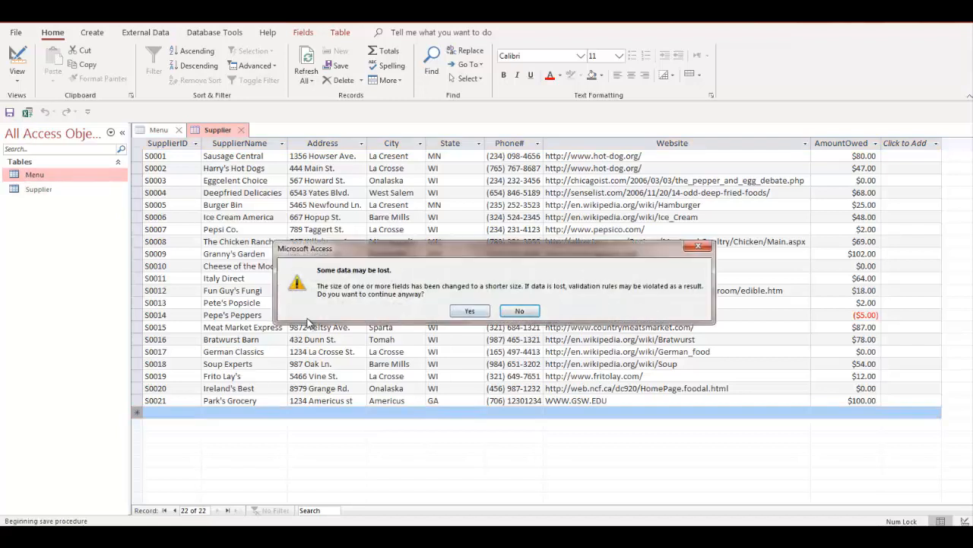
pyautogui.click(468, 310)
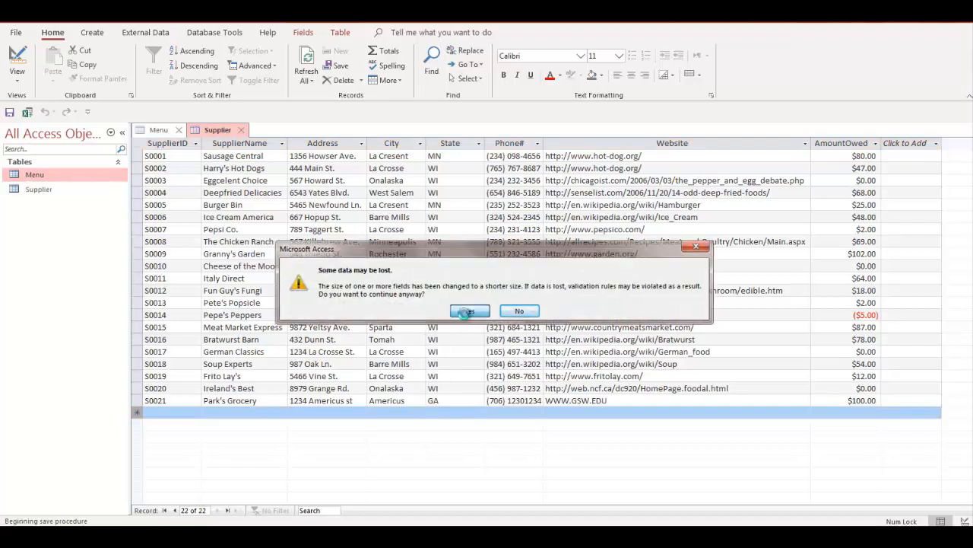
pyautogui.click(469, 310)
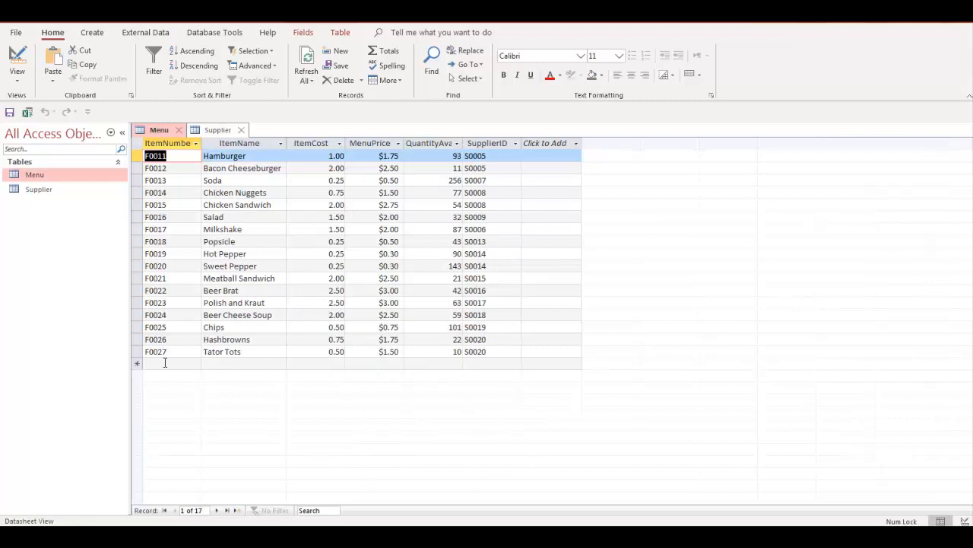
# Start new Menu item F0028 Corns with cost 0.99.
pyautogui.click(174, 362)
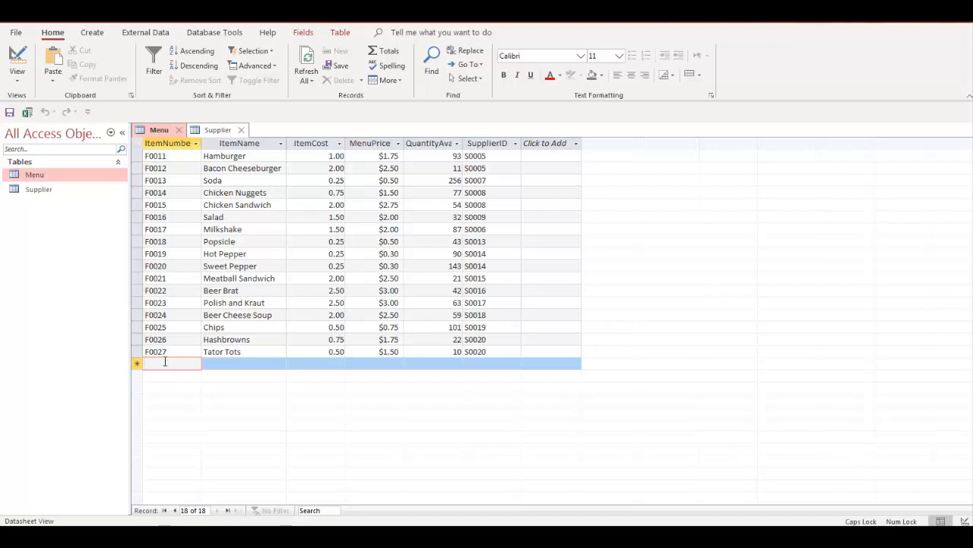
pyautogui.write('F')
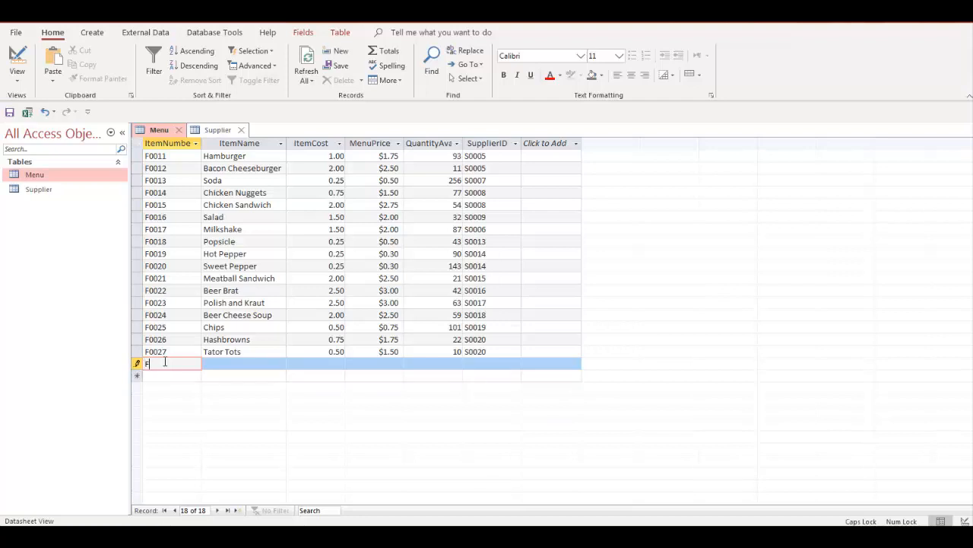
pyautogui.write('F0028')
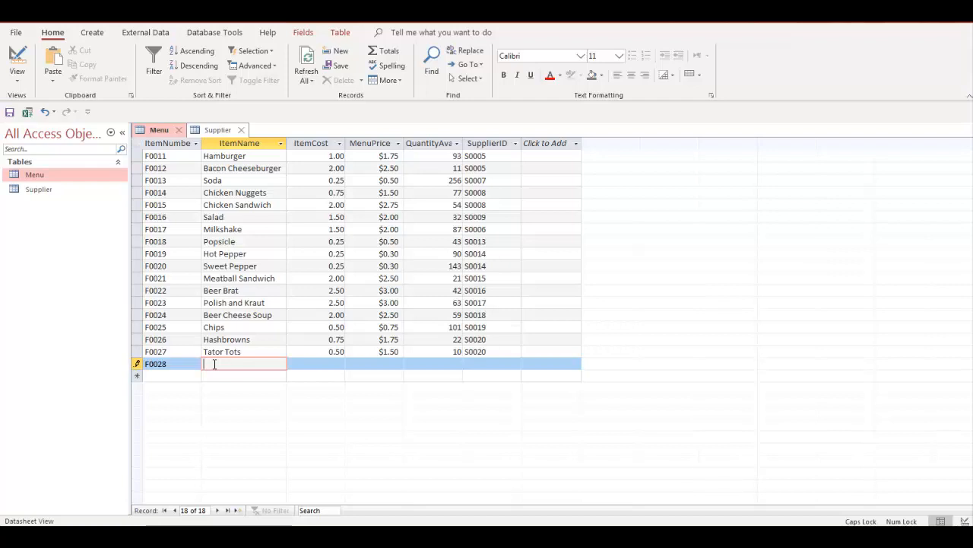
pyautogui.write('CORNS')
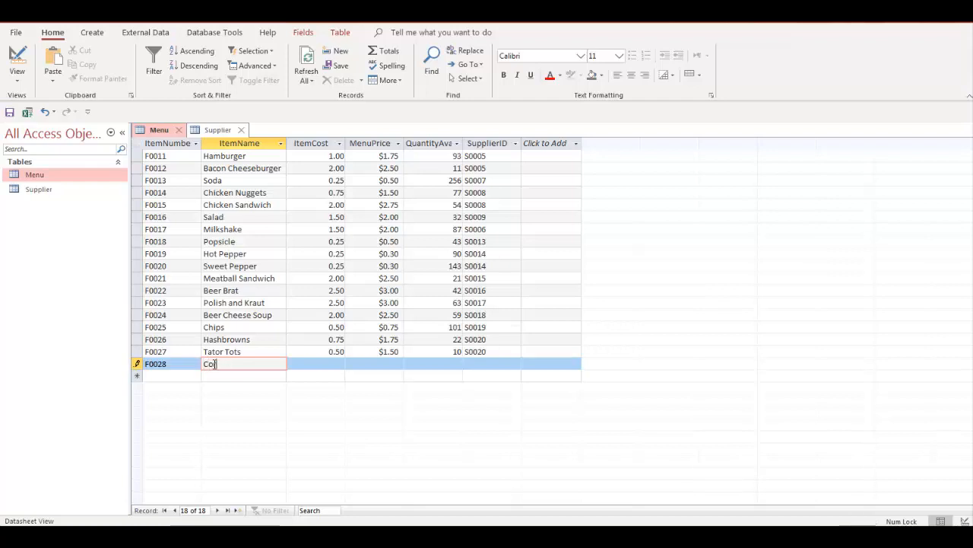
pyautogui.write('Corns')
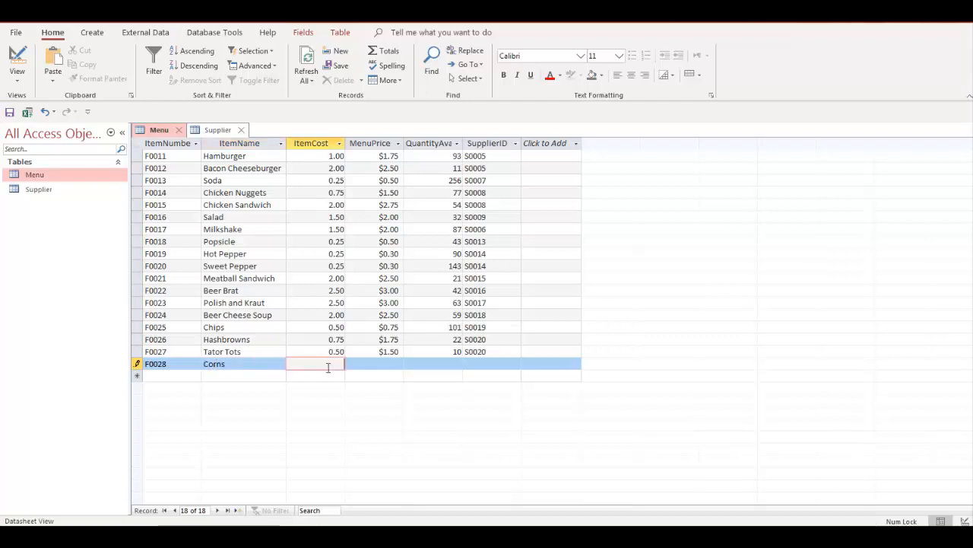
pyautogui.write('99')
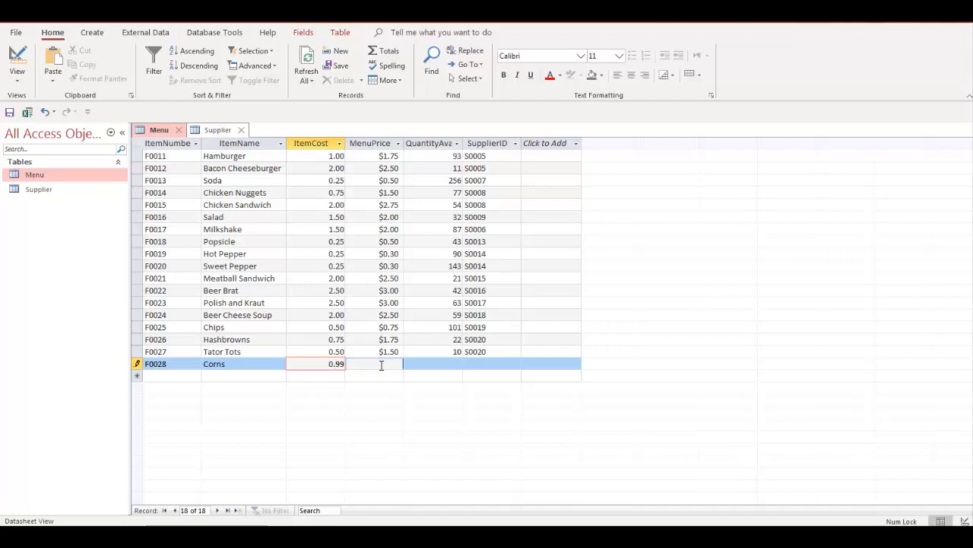
# Enter menu price $1.50, quantity 22 and begin the SupplierID for Corns.
pyautogui.click(374, 363)
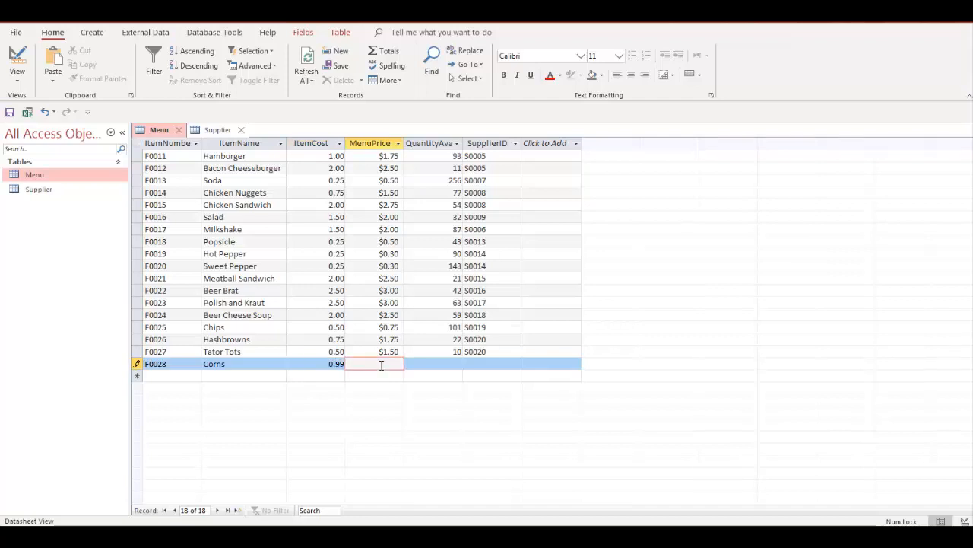
pyautogui.write('1.50')
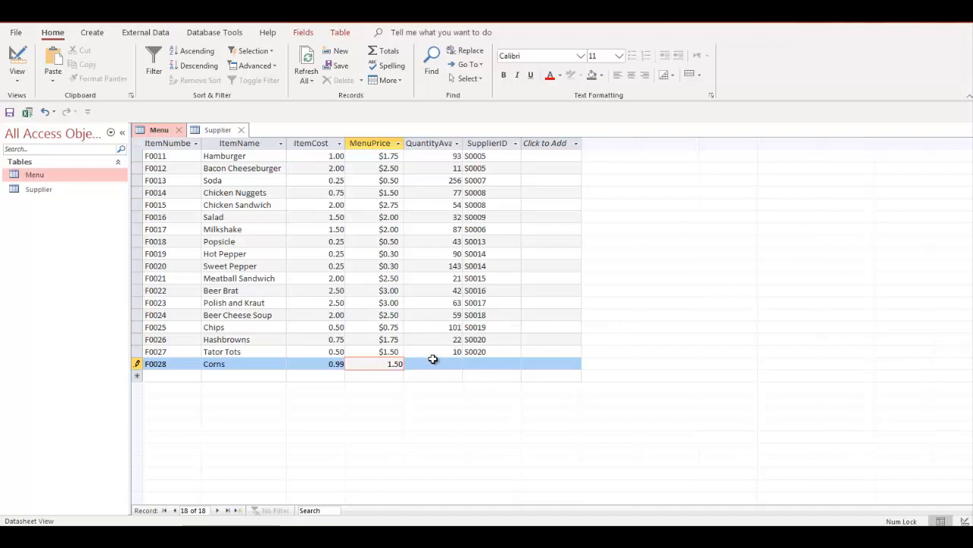
pyautogui.click(432, 364)
pyautogui.write('22')
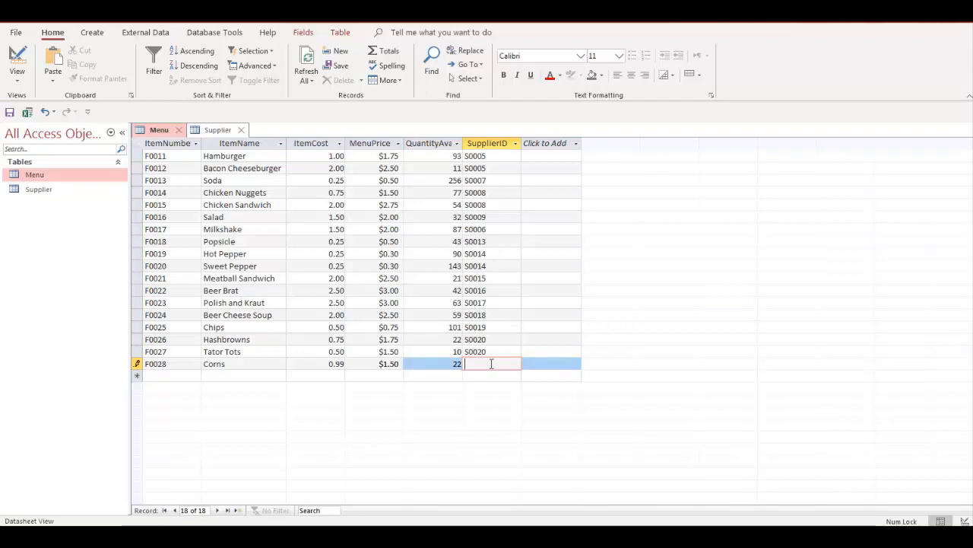
pyautogui.write('S')
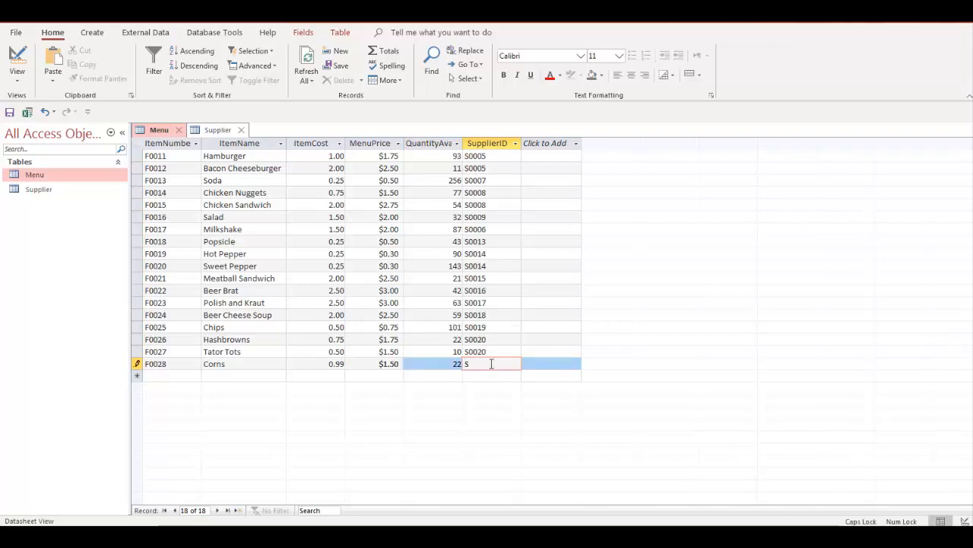
pyautogui.write('0021')
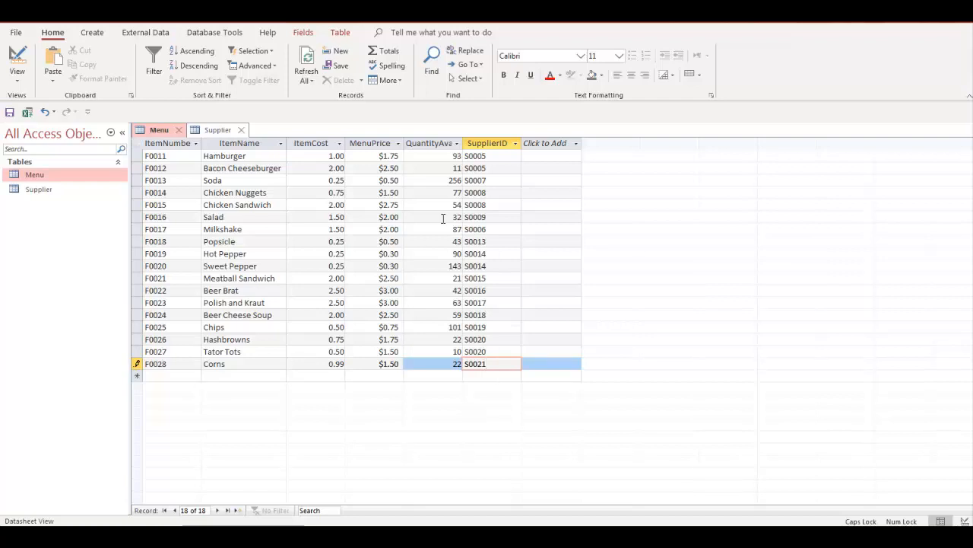
pyautogui.moveTo(496, 151)
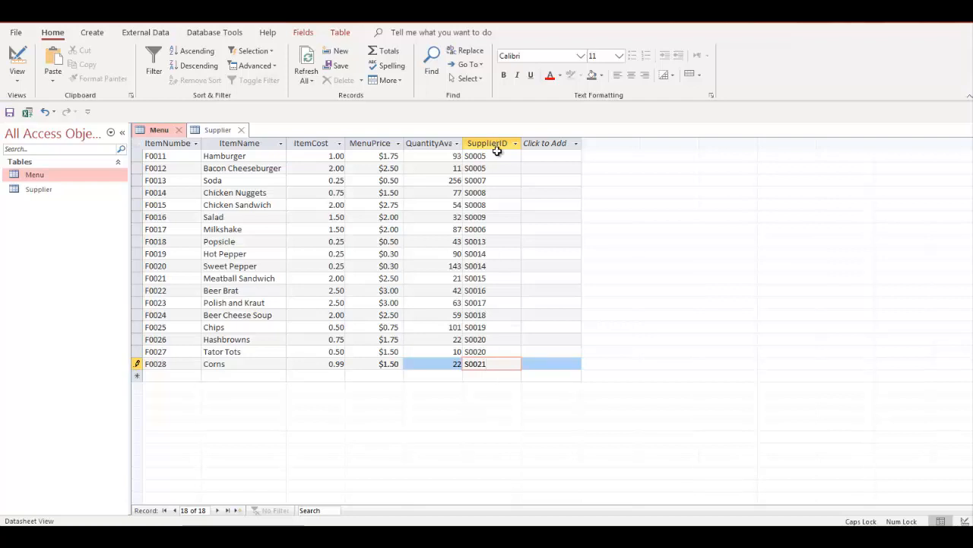
pyautogui.moveTo(204, 370)
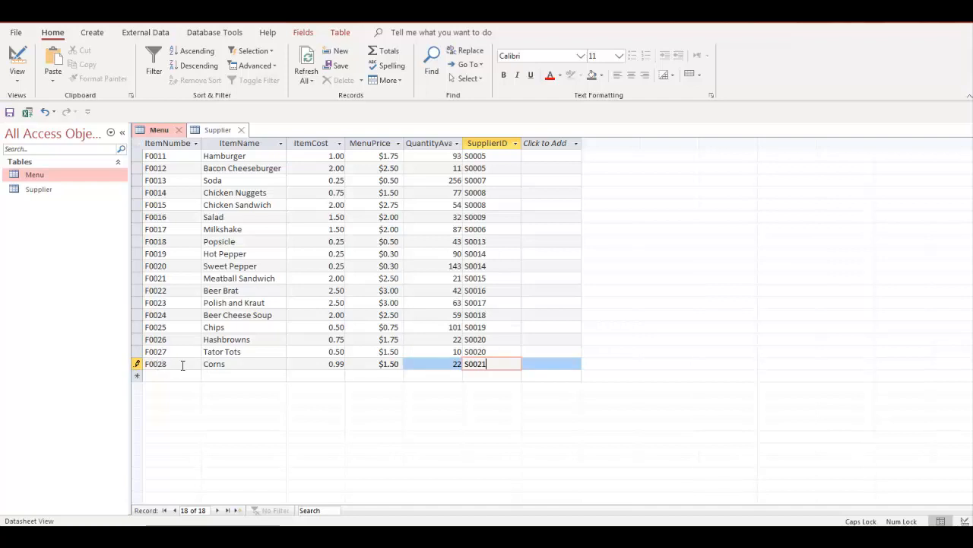
pyautogui.moveTo(243, 367)
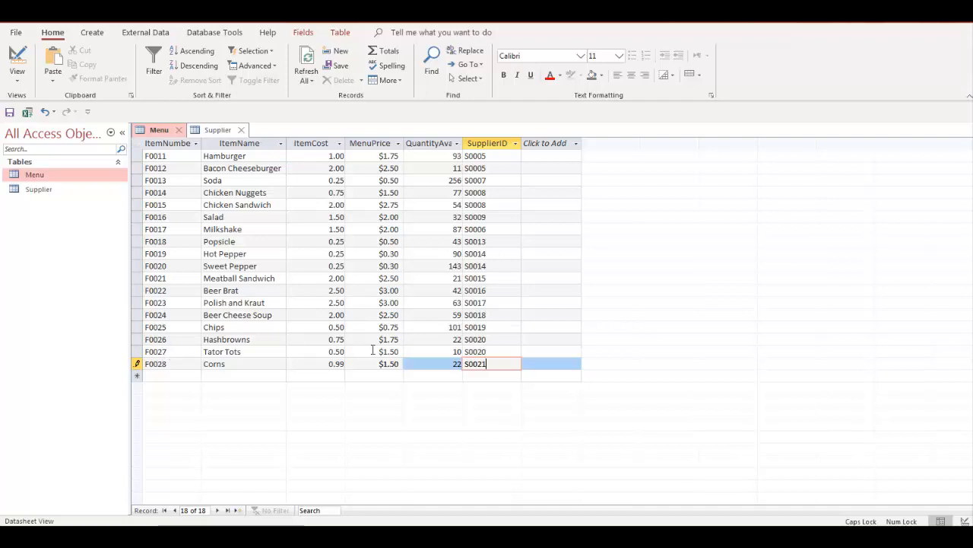
# Complete the F0028 Corns record (cost 0.99, $1.50, qty 22, S0021) and review the rows.
pyautogui.click(487, 351)
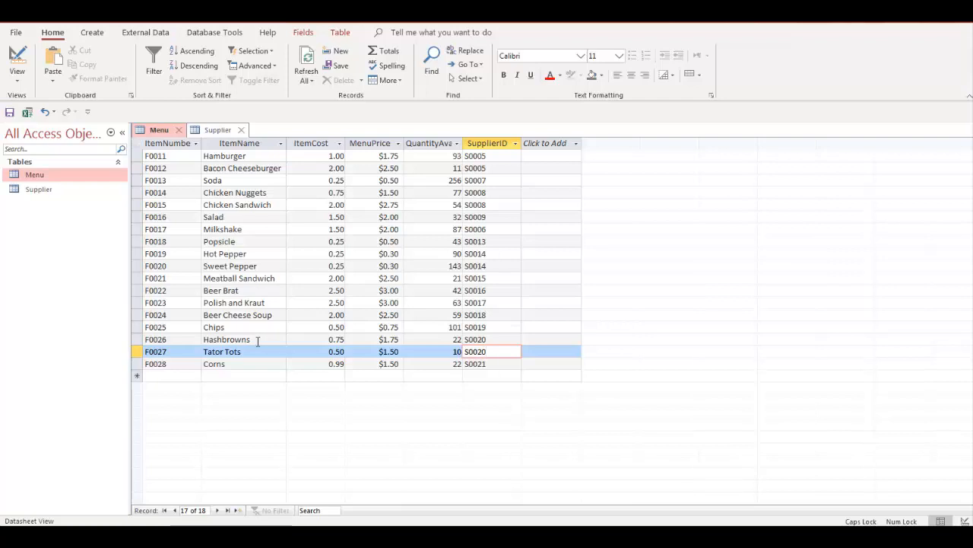
pyautogui.click(243, 339)
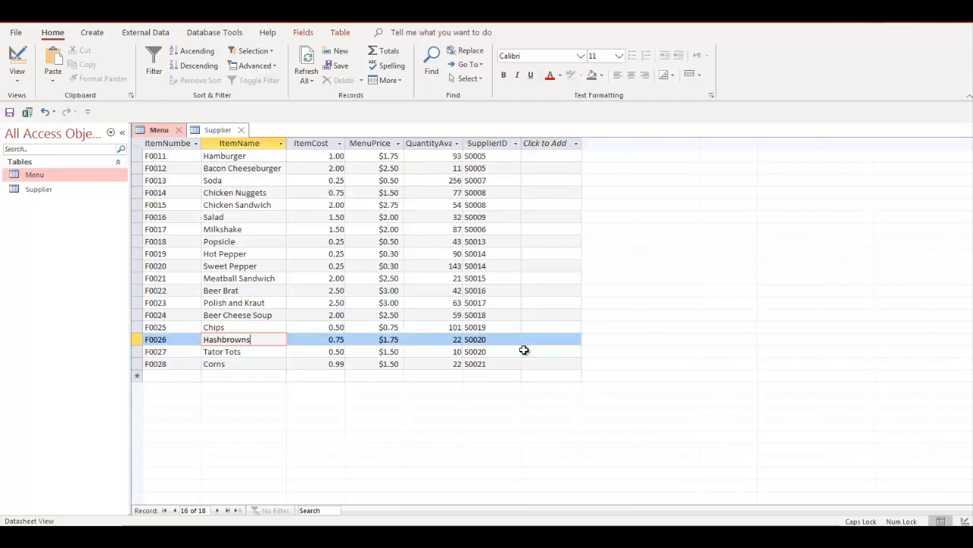
pyautogui.click(475, 337)
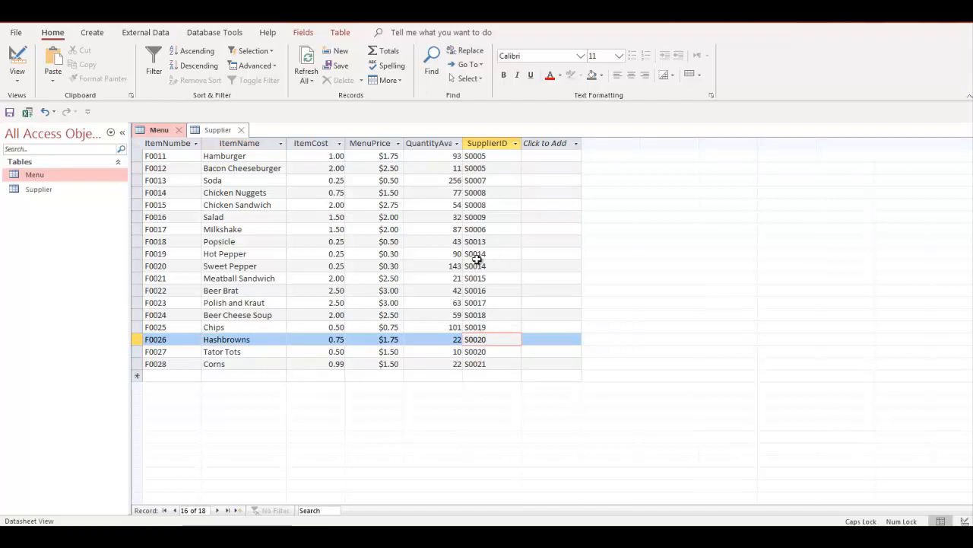
pyautogui.moveTo(499, 318)
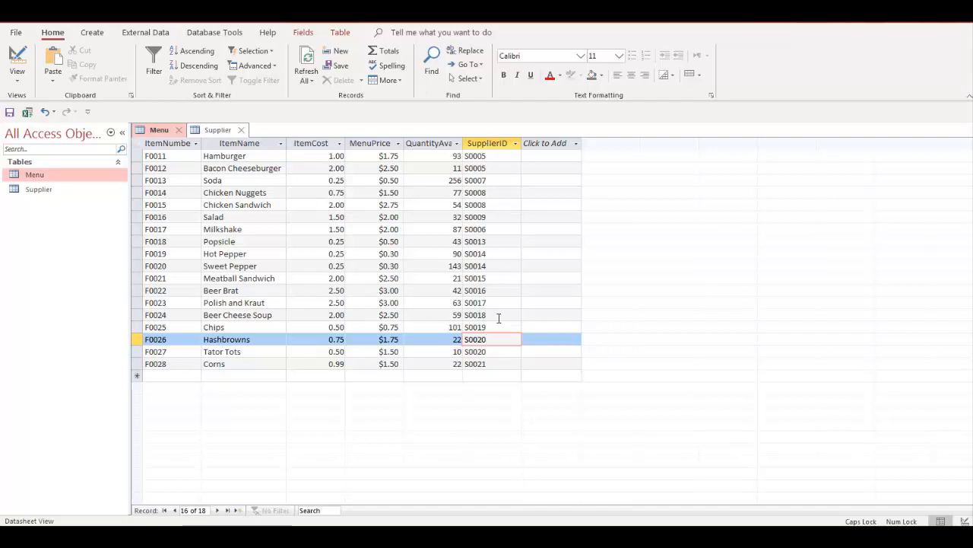
pyautogui.click(487, 339)
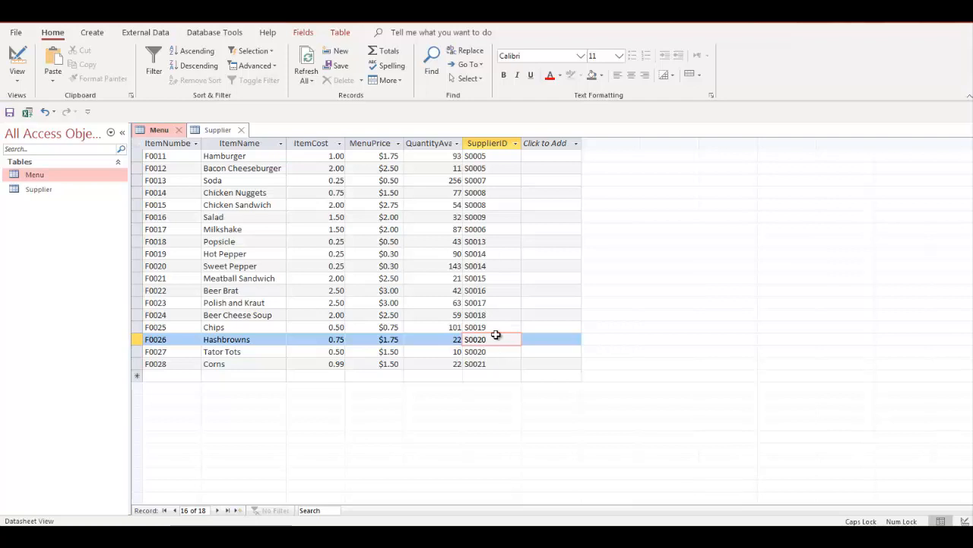
pyautogui.click(487, 339)
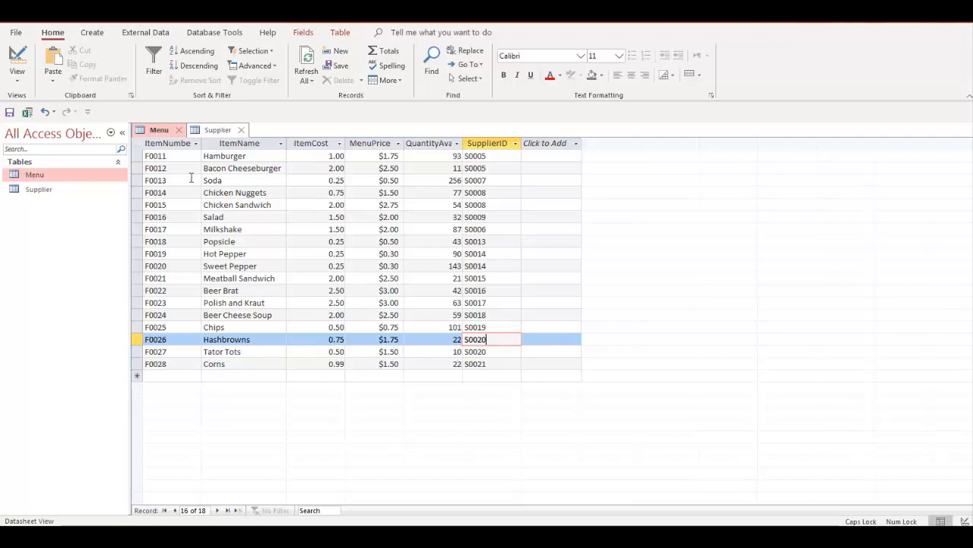
pyautogui.moveTo(241, 364)
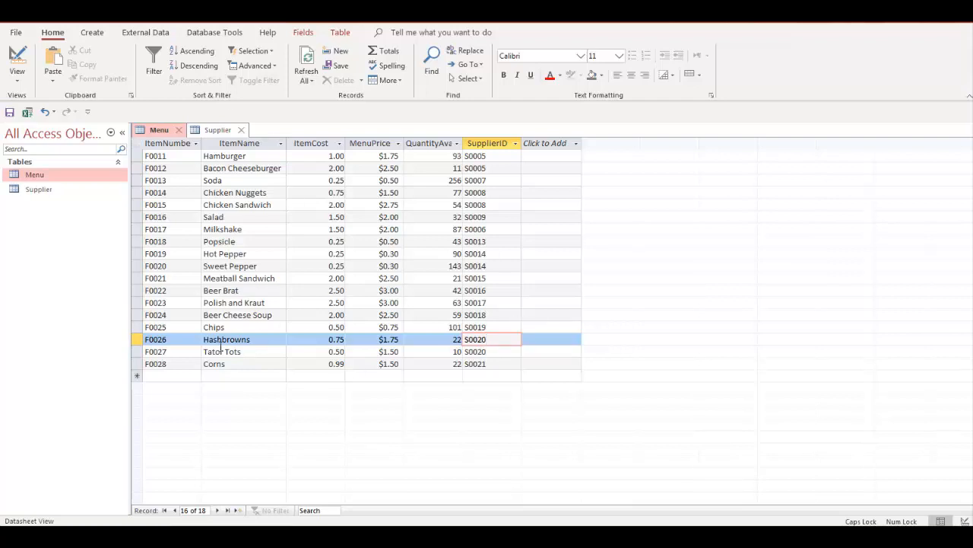
pyautogui.moveTo(252, 346)
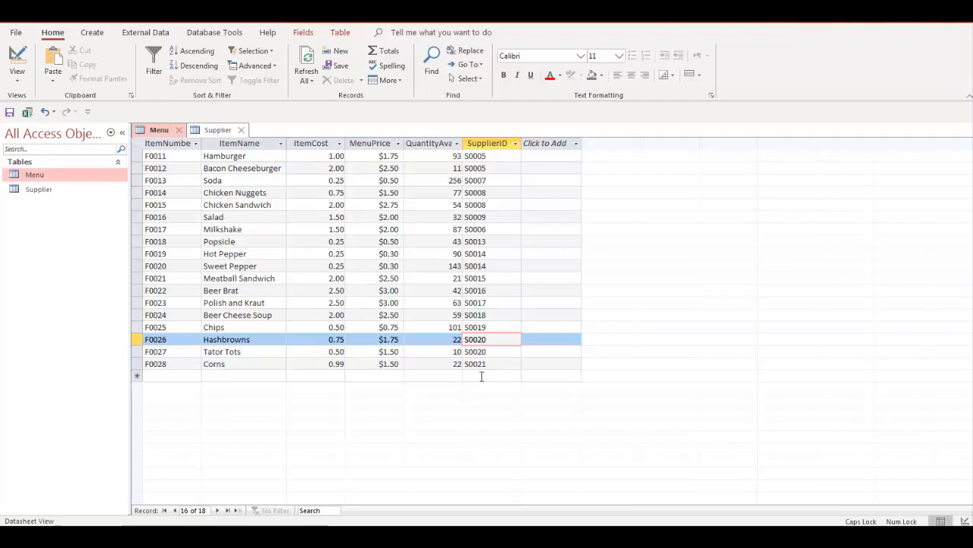
pyautogui.click(490, 374)
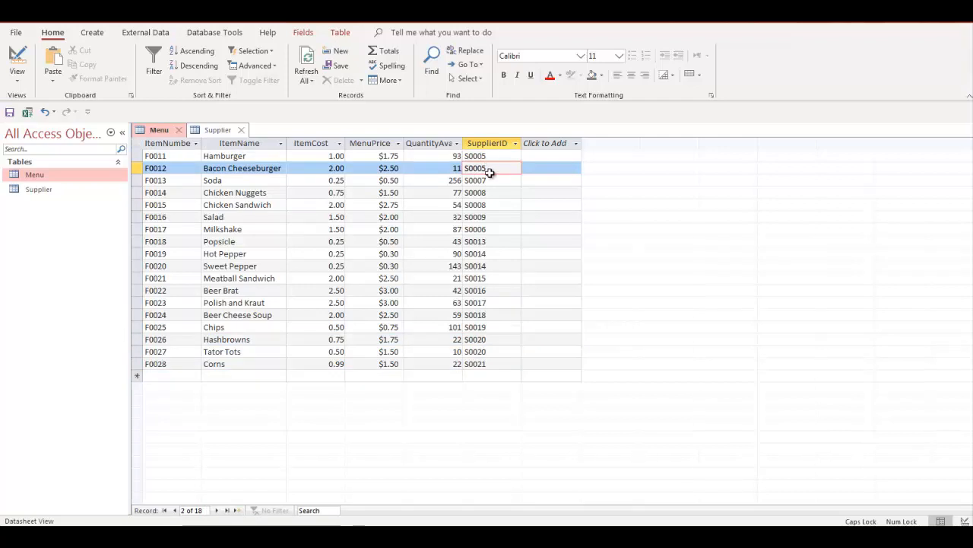
pyautogui.moveTo(490, 174)
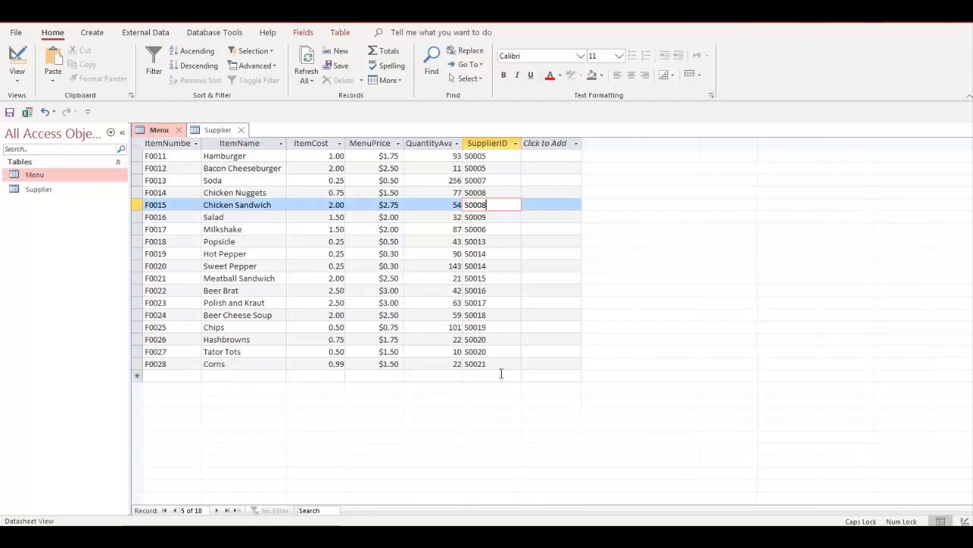
pyautogui.moveTo(448, 411)
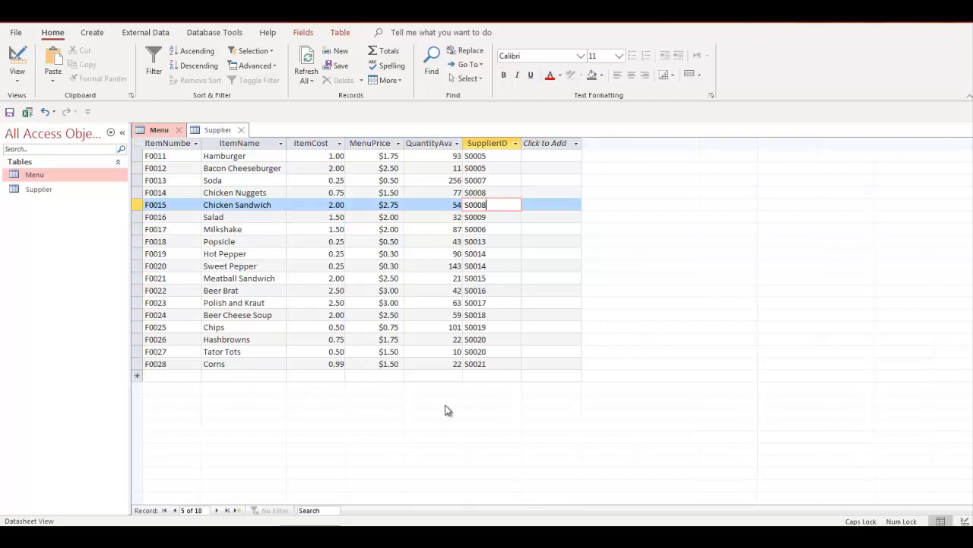
pyautogui.moveTo(110, 391)
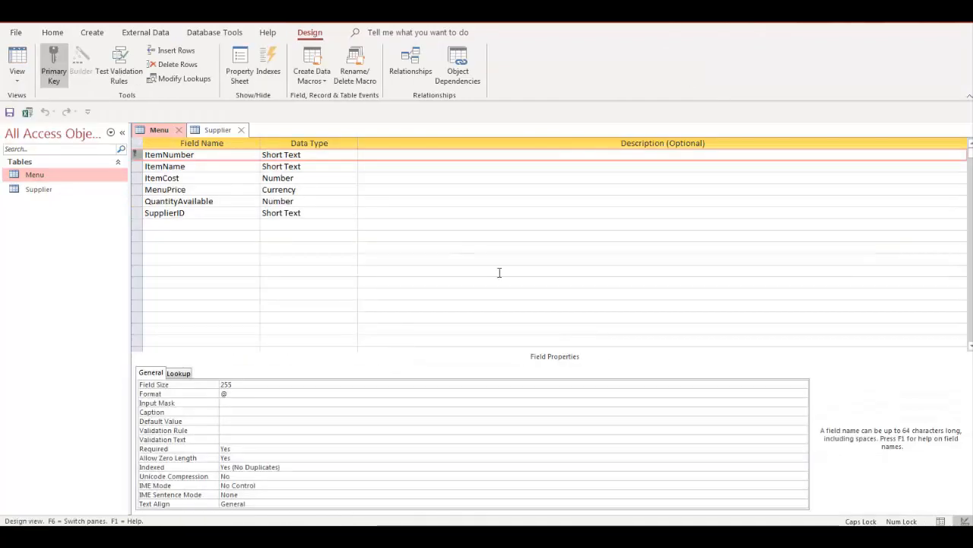
pyautogui.moveTo(503, 273)
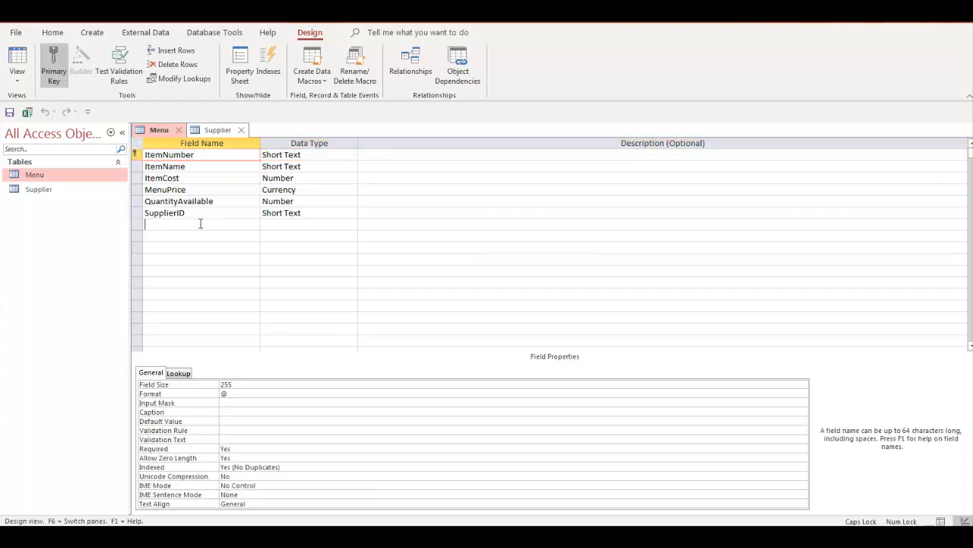
# Add a Photo field with OLE Object data type below SupplierID in the Menu design.
pyautogui.click(201, 223)
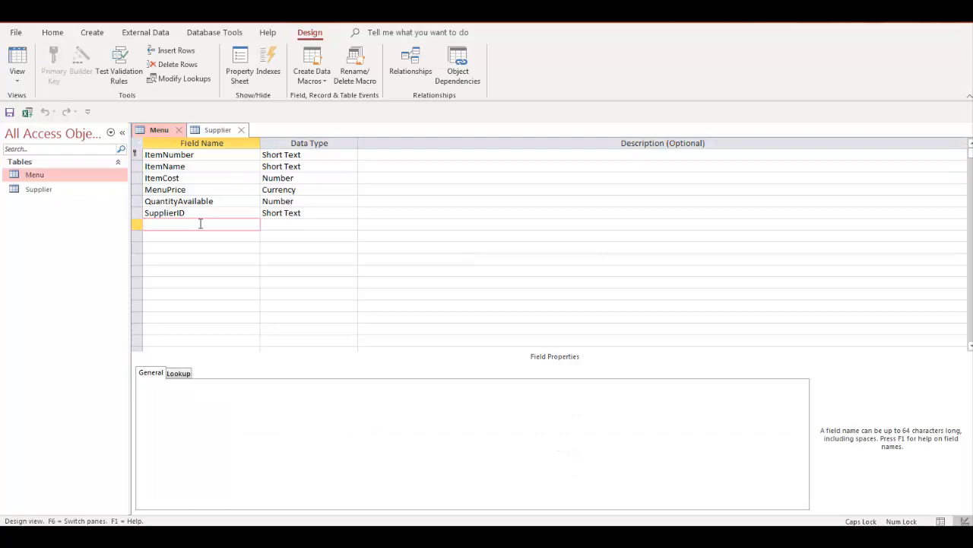
pyautogui.write('pHOTO')
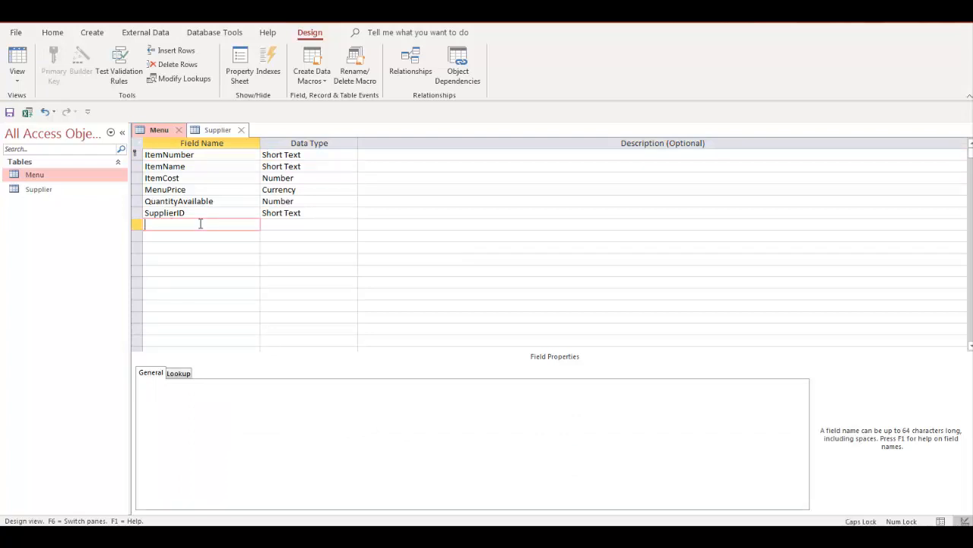
pyautogui.write('Photo')
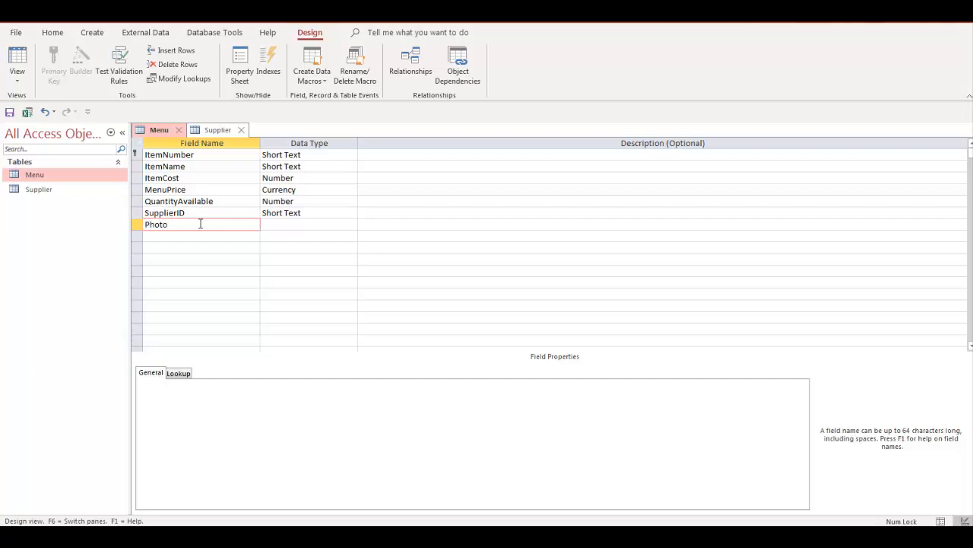
pyautogui.click(352, 225)
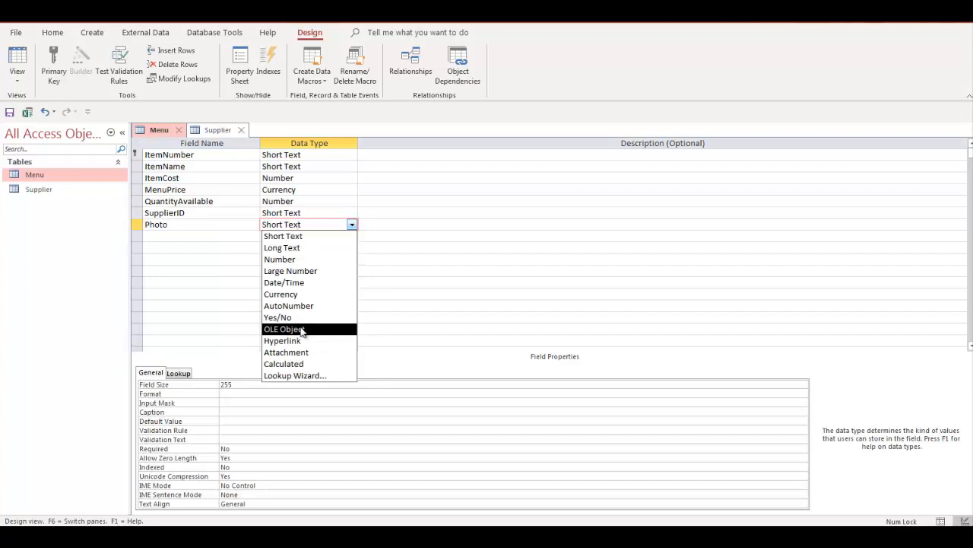
pyautogui.click(286, 329)
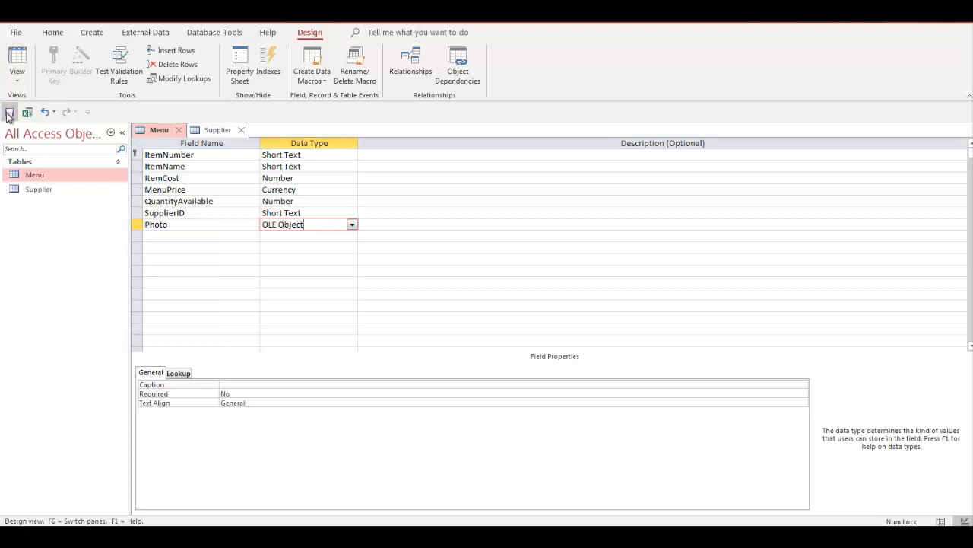
# Return the Menu table to Datasheet View showing the empty Photo column.
pyautogui.click(17, 64)
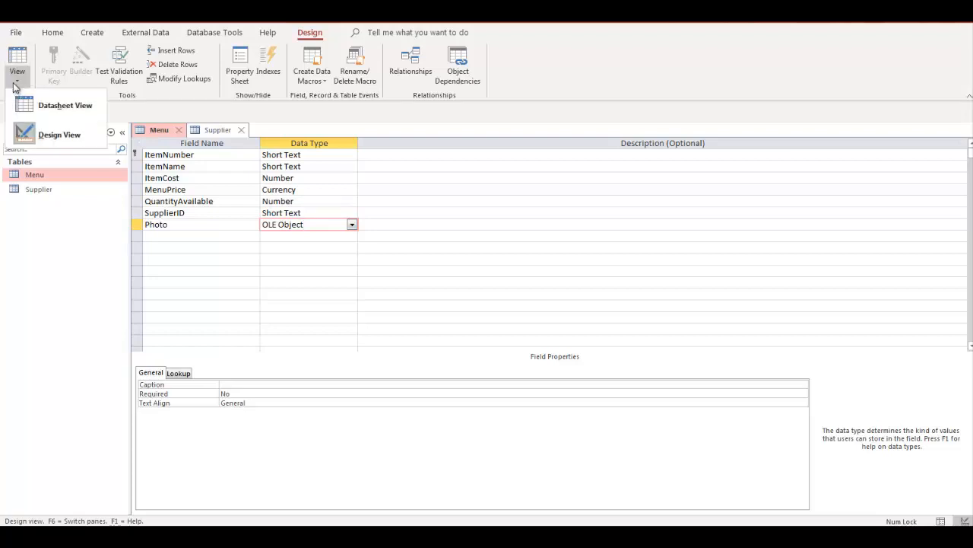
pyautogui.click(63, 105)
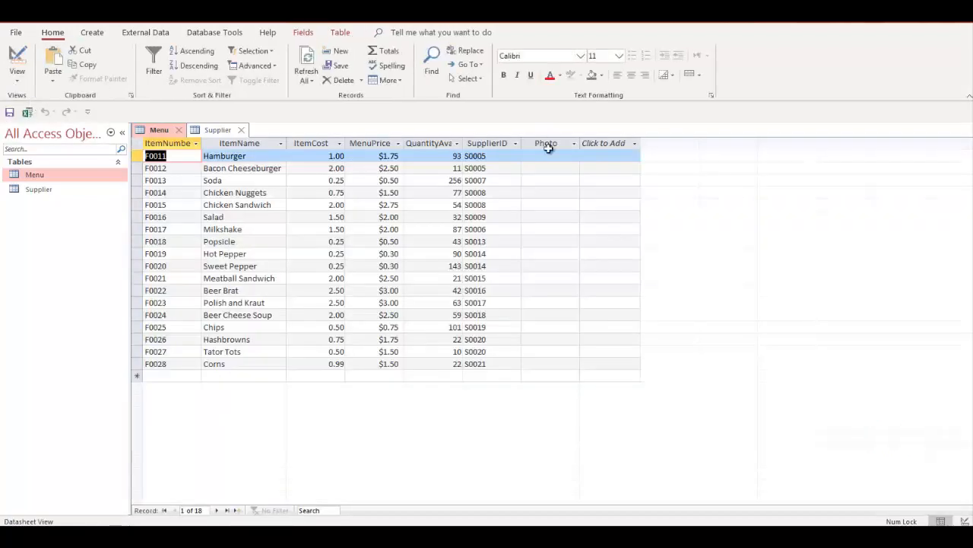
pyautogui.moveTo(544, 337)
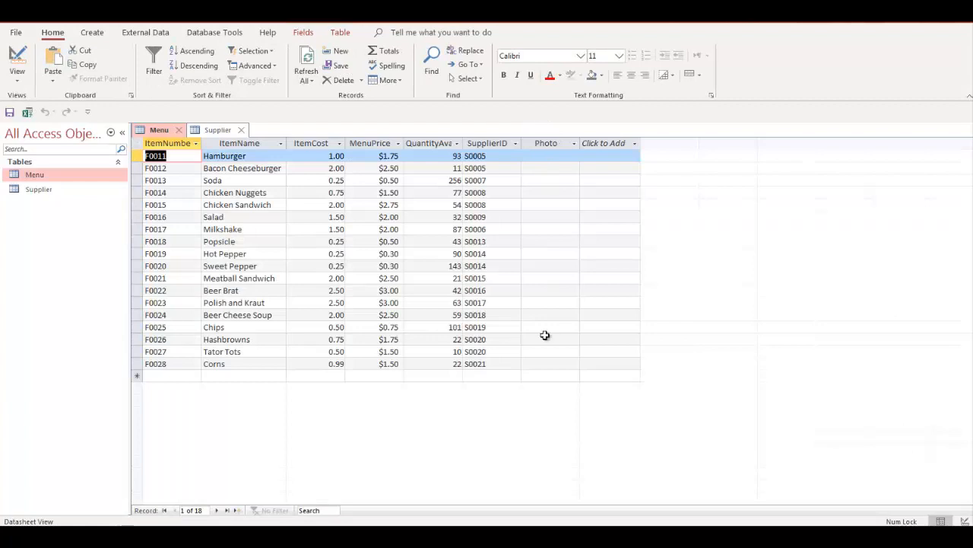